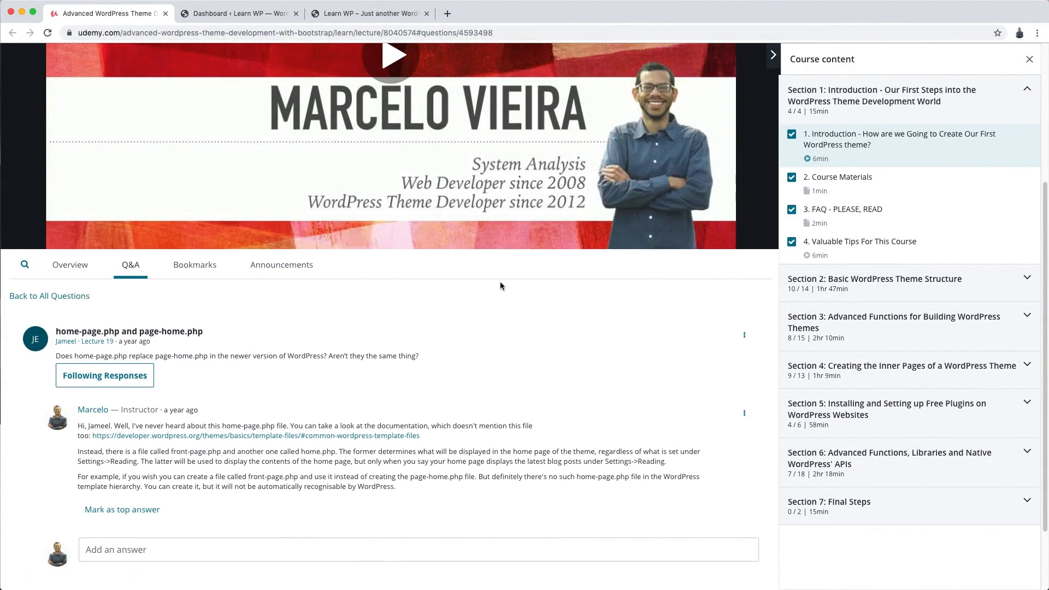
mouse_move(568, 319)
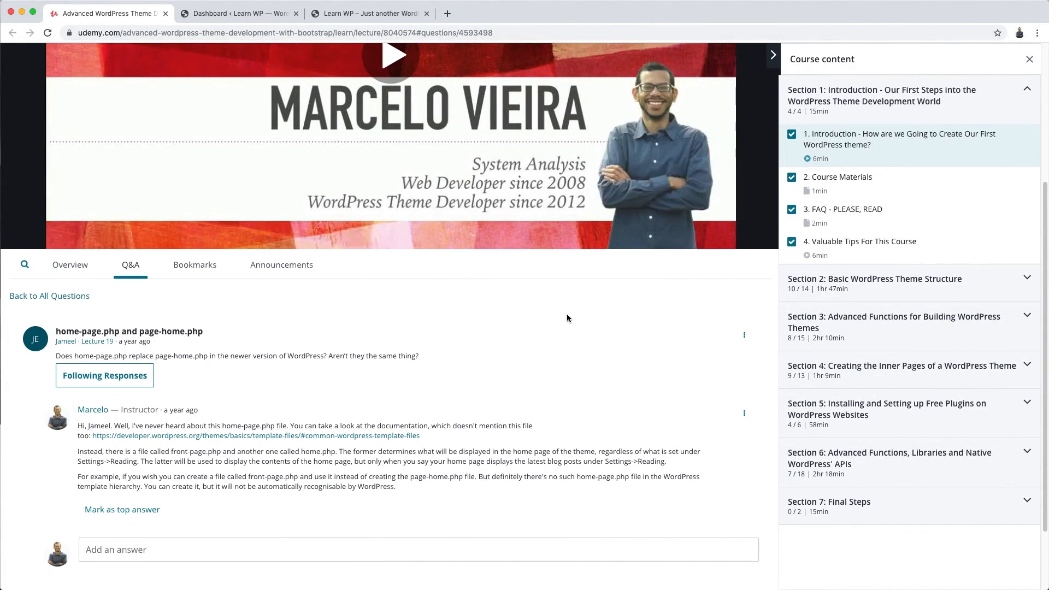
mouse_move(548, 307)
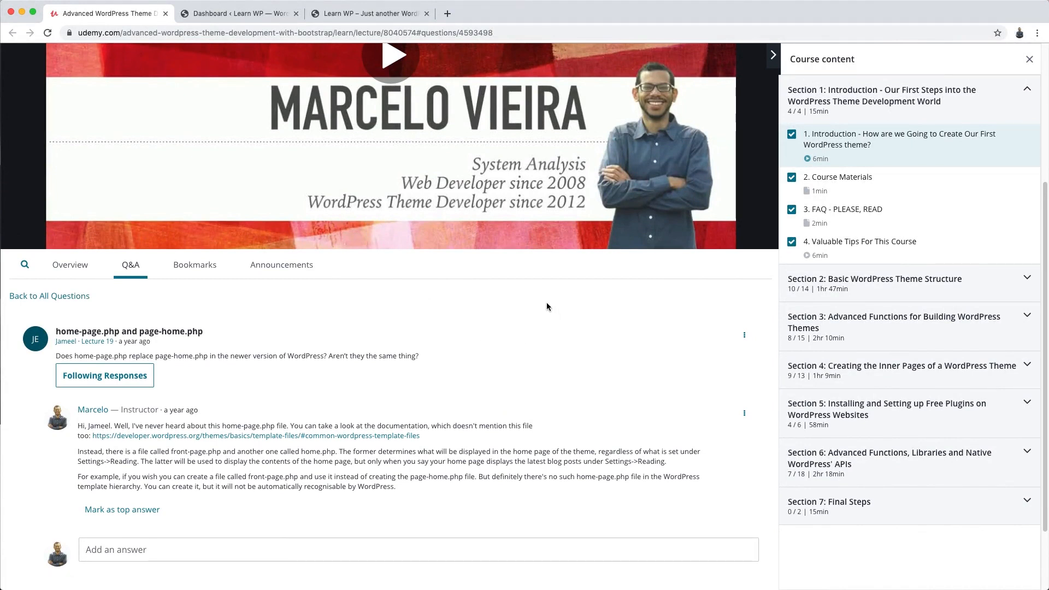
Collapse the Section 1 lesson list in the Udemy course contents.
left_click(1025, 89)
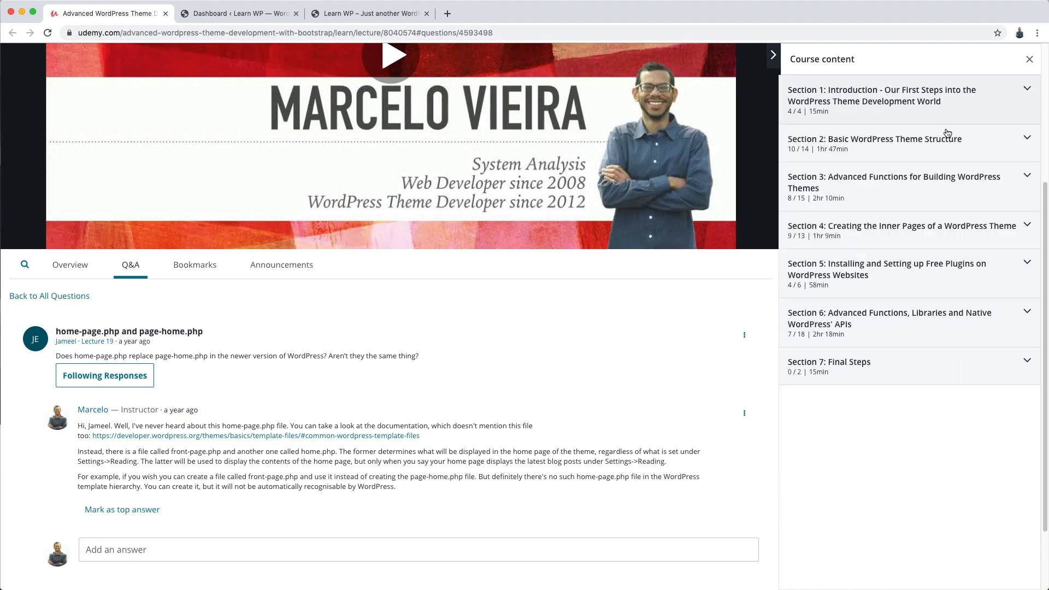
mouse_move(390, 318)
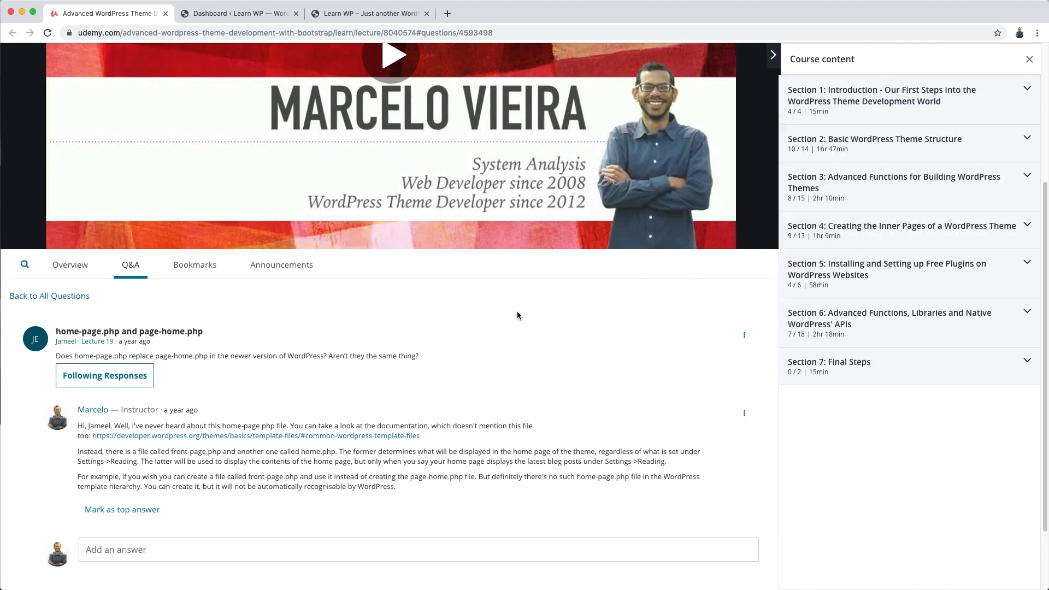
mouse_move(478, 325)
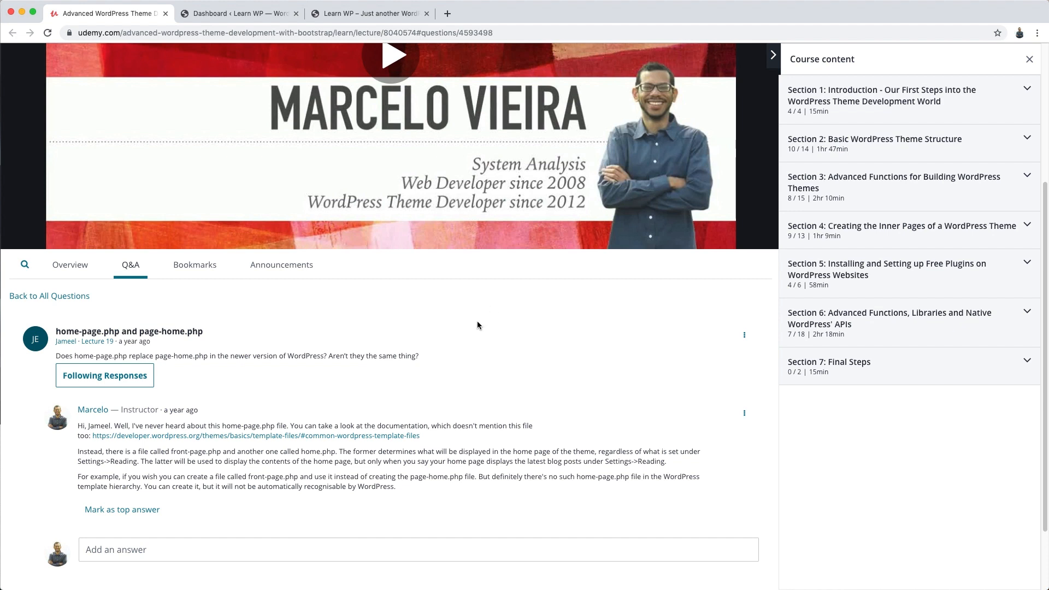
mouse_move(516, 331)
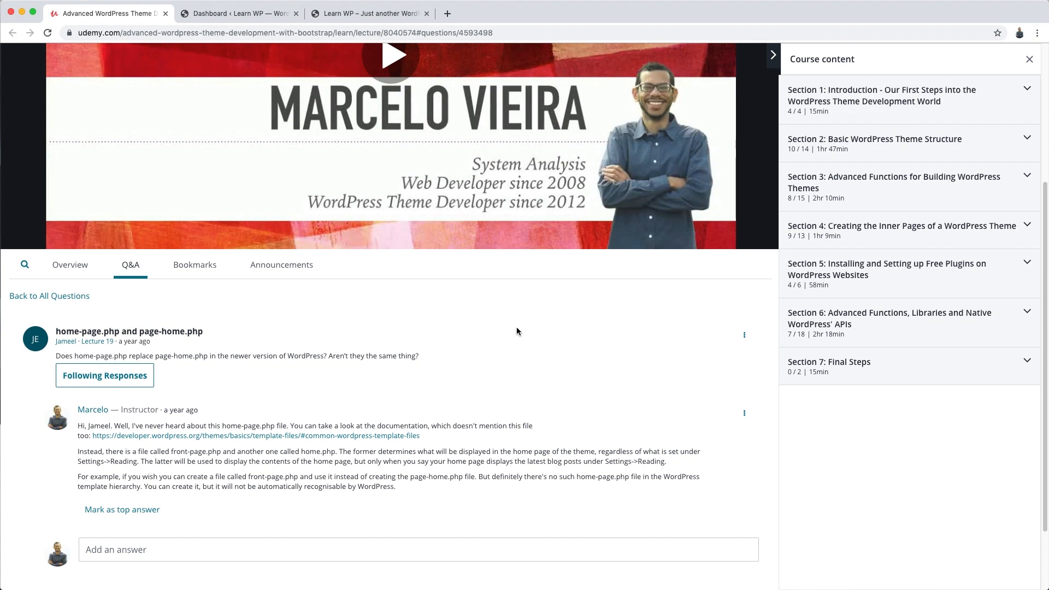
mouse_move(490, 297)
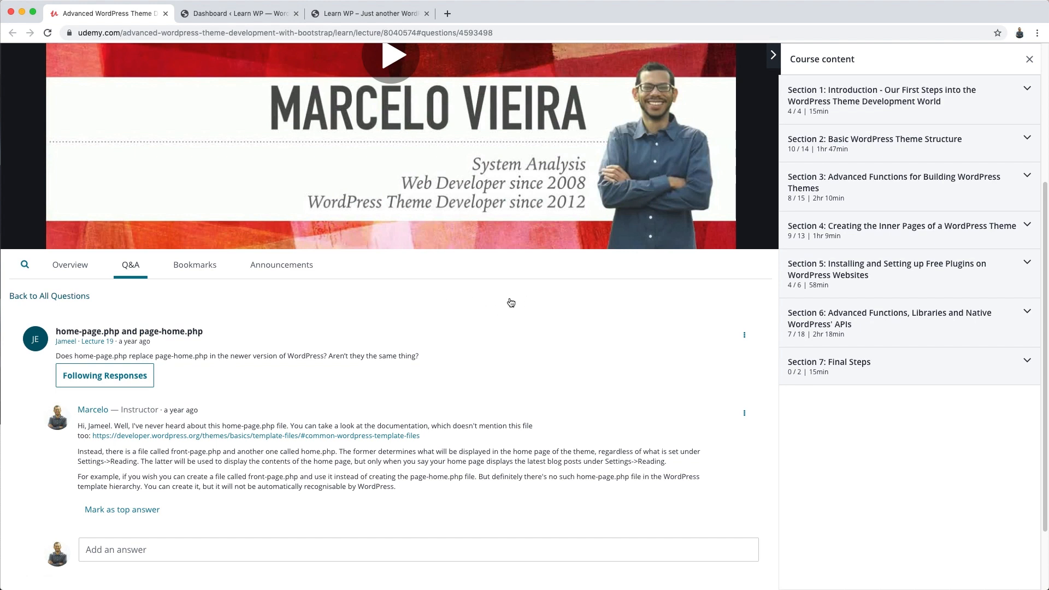
mouse_move(523, 312)
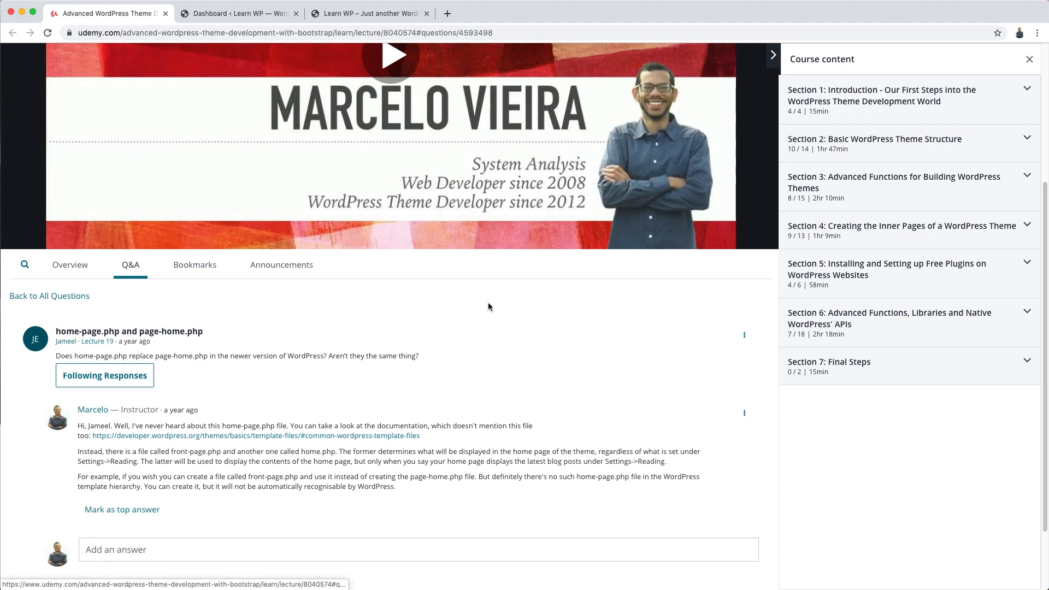
mouse_move(507, 330)
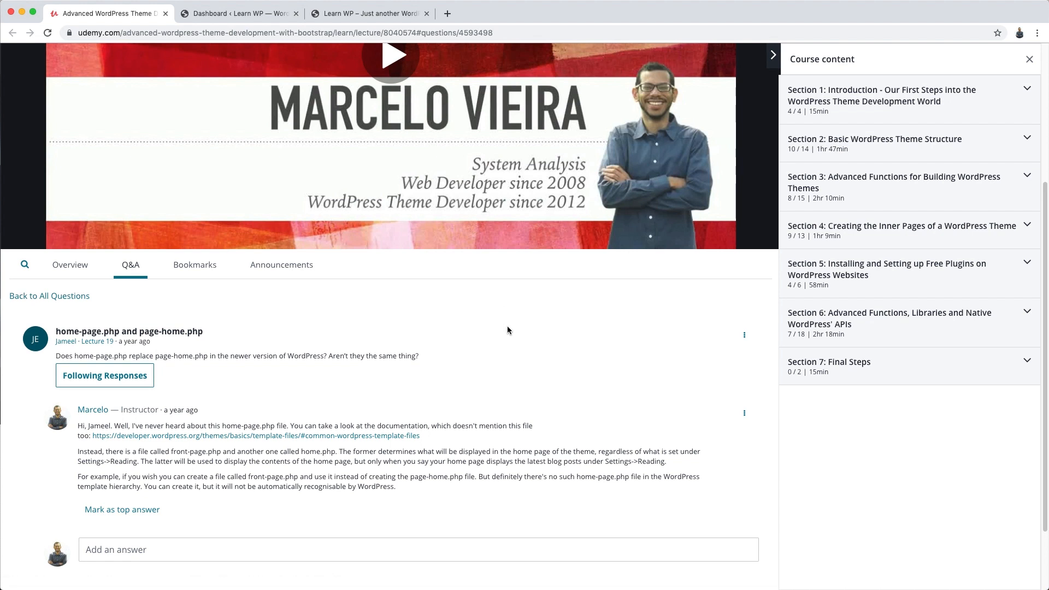
mouse_move(506, 329)
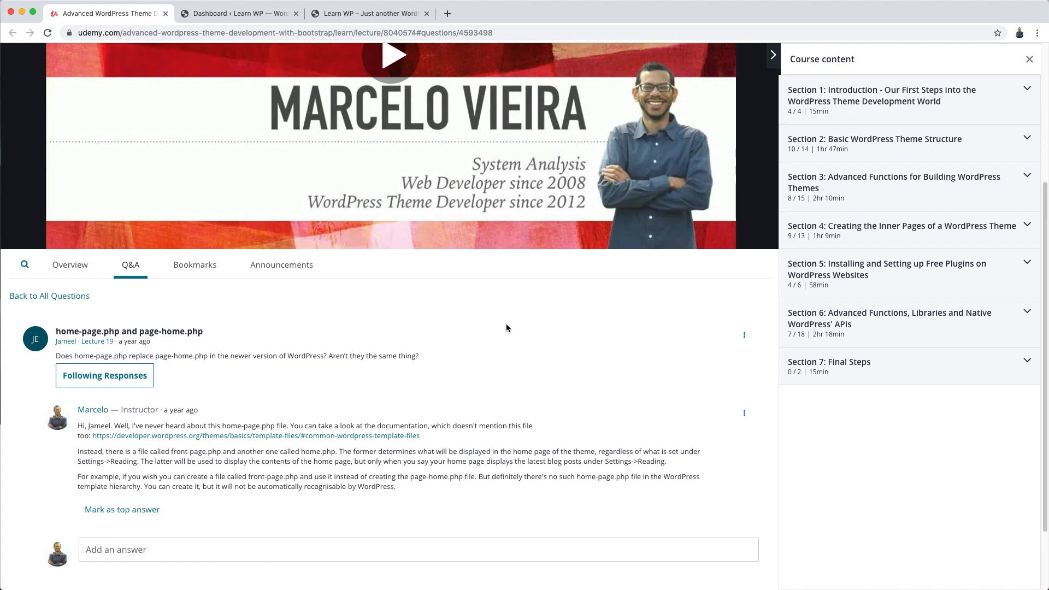
mouse_move(529, 331)
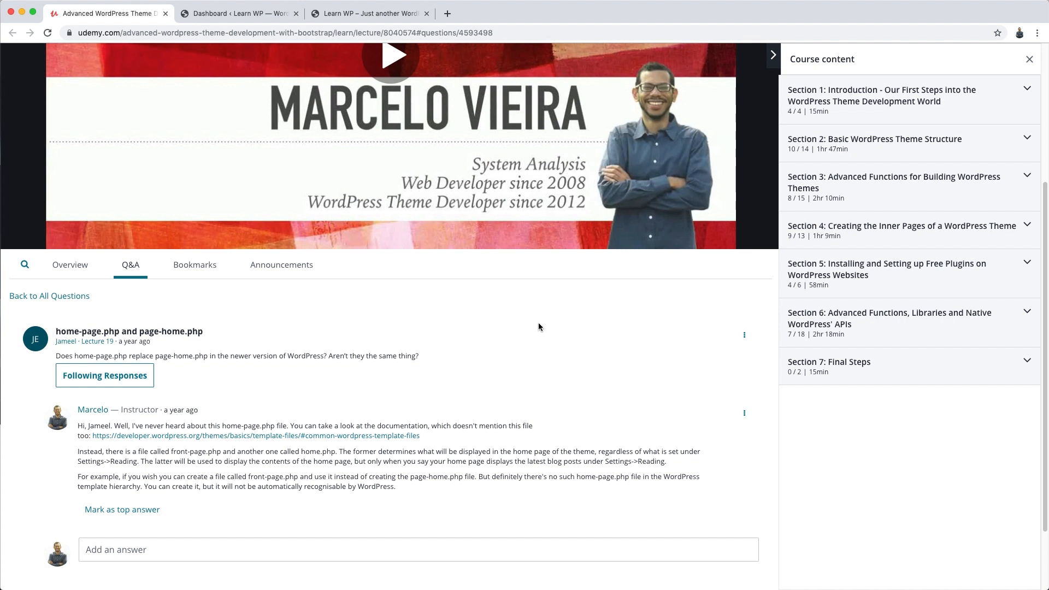
mouse_move(491, 364)
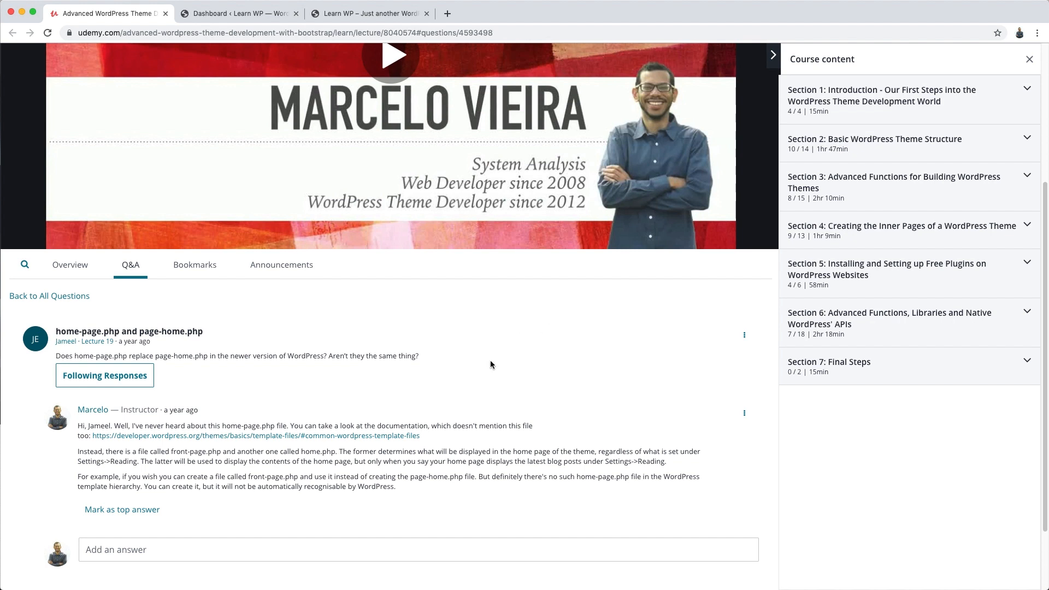
mouse_move(473, 316)
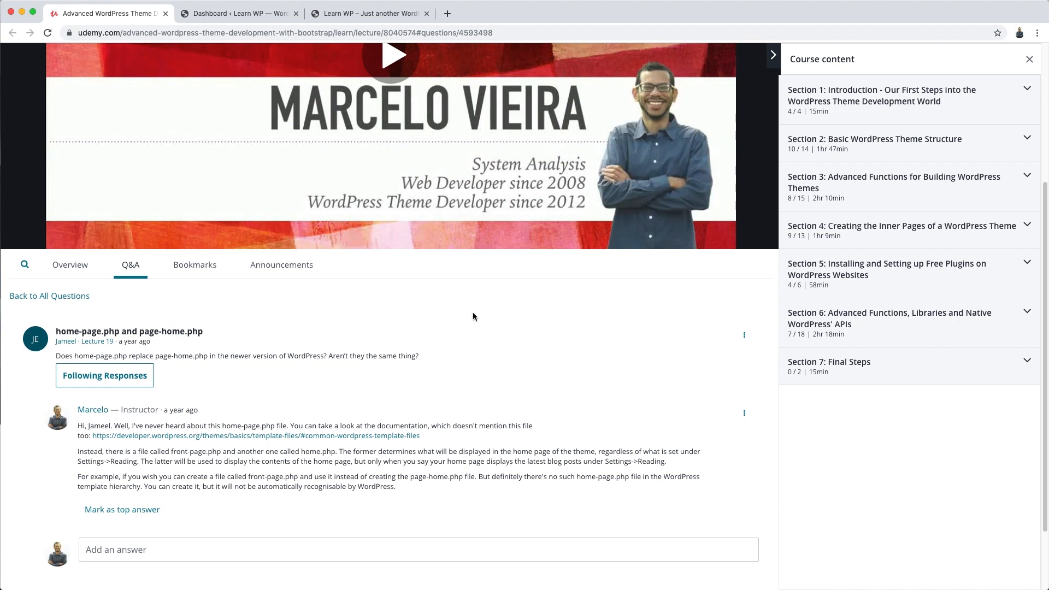
mouse_move(429, 302)
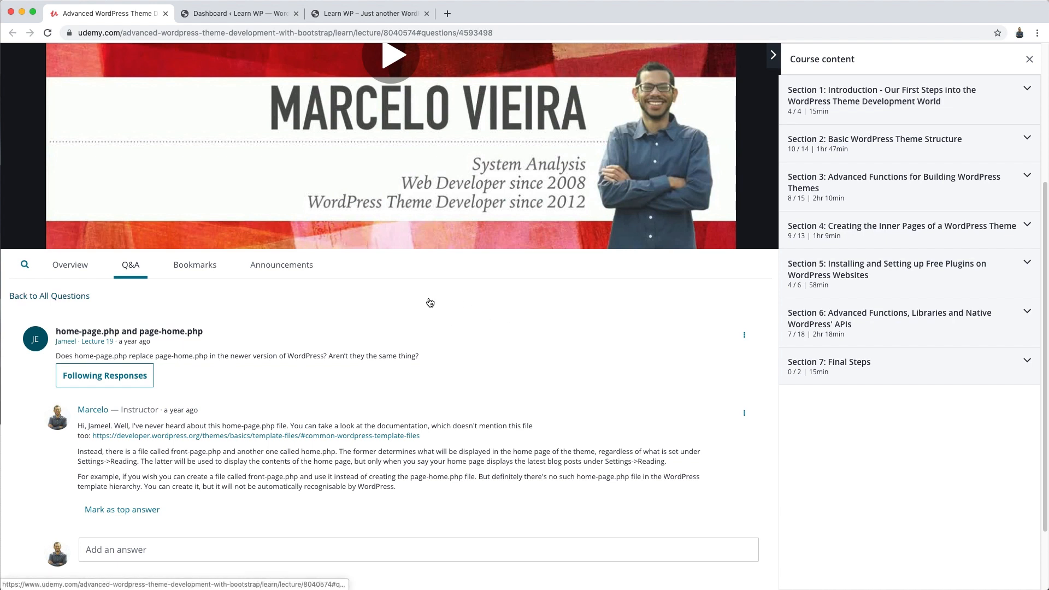
mouse_move(584, 128)
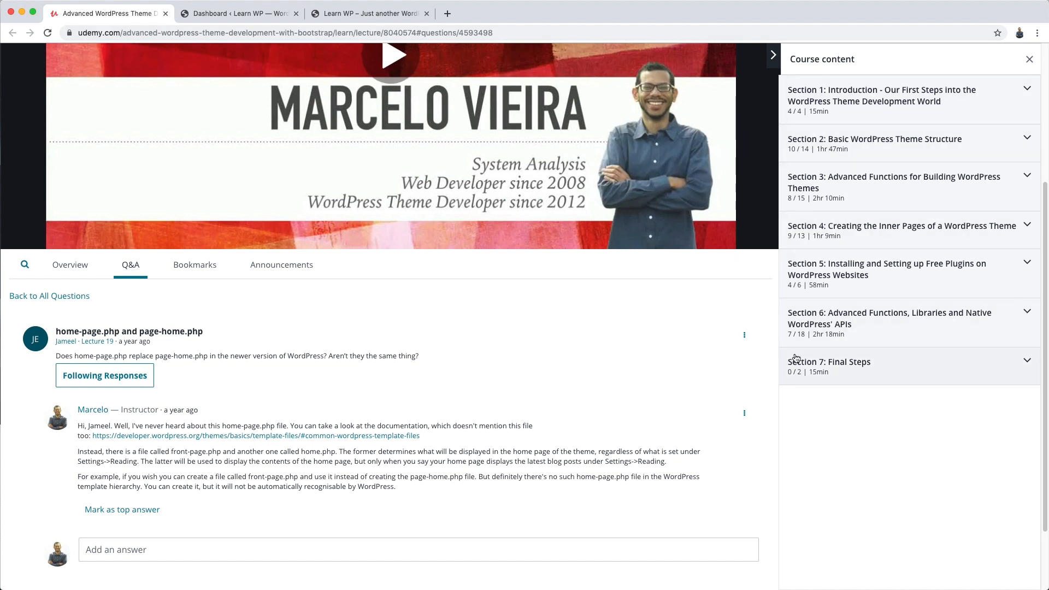
mouse_move(194, 306)
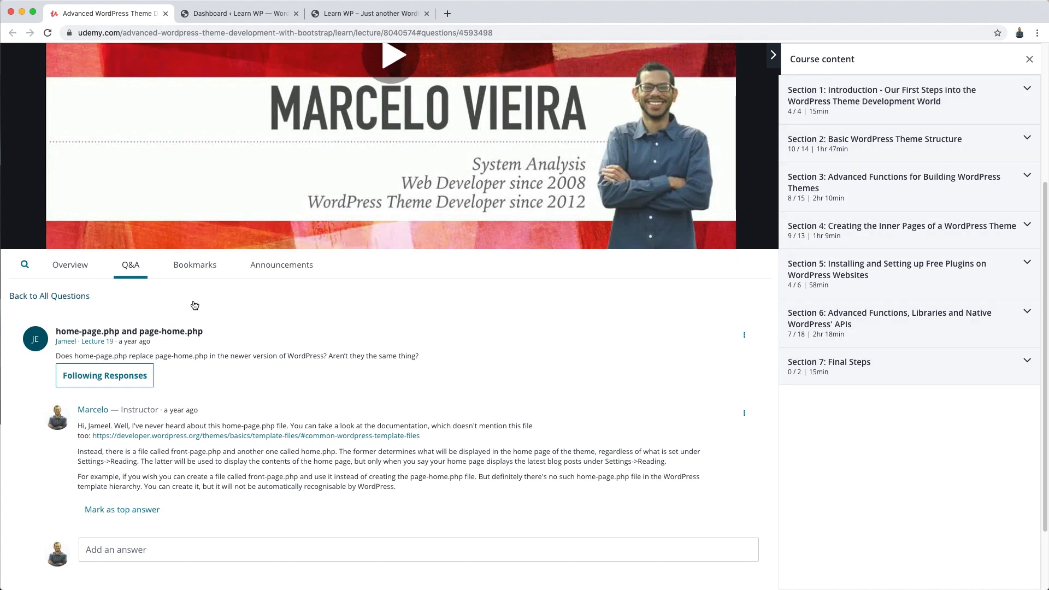
mouse_move(65, 341)
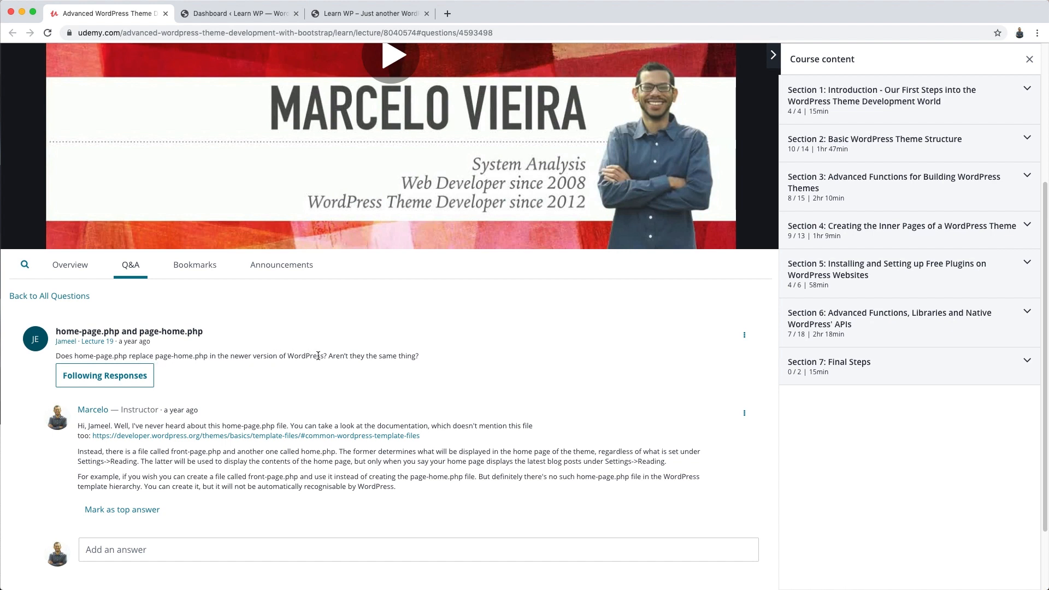
mouse_move(484, 371)
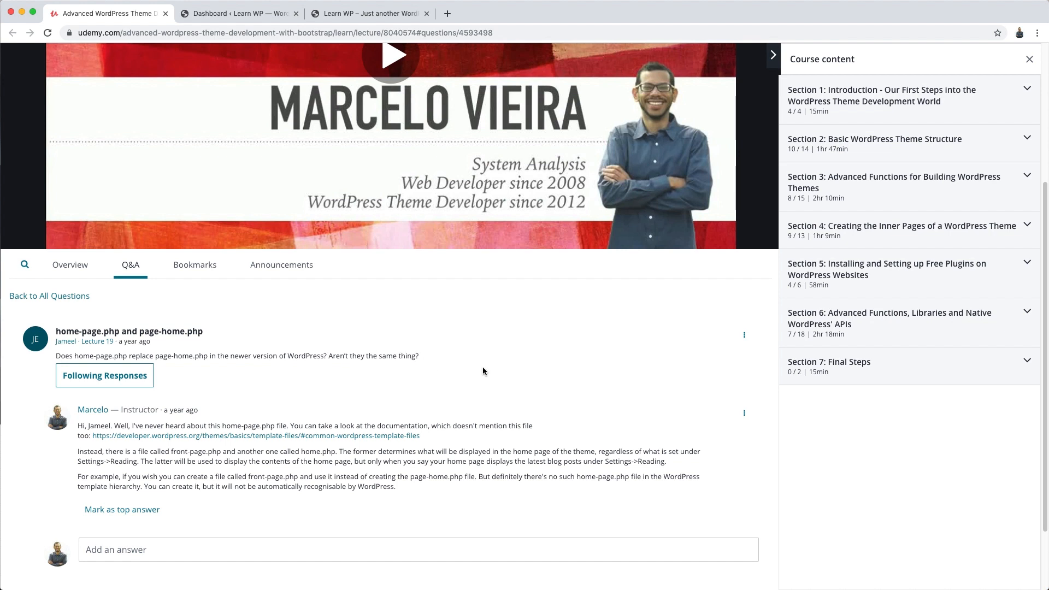
mouse_move(560, 361)
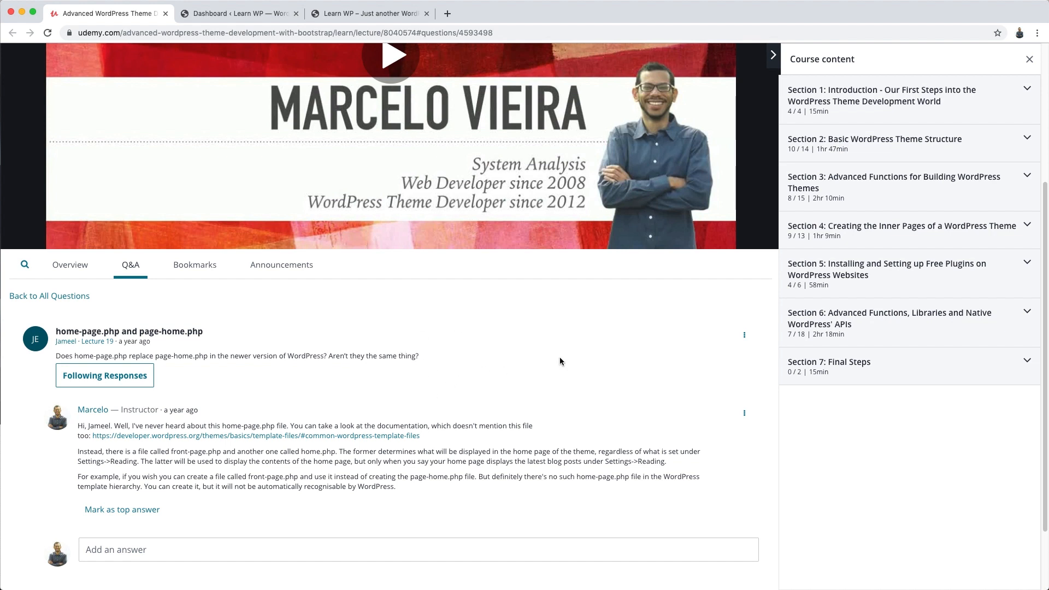
mouse_move(514, 334)
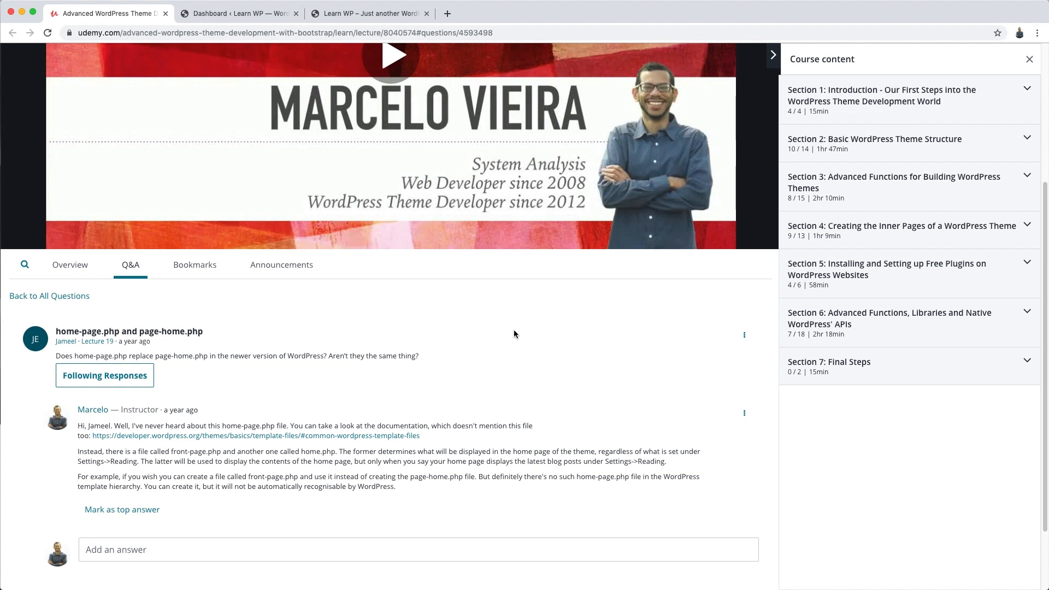
mouse_move(500, 320)
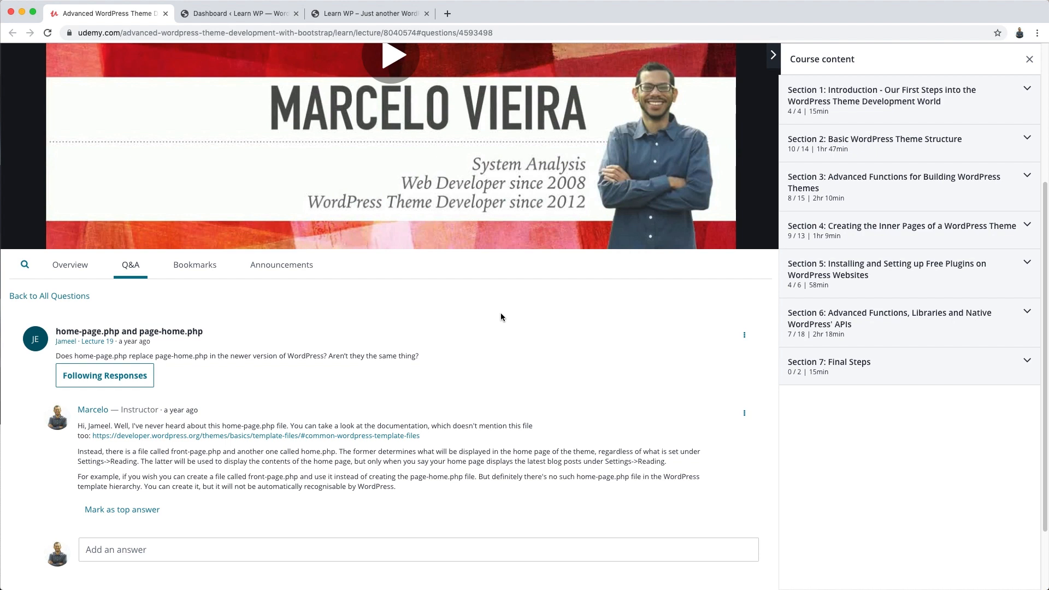
mouse_move(499, 354)
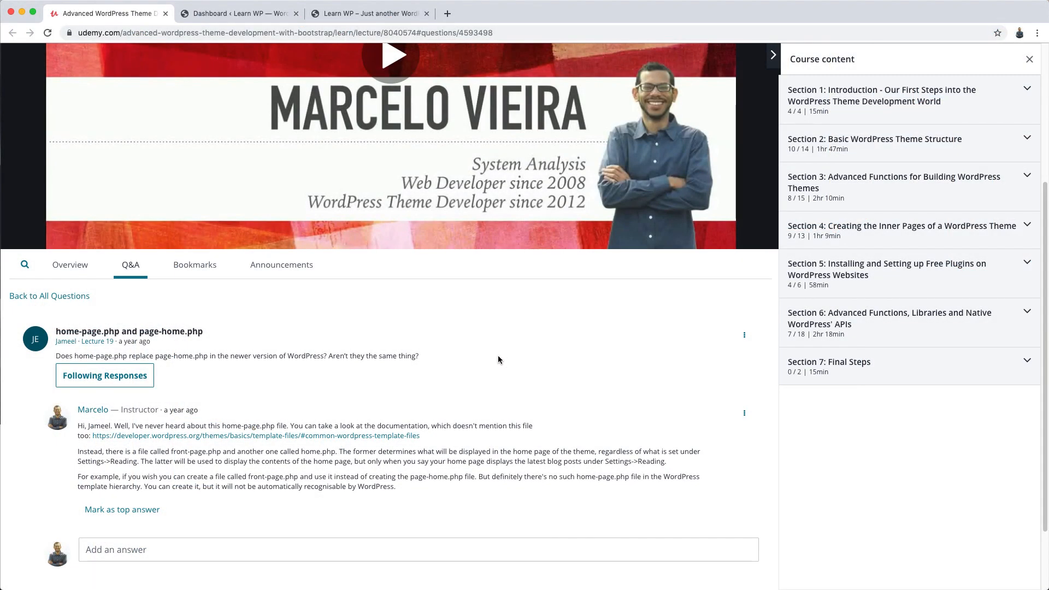
mouse_move(504, 361)
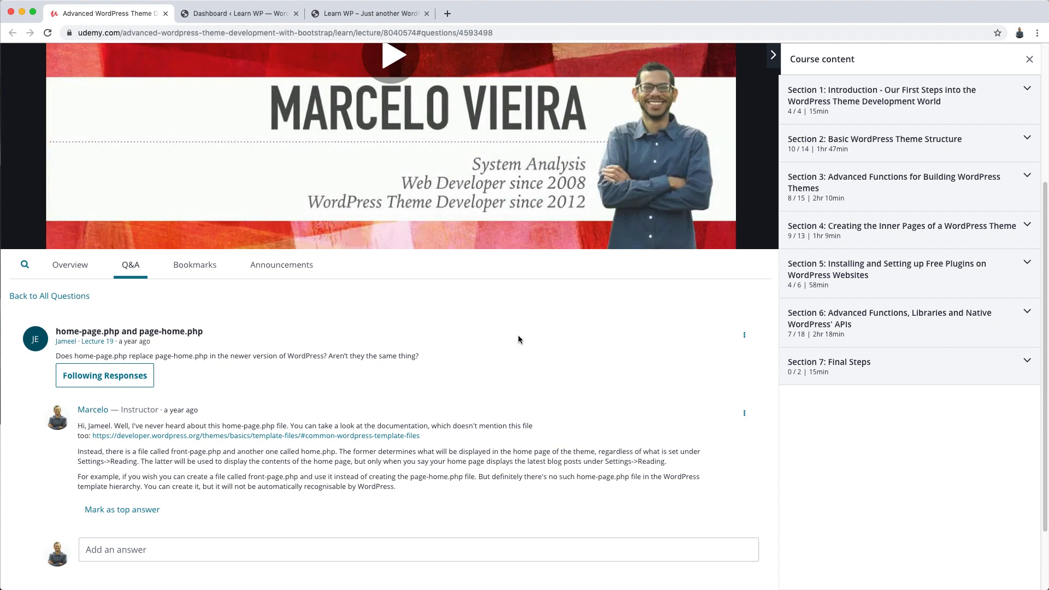
mouse_move(515, 336)
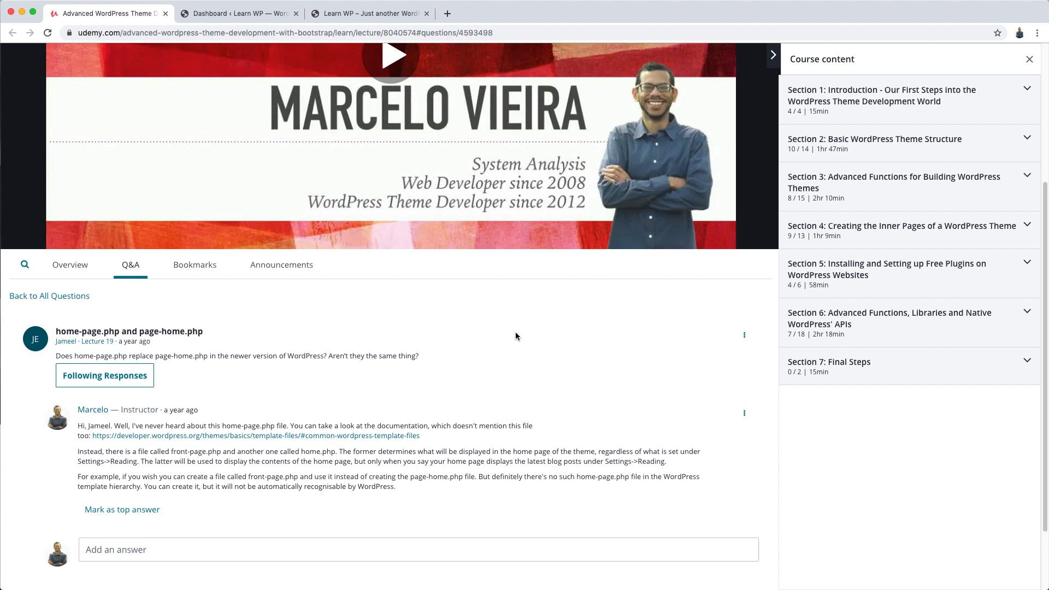
mouse_move(495, 336)
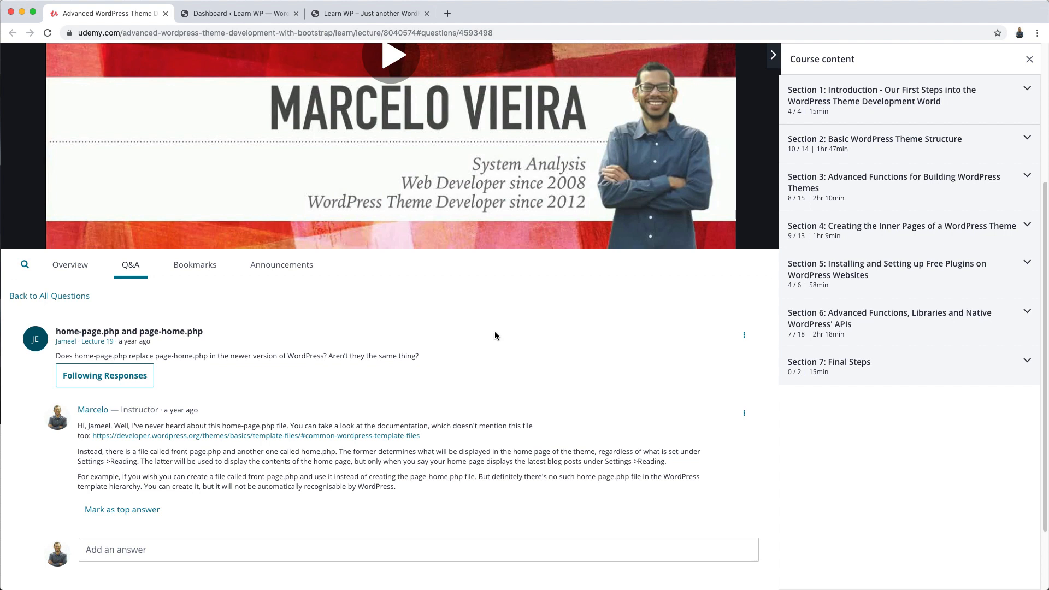
mouse_move(505, 335)
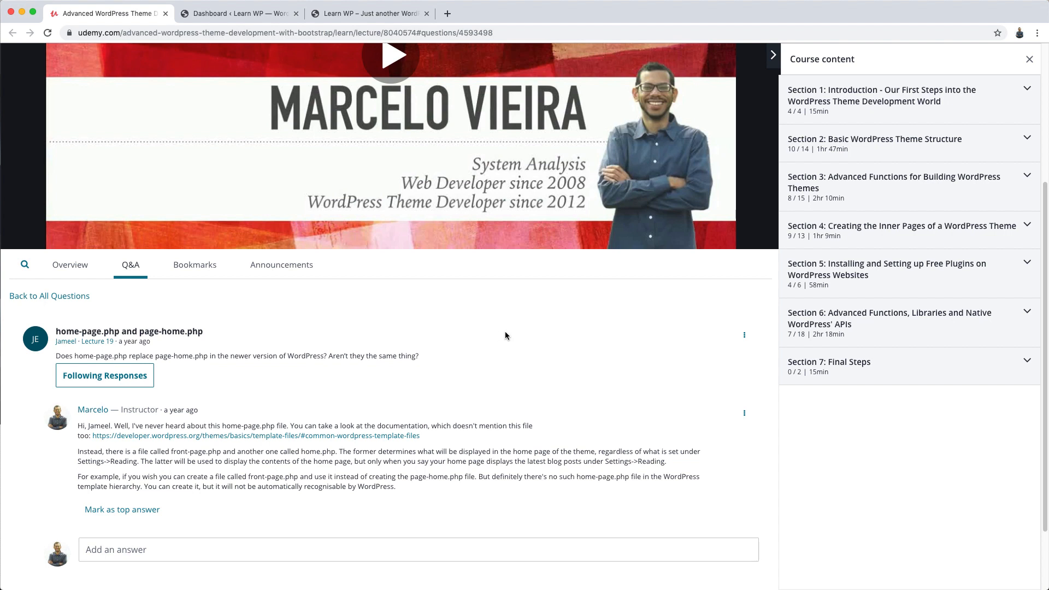
mouse_move(503, 331)
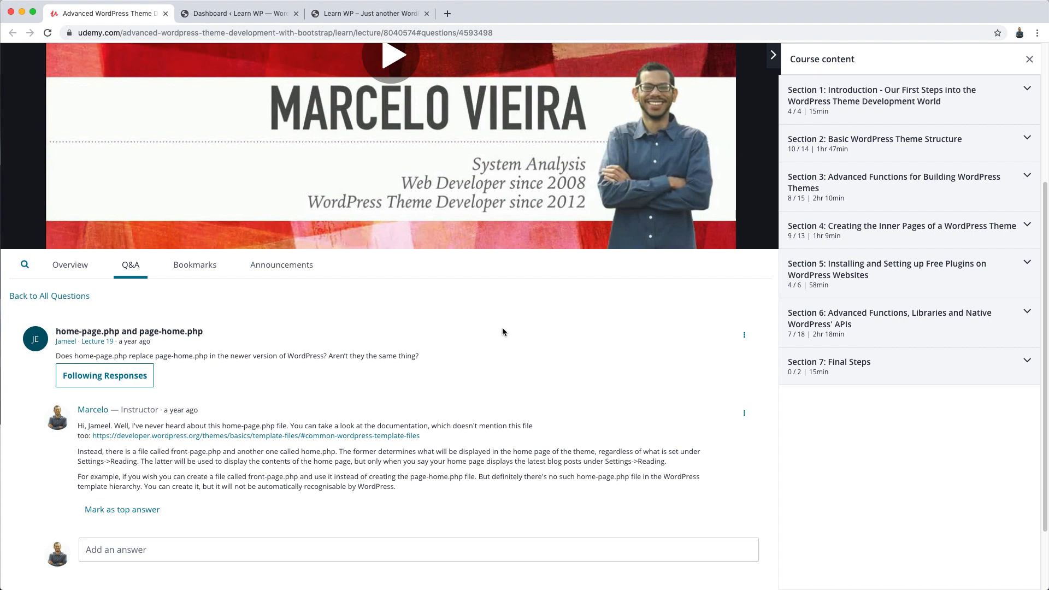
mouse_move(508, 329)
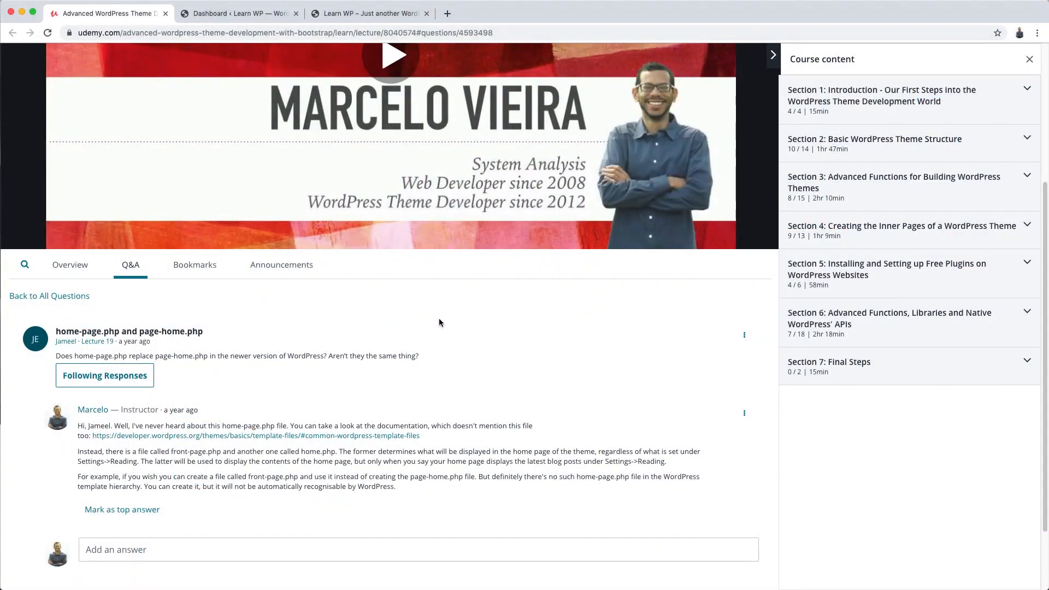
mouse_move(464, 319)
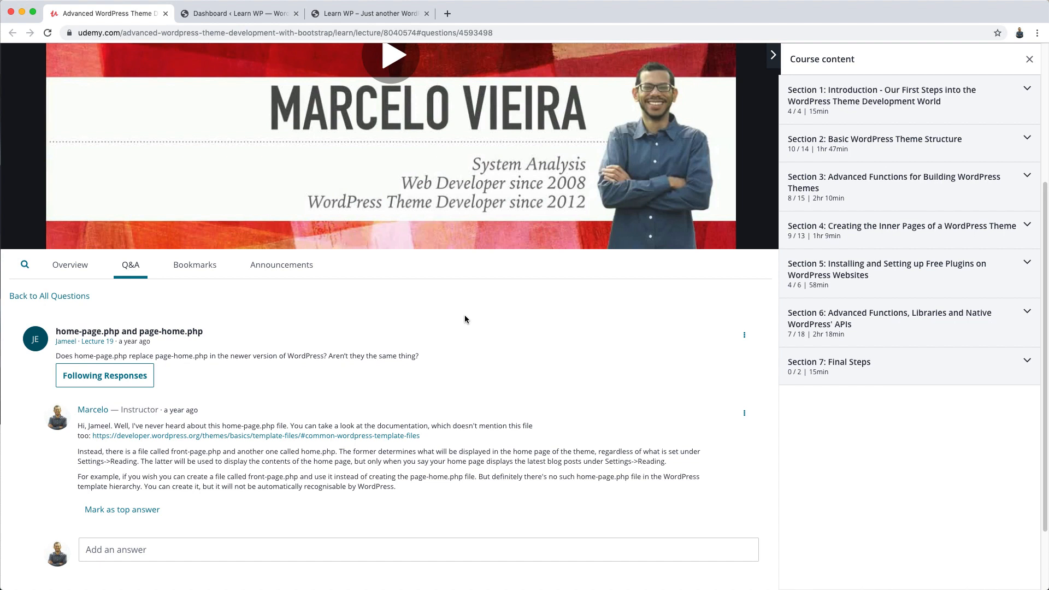
mouse_move(468, 321)
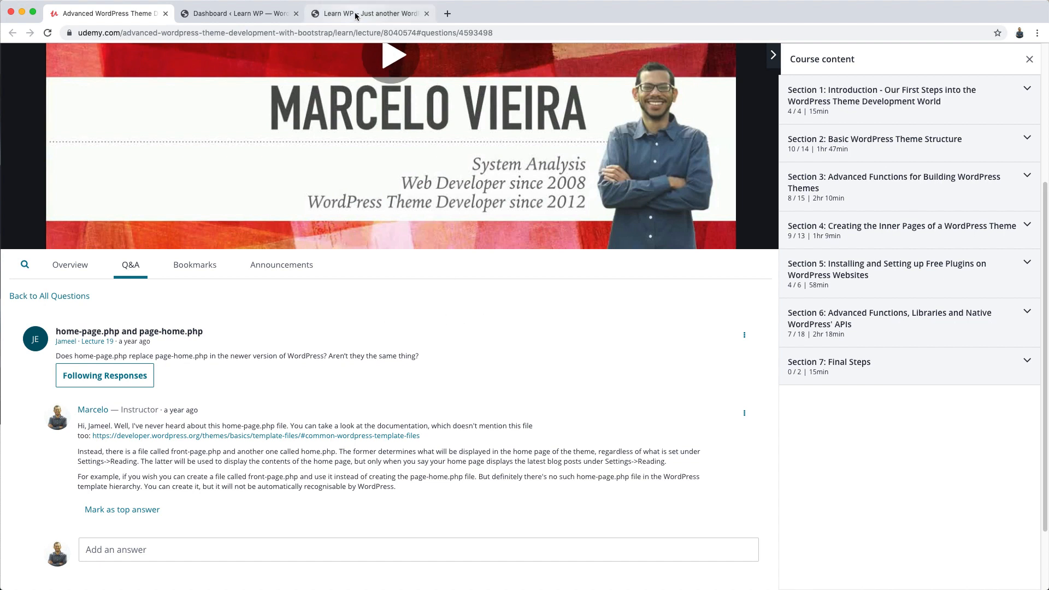
Switch to the Learn WP site and scroll past services and contact form to Latest News.
left_click(367, 12)
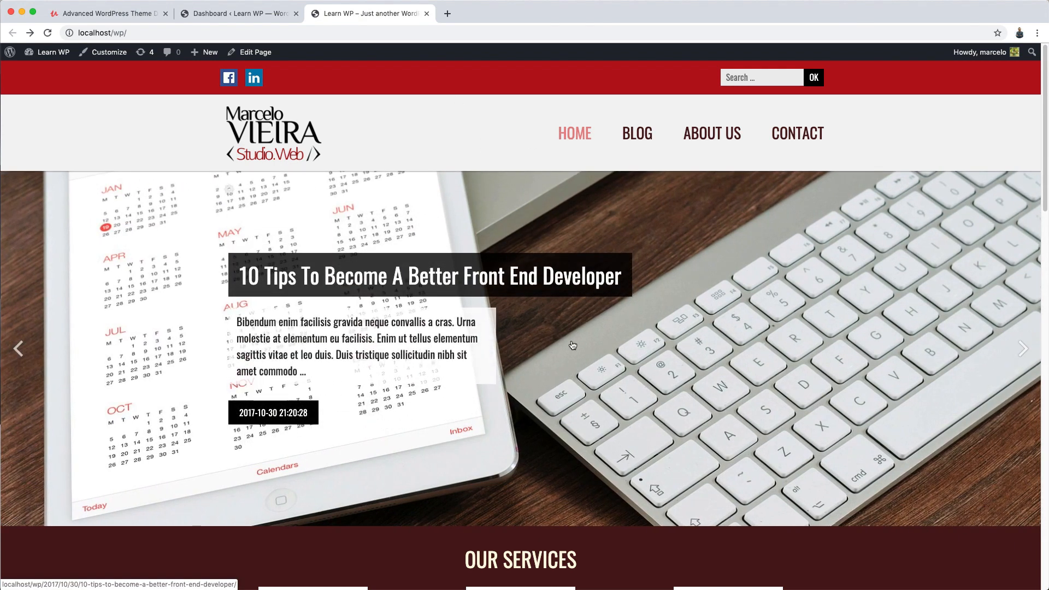
mouse_move(473, 217)
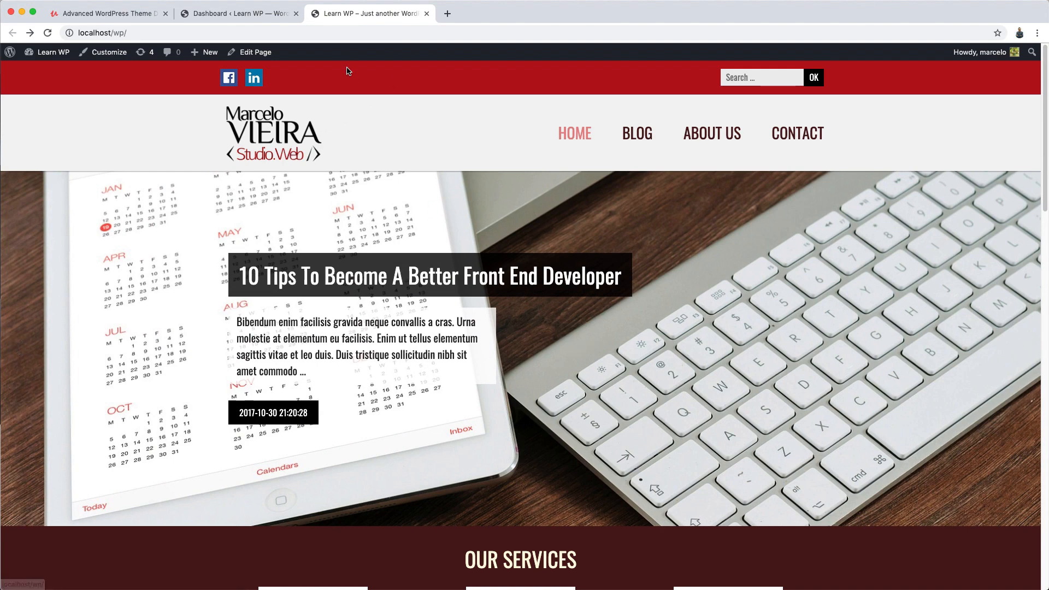
scroll("down", 3)
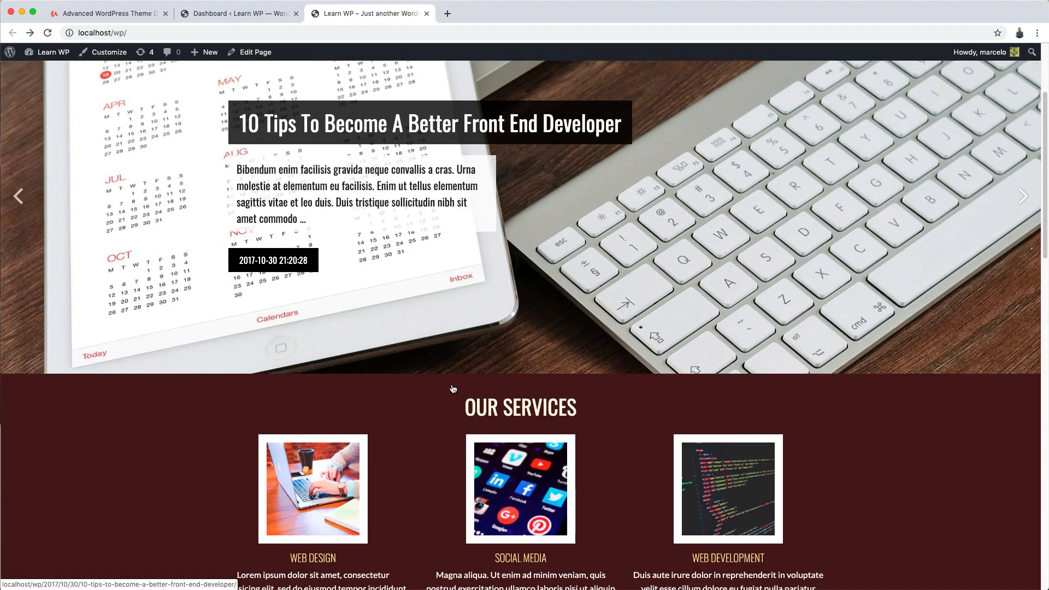
scroll("down", 3)
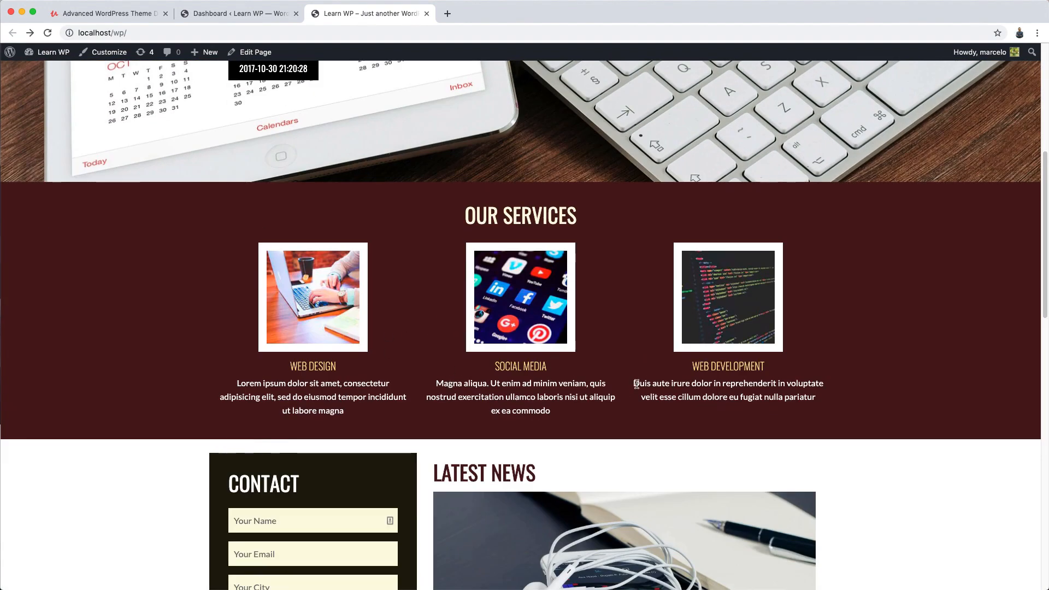
scroll("down", 3)
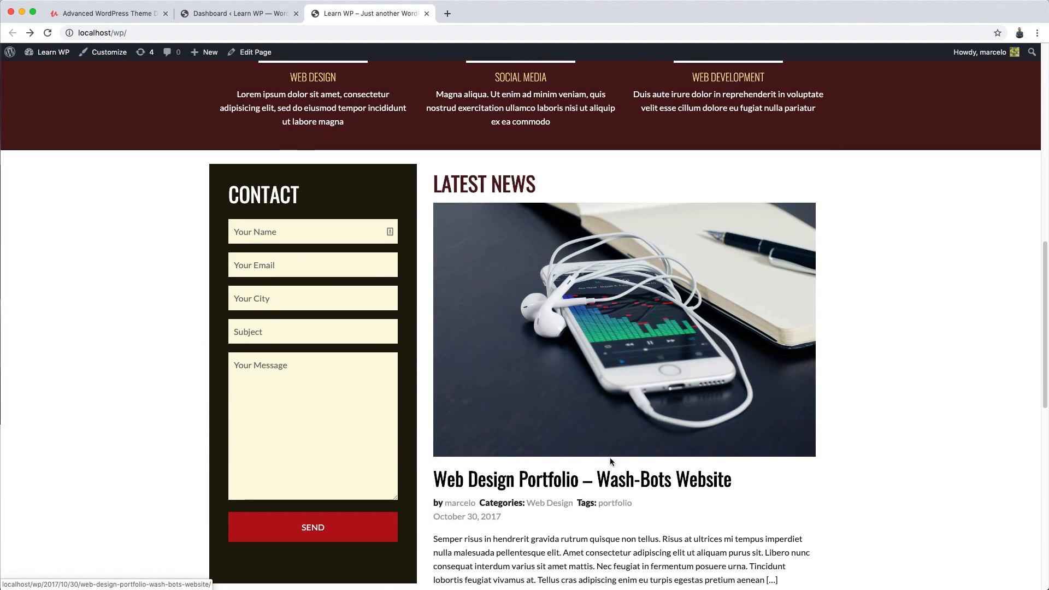
scroll("down", 3)
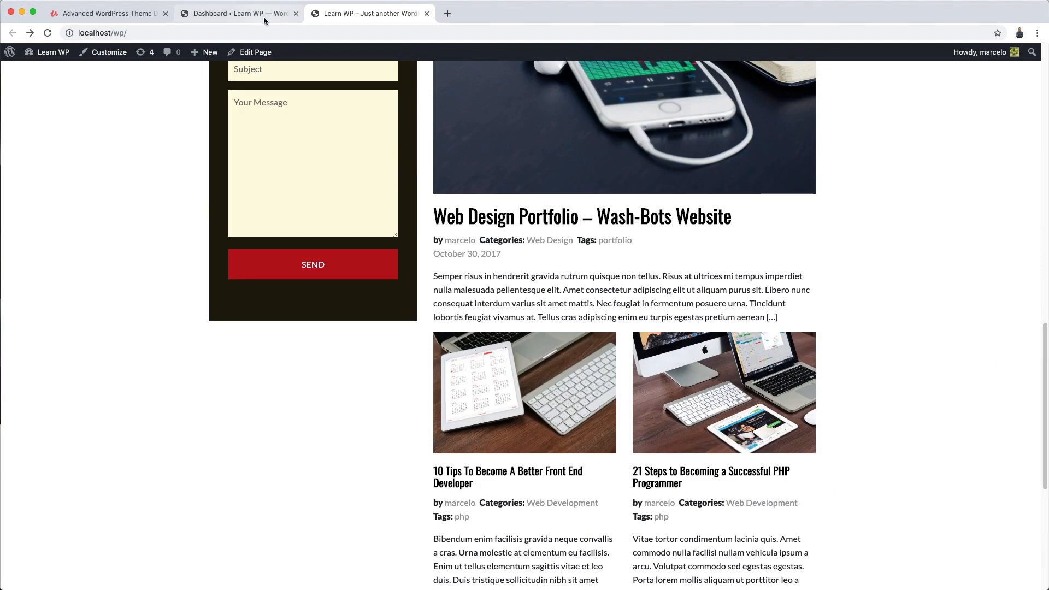
In Reading settings, keep Home as the static homepage and check Blog as posts page.
left_click(237, 13)
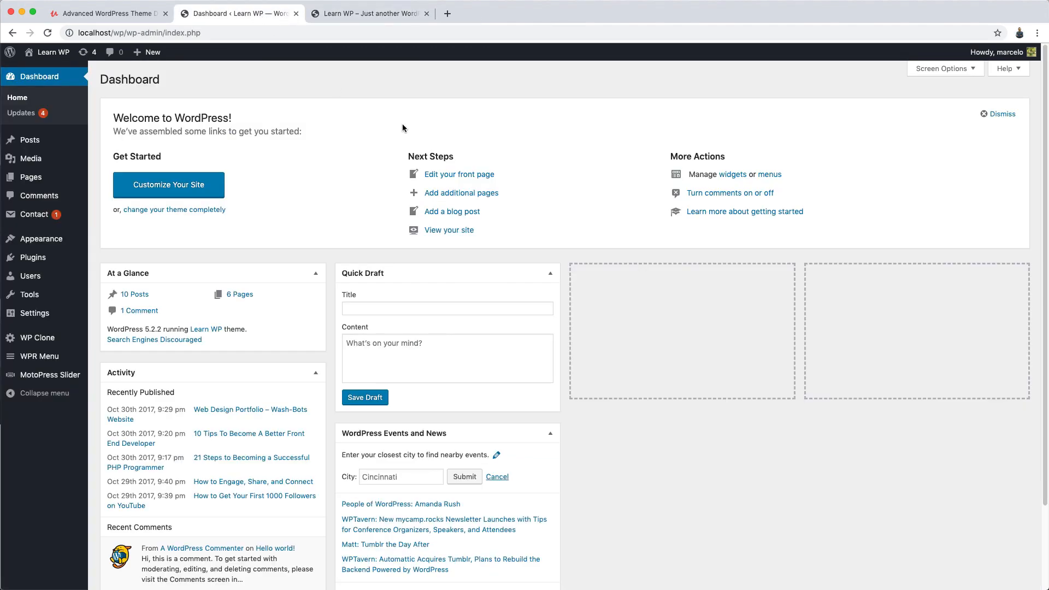
mouse_move(324, 242)
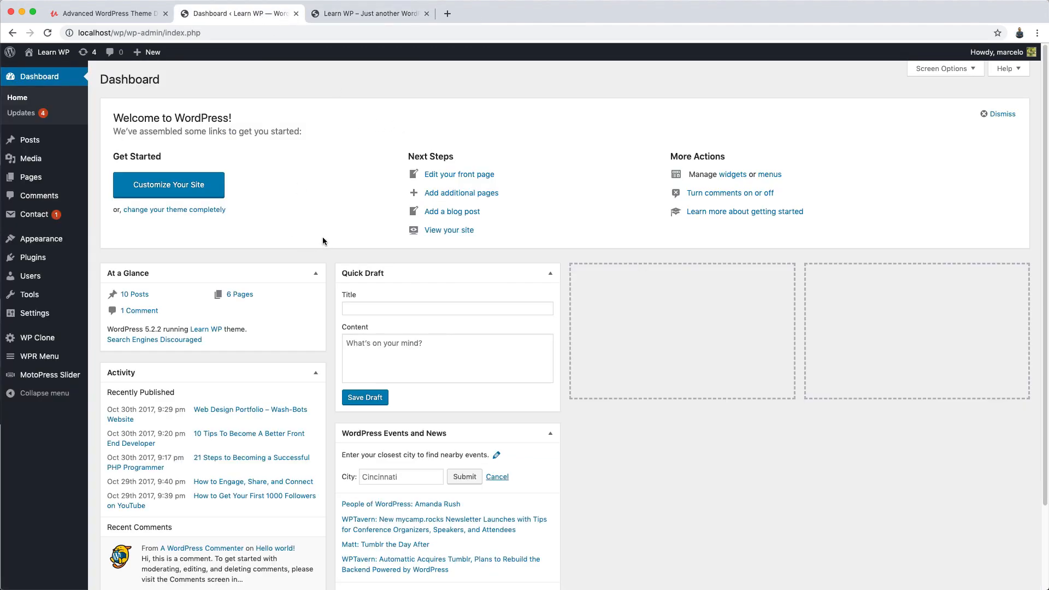
mouse_move(387, 82)
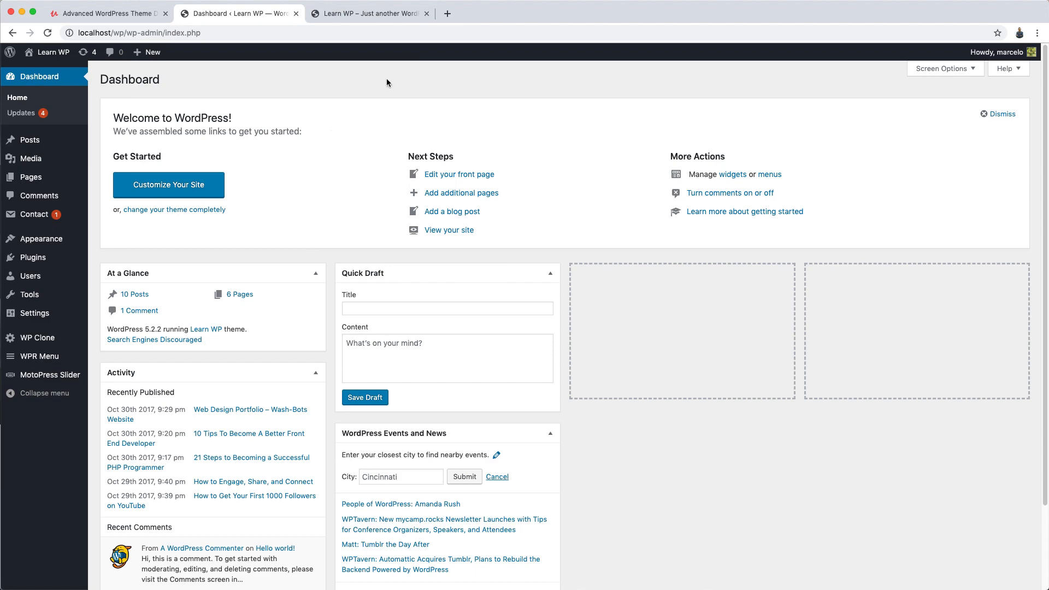
mouse_move(310, 59)
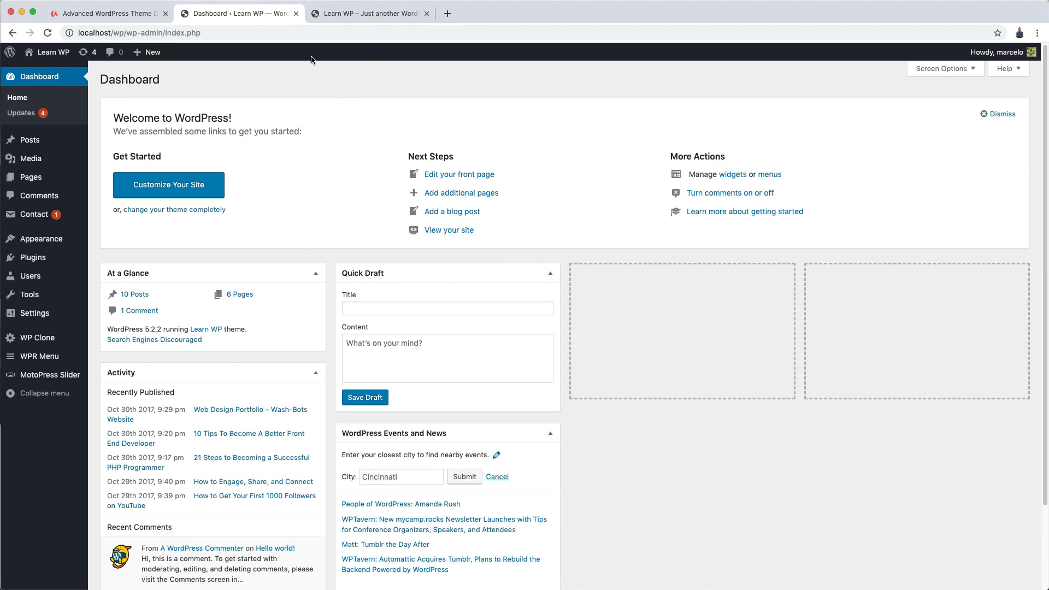
left_click(366, 13)
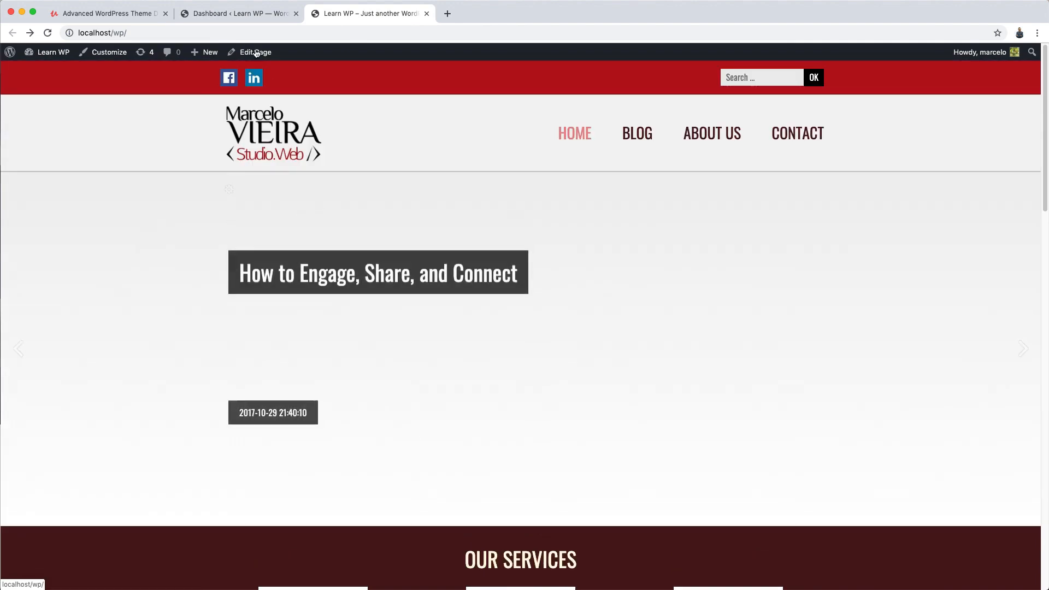
left_click(238, 12)
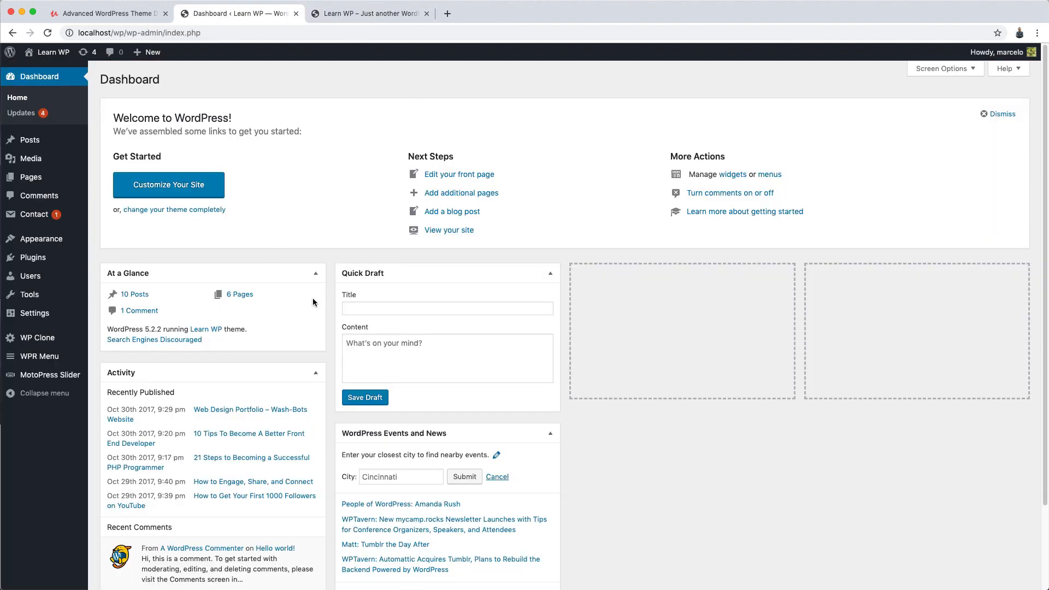
mouse_move(206, 364)
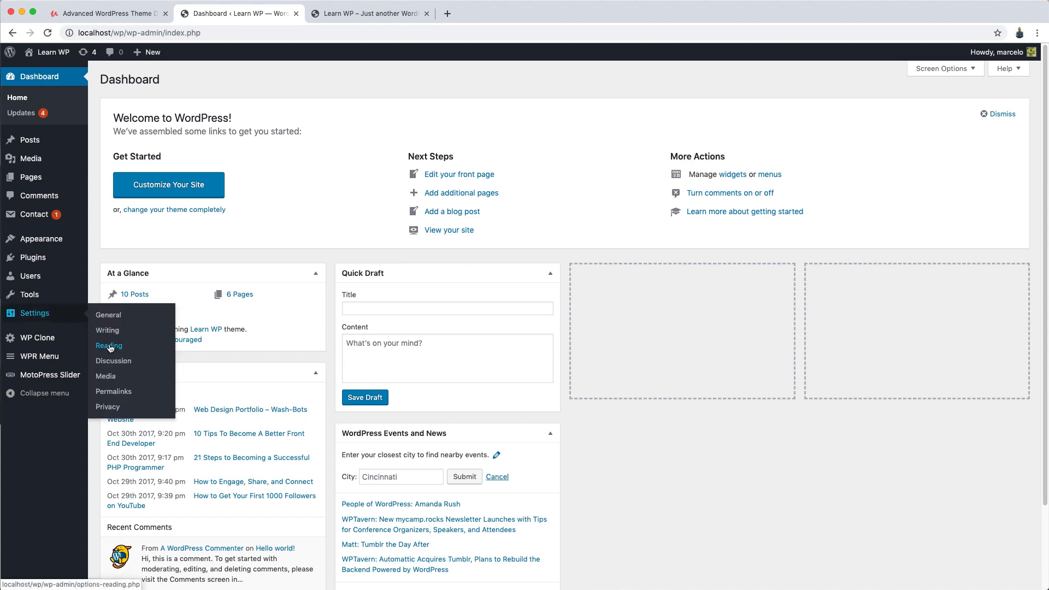
left_click(108, 345)
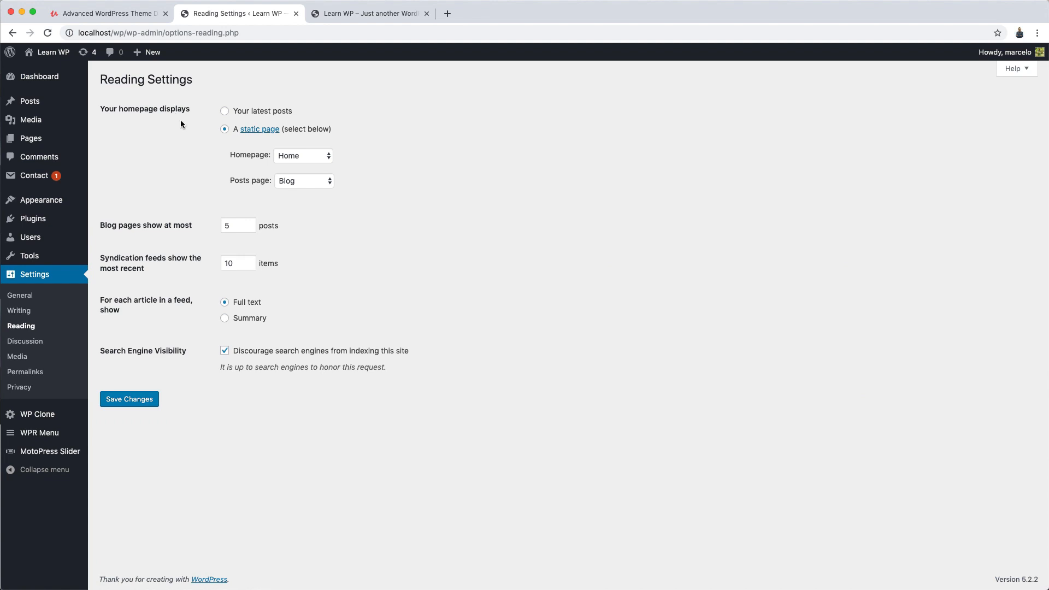
mouse_move(234, 92)
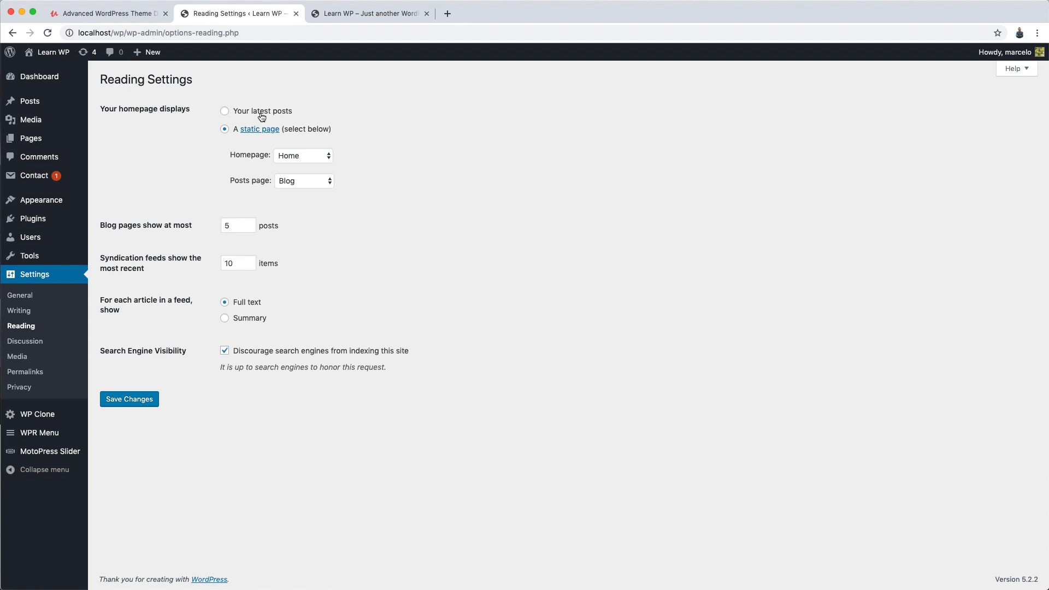
mouse_move(212, 123)
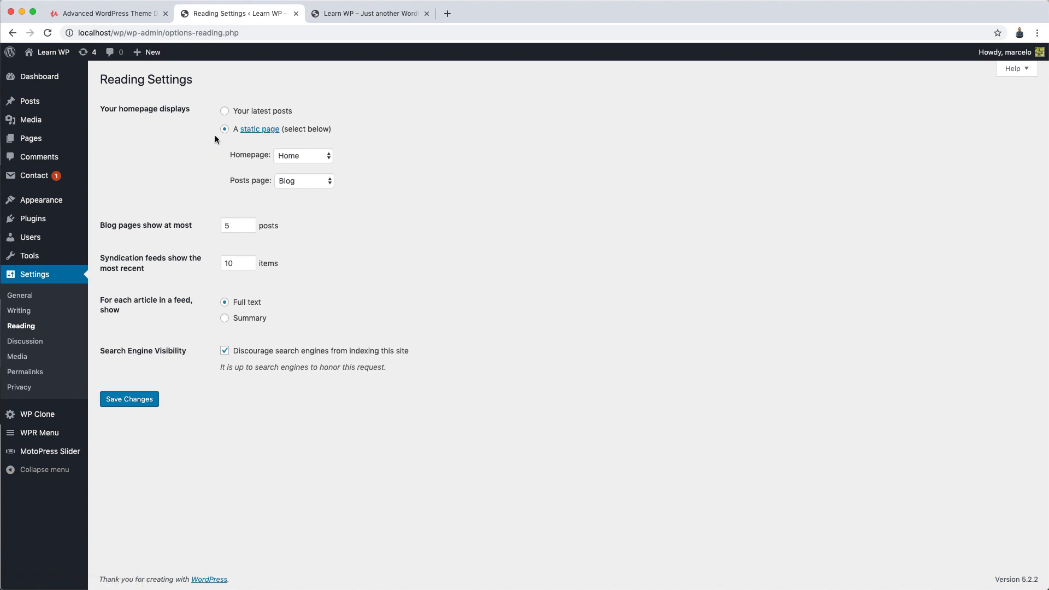
mouse_move(217, 147)
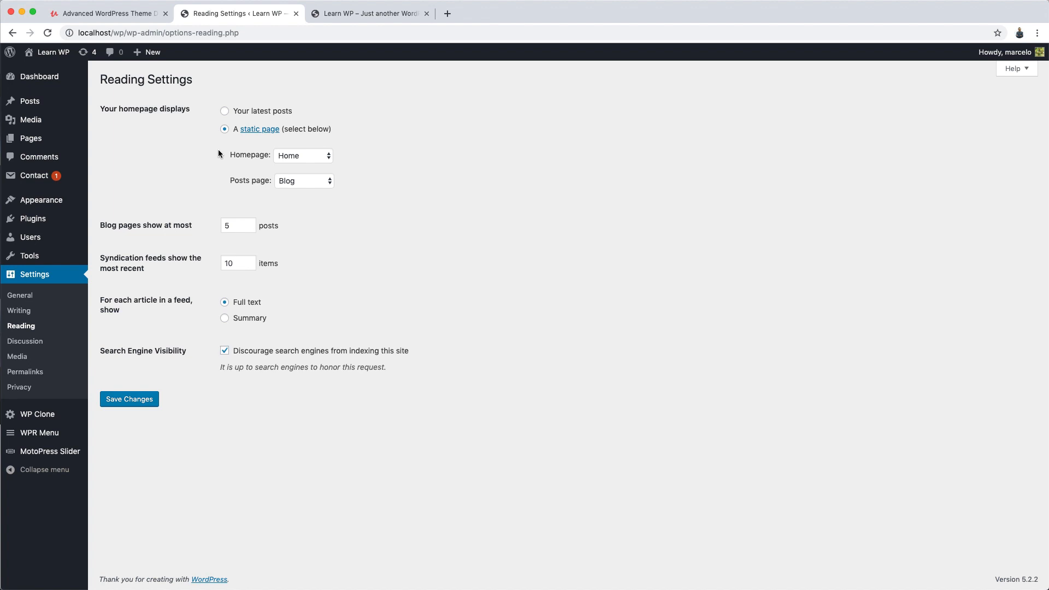
mouse_move(243, 163)
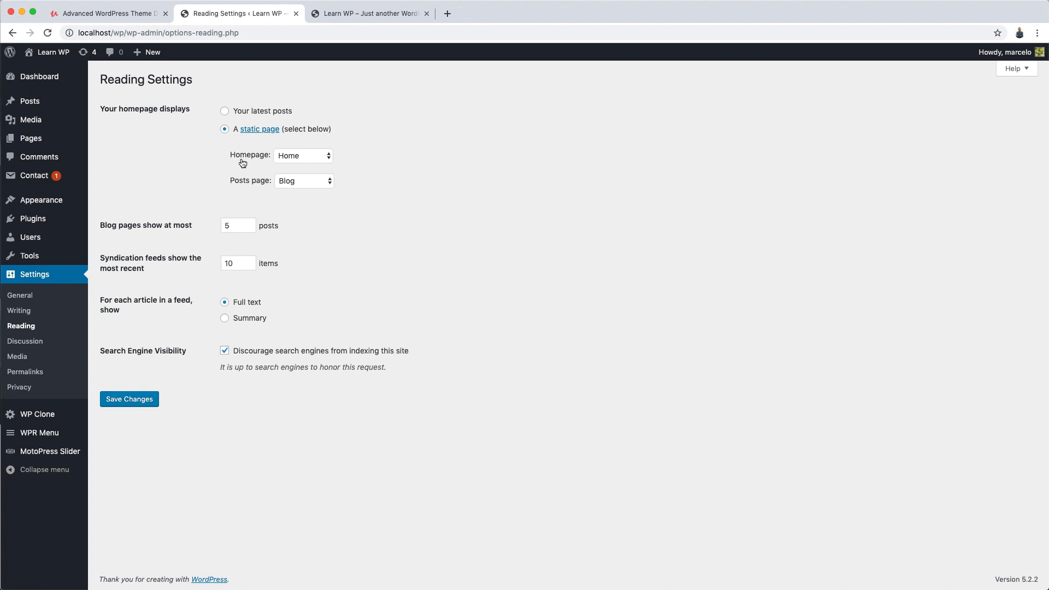
left_click(302, 155)
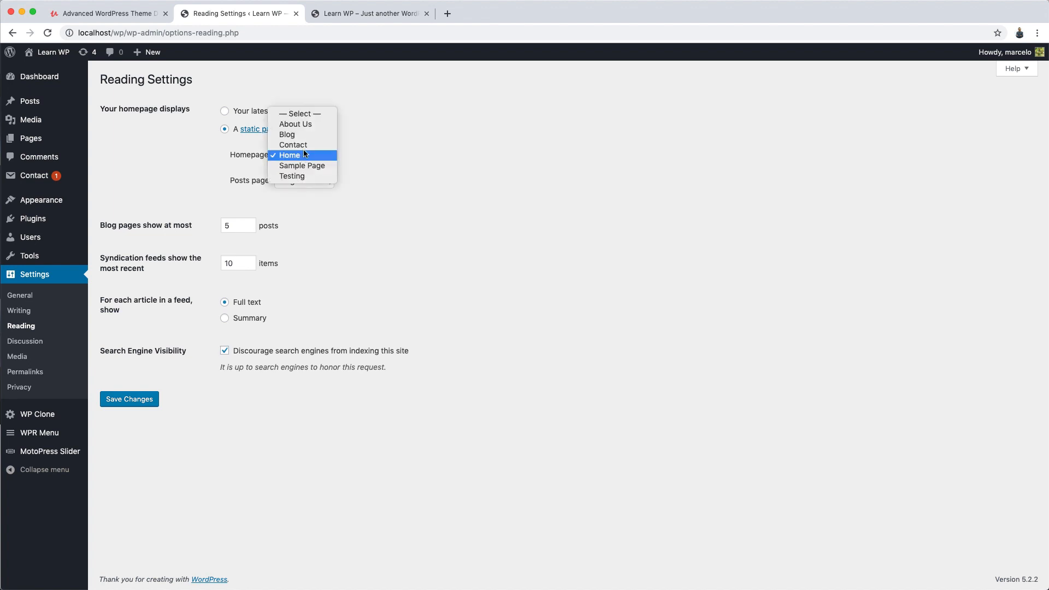
left_click(290, 155)
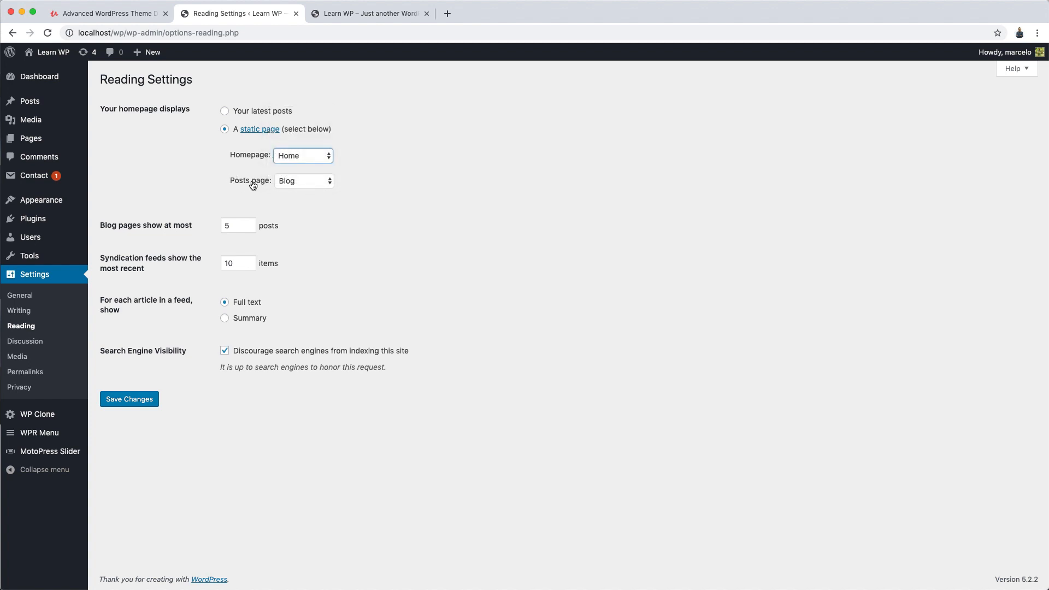
left_click(302, 155)
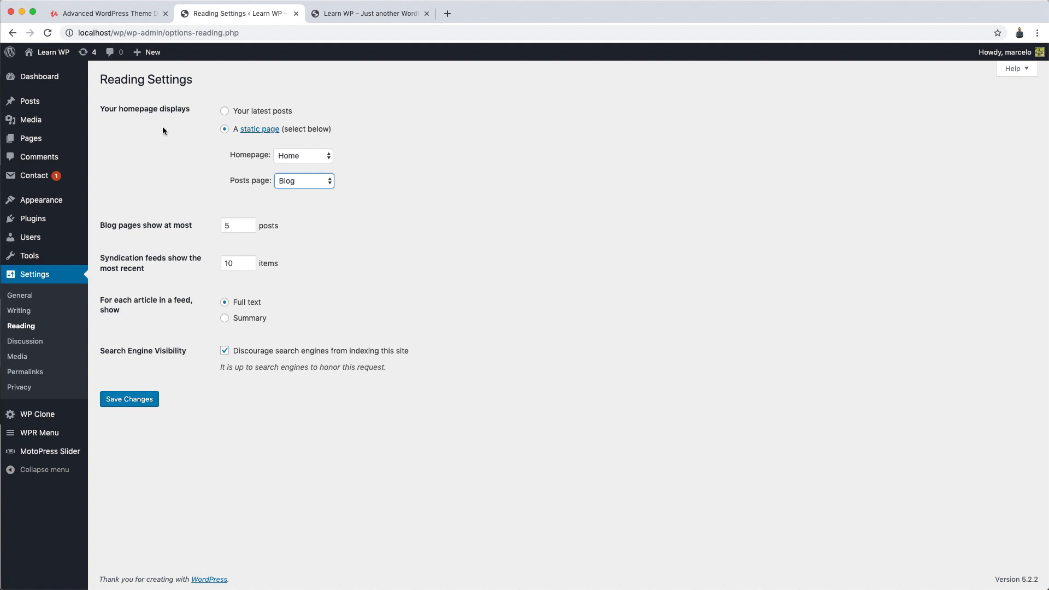
mouse_move(30, 138)
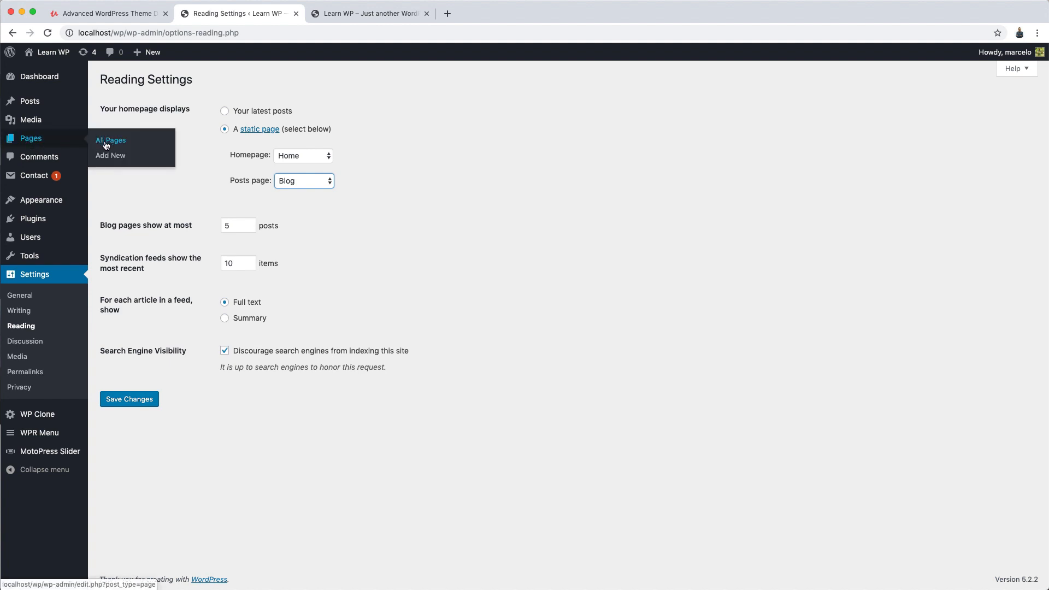
mouse_move(111, 155)
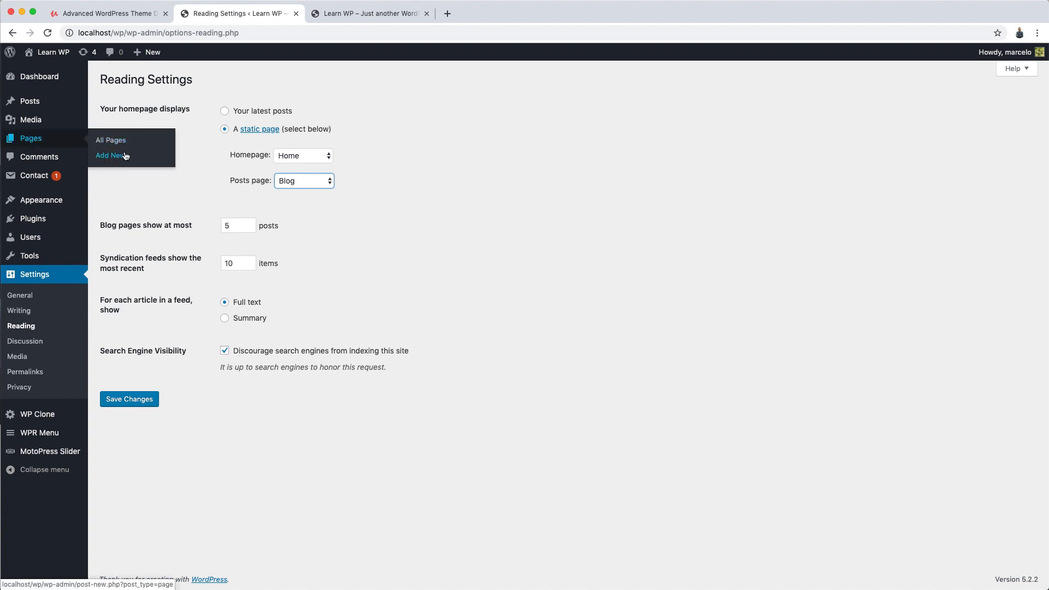
mouse_move(164, 159)
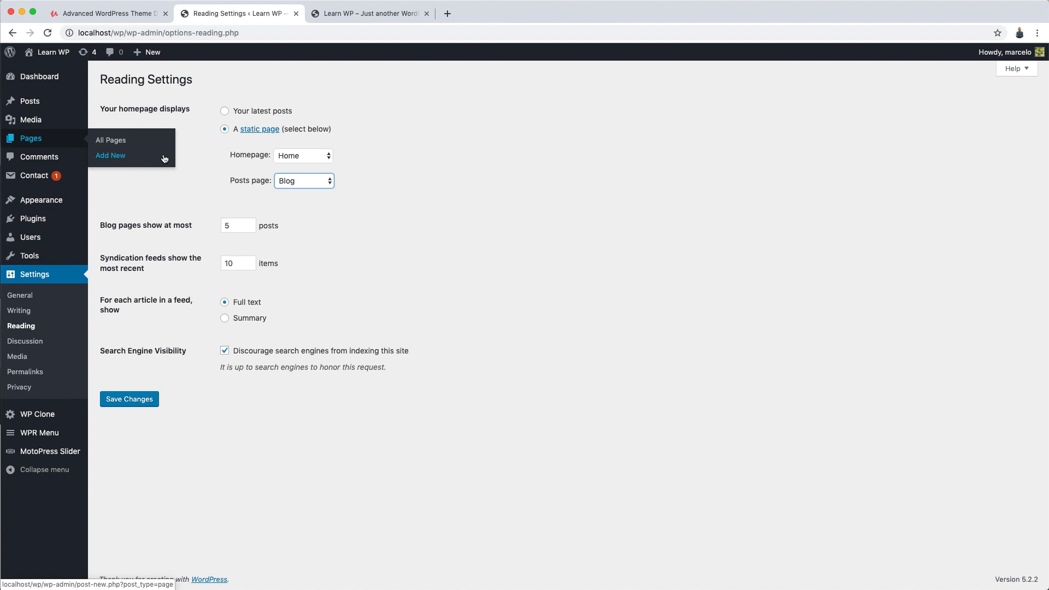
mouse_move(155, 156)
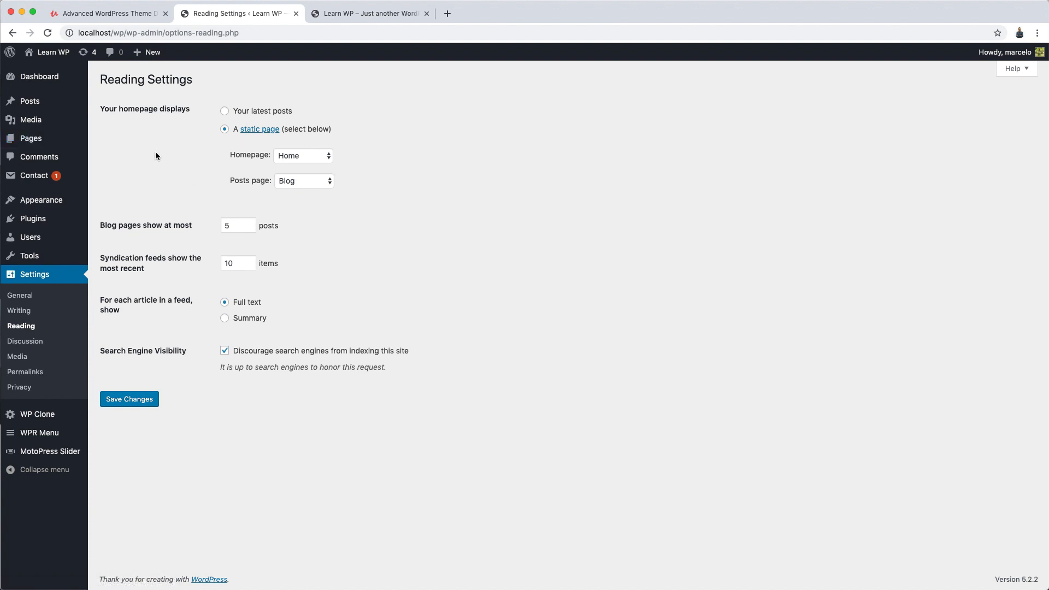
mouse_move(163, 126)
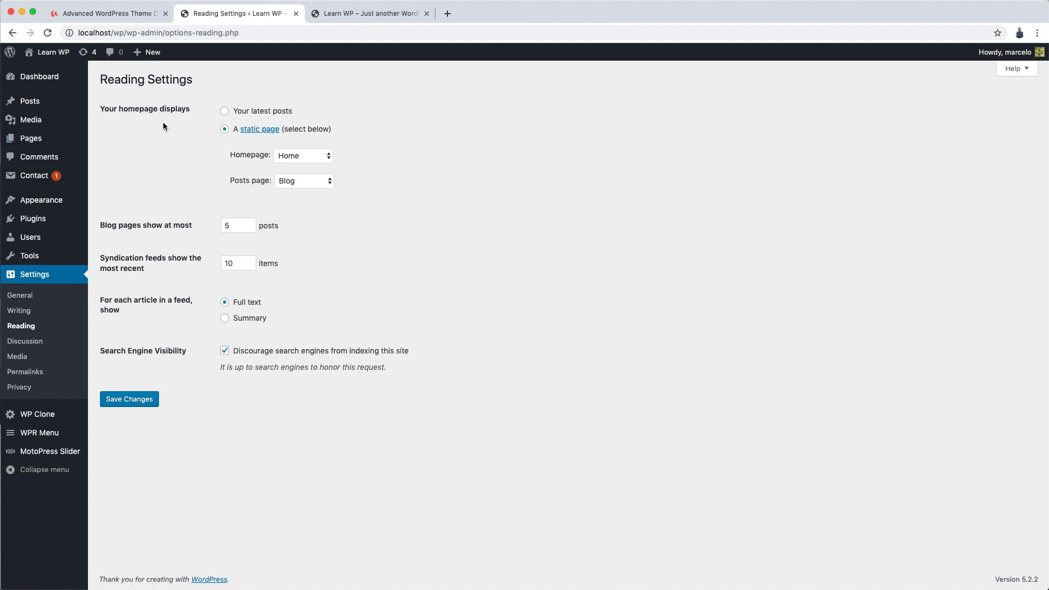
mouse_move(253, 158)
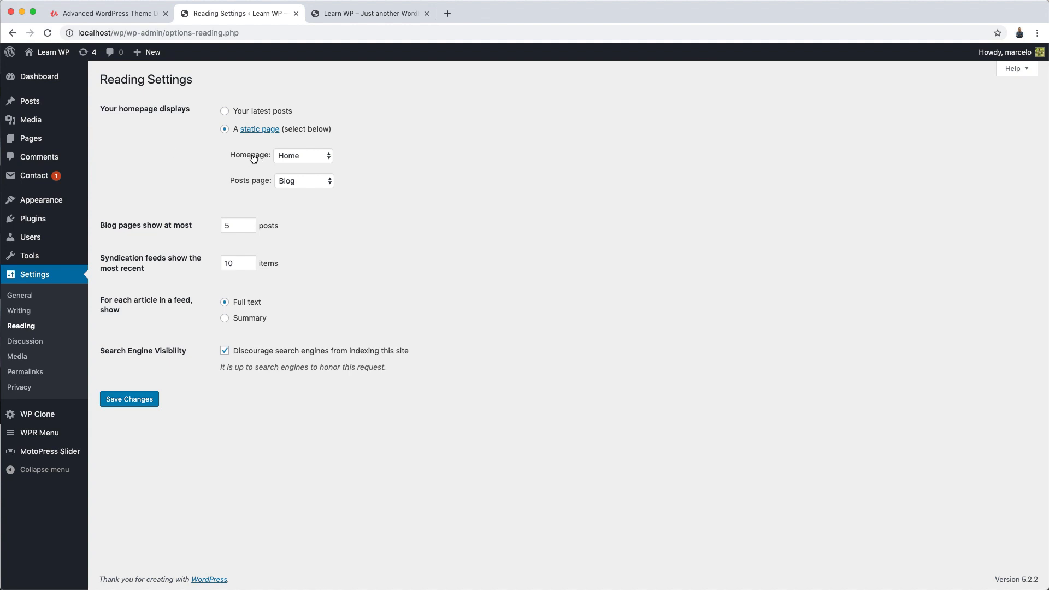
mouse_move(242, 183)
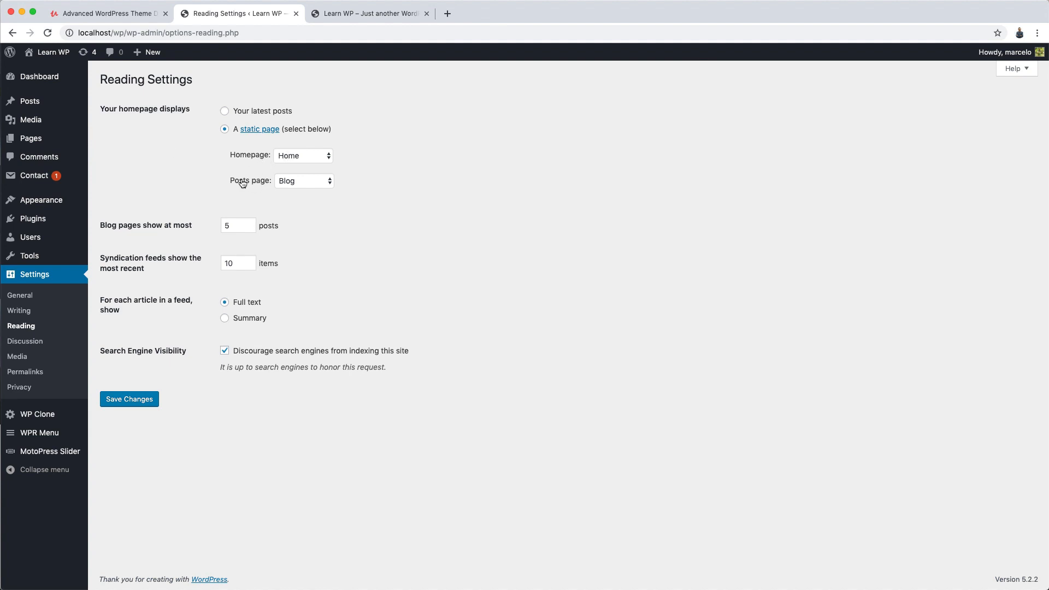
mouse_move(175, 162)
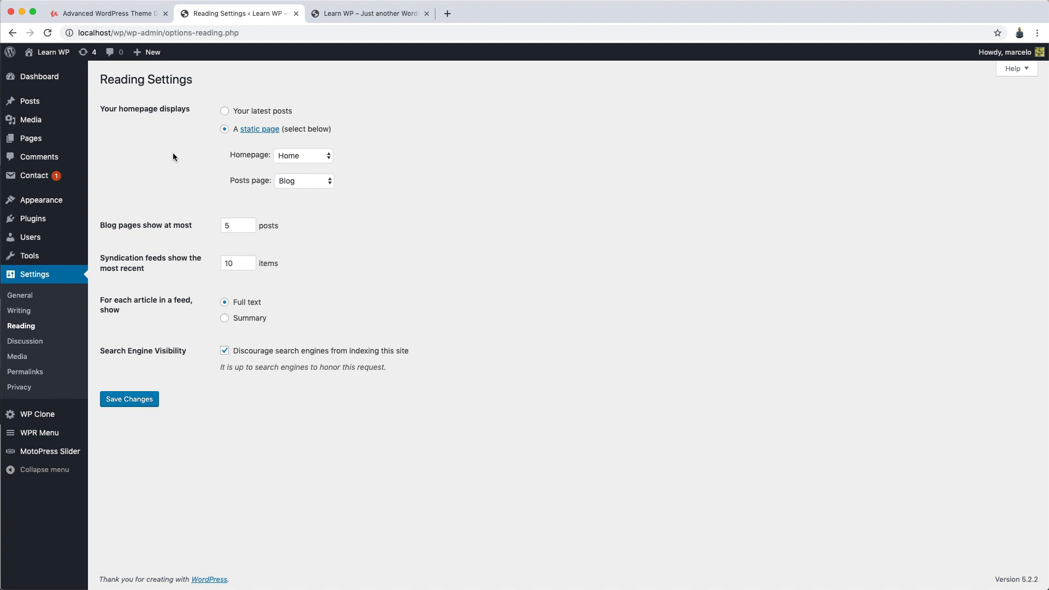
mouse_move(292, 159)
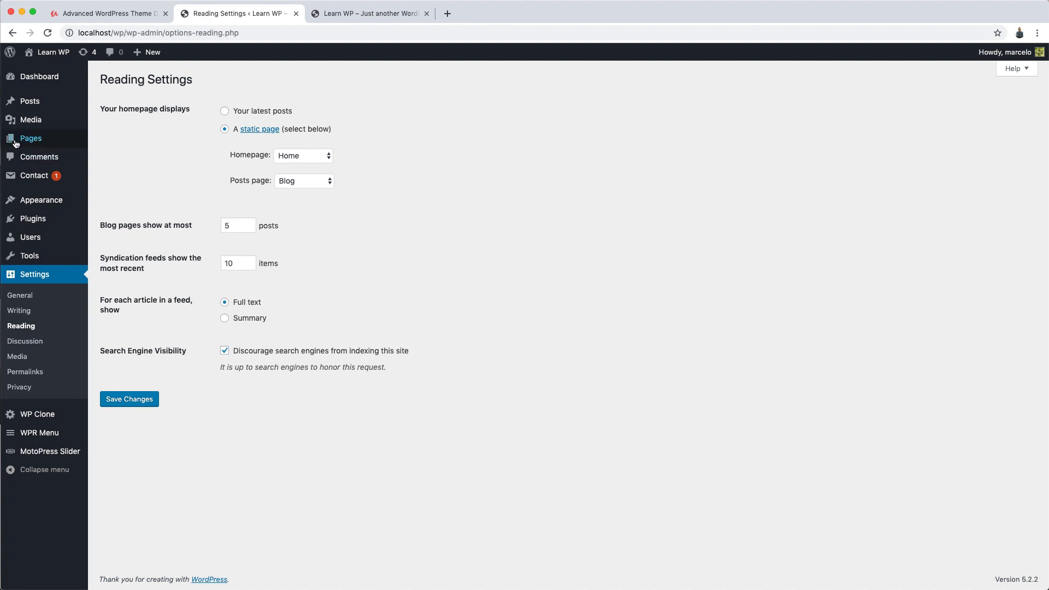
Open the Home page from the Pages list in the block editor.
left_click(30, 137)
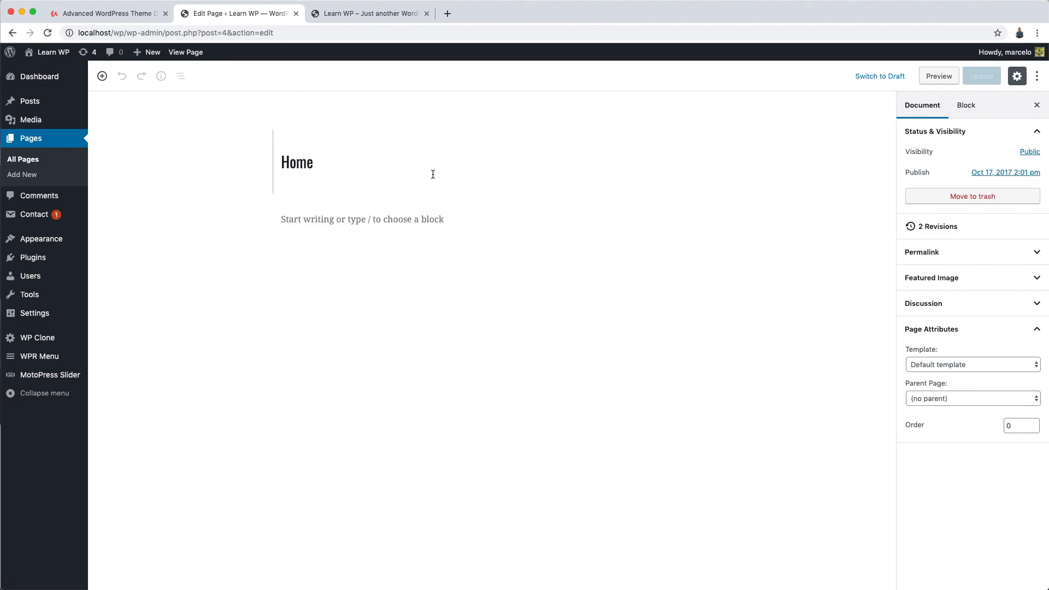
mouse_move(452, 230)
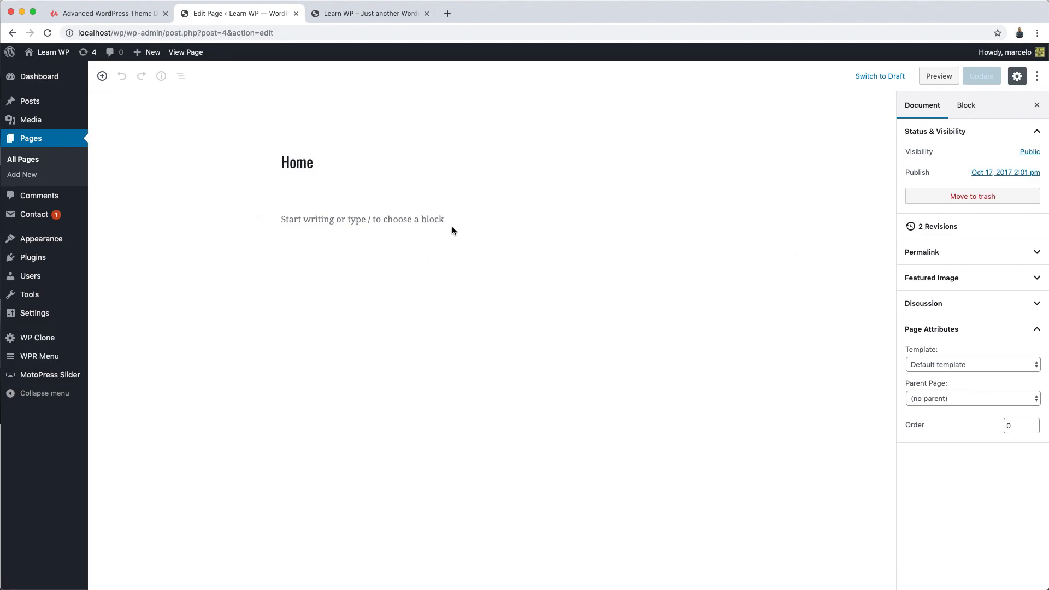
mouse_move(76, 339)
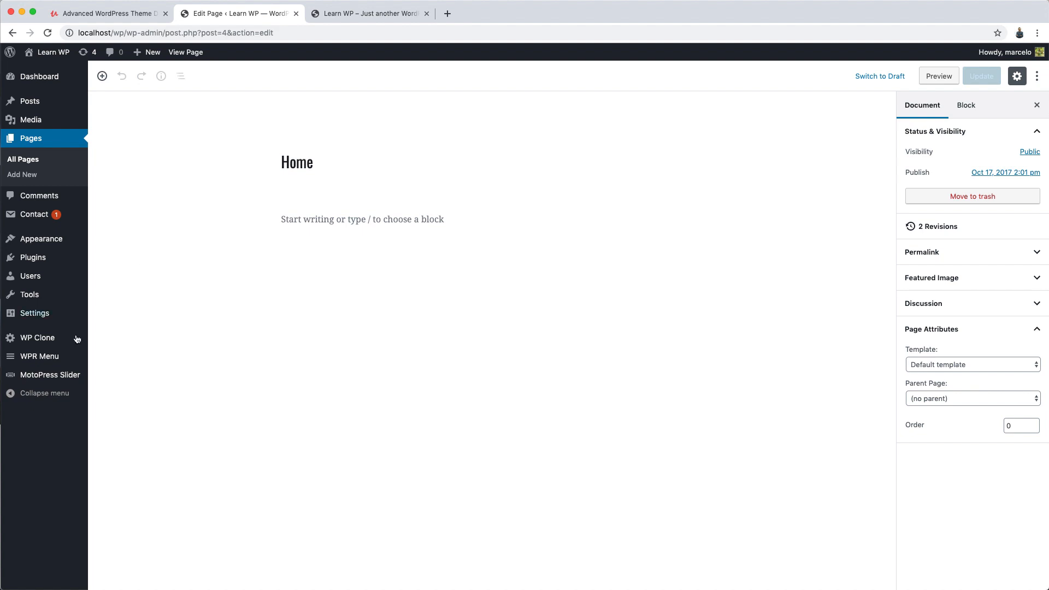
mouse_move(34, 313)
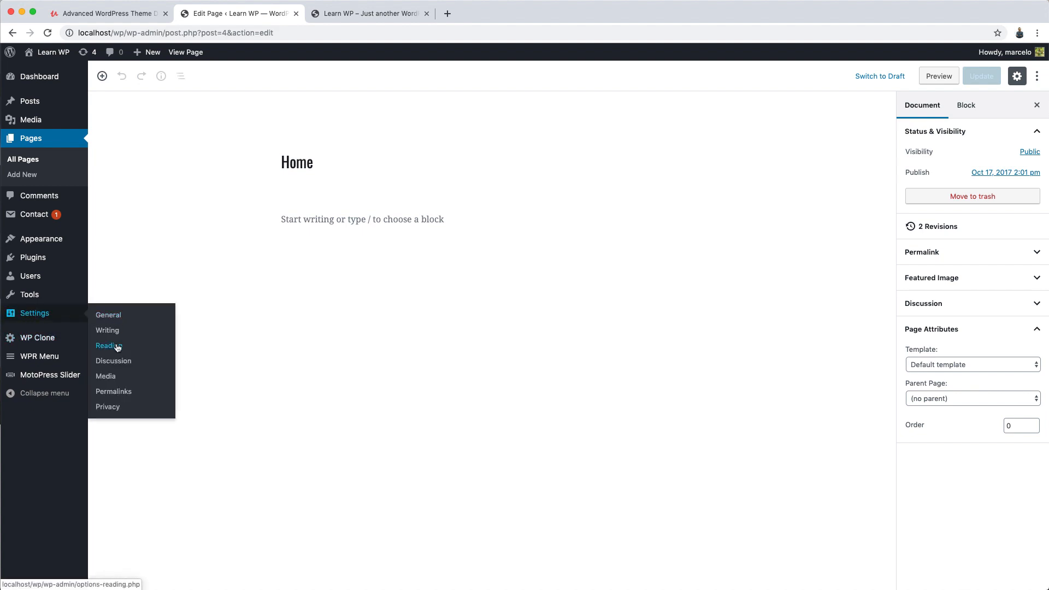
Switch the Reading homepage setting to 'Your latest posts' and save.
left_click(107, 346)
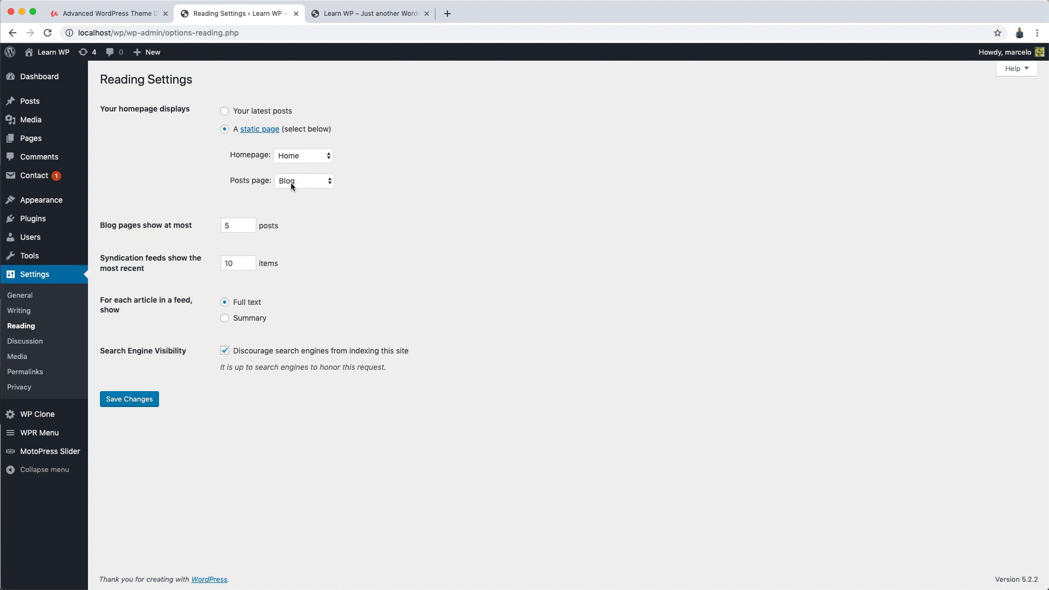
mouse_move(303, 200)
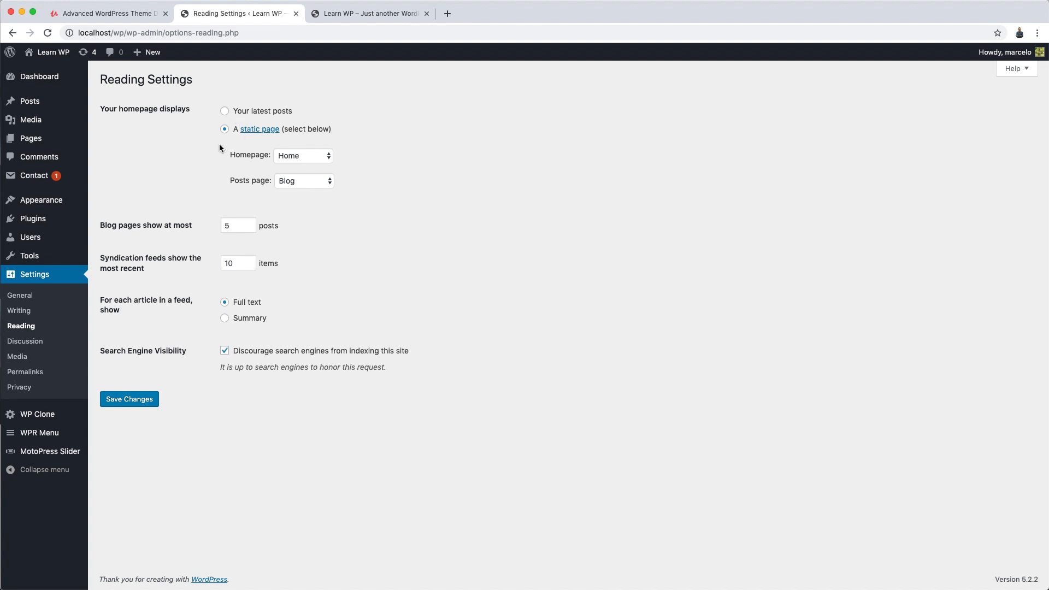
mouse_move(199, 128)
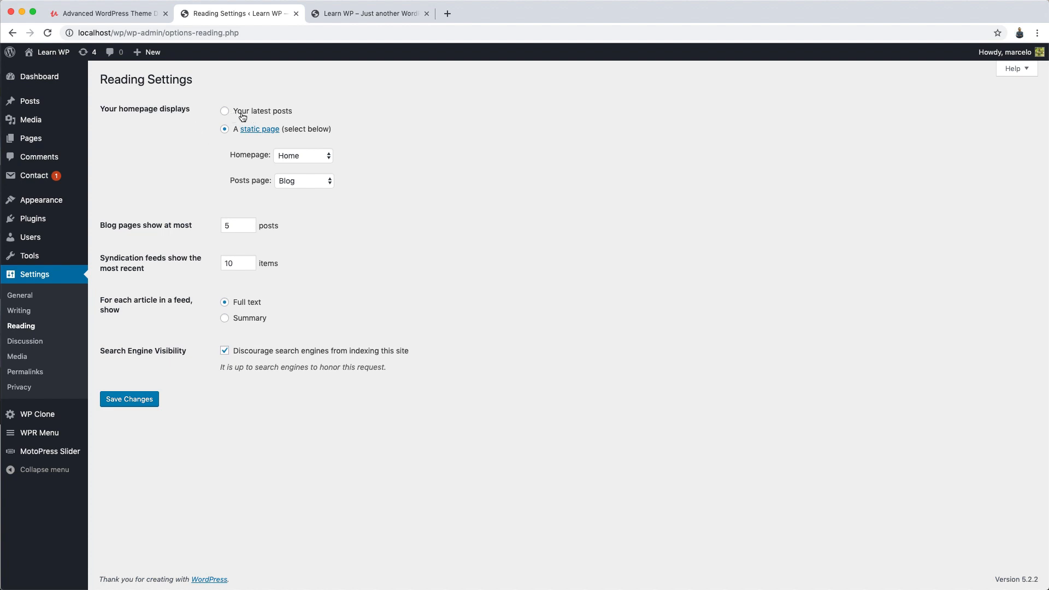
left_click(225, 111)
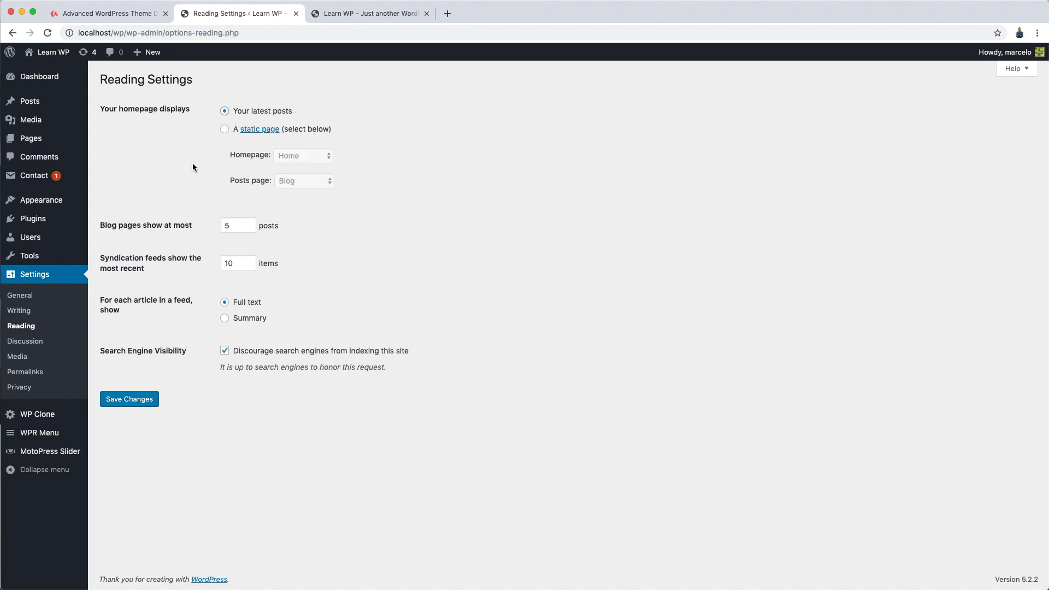
left_click(128, 399)
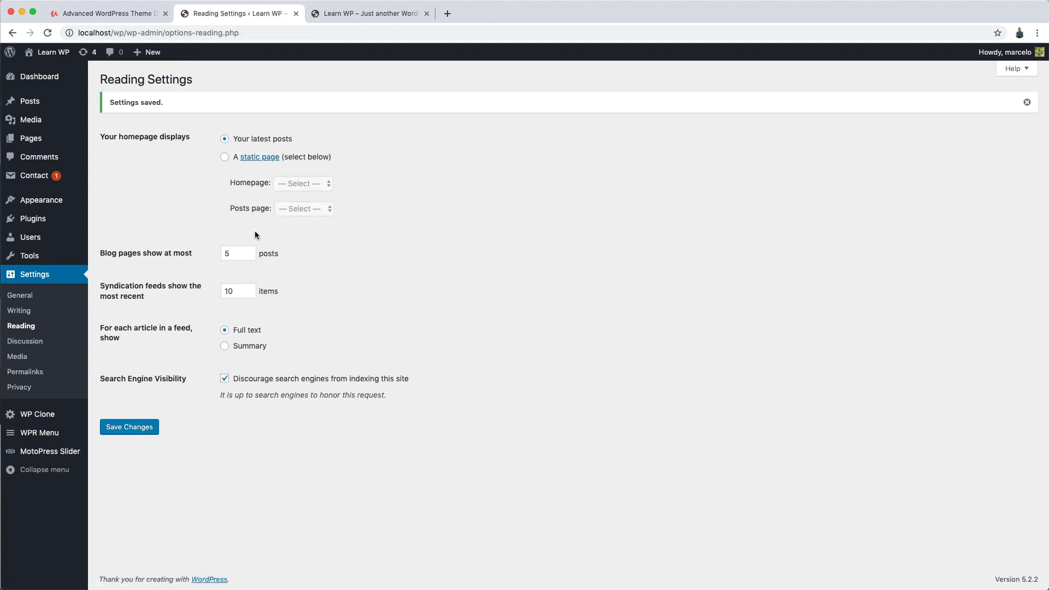
Scroll through the live Learn WP front page, now listing the latest blog posts.
left_click(367, 13)
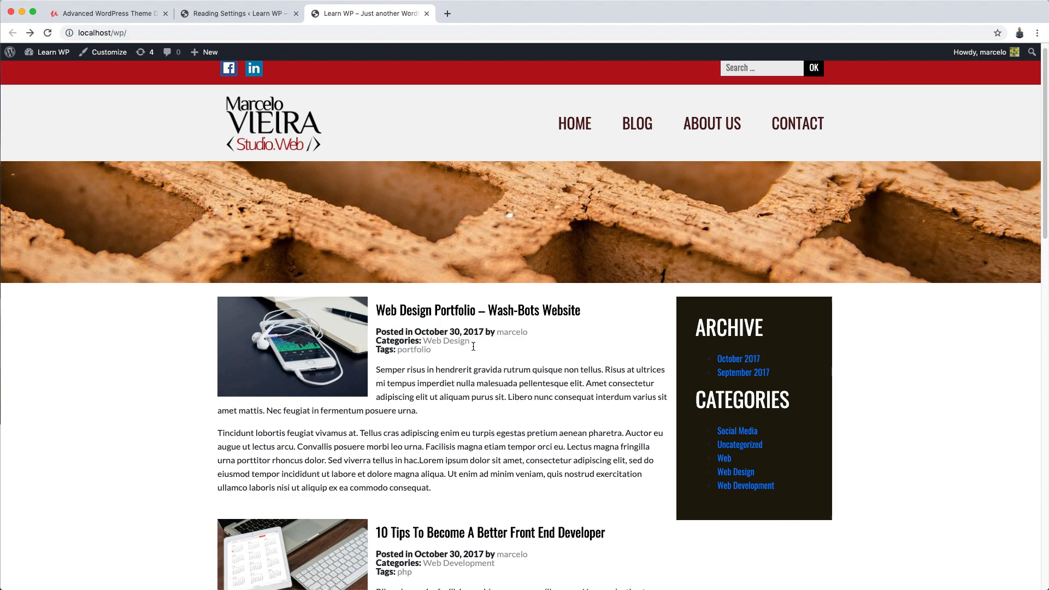
scroll("down", 3)
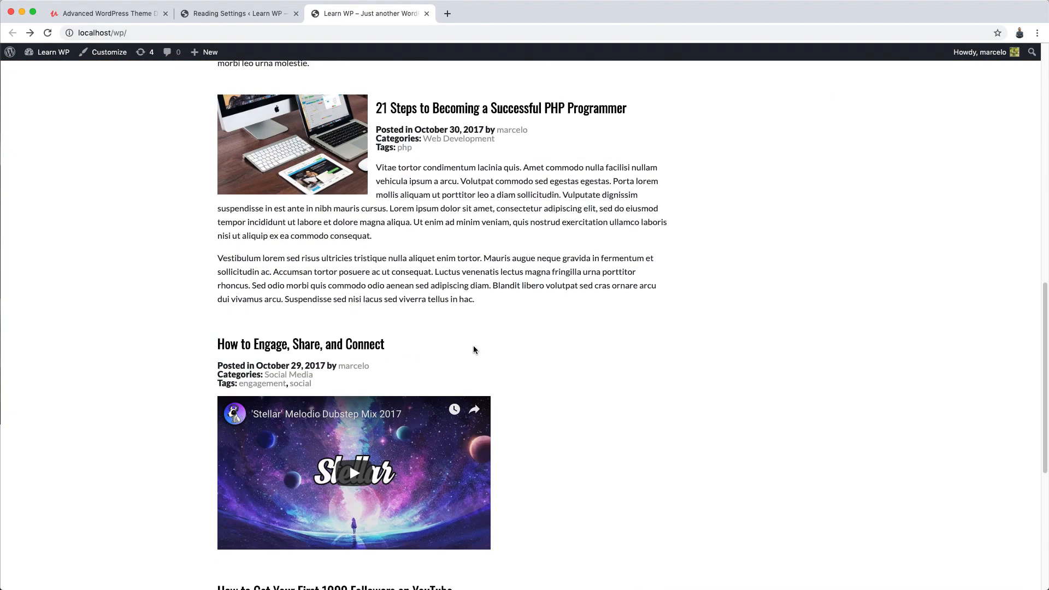
scroll("down", 3)
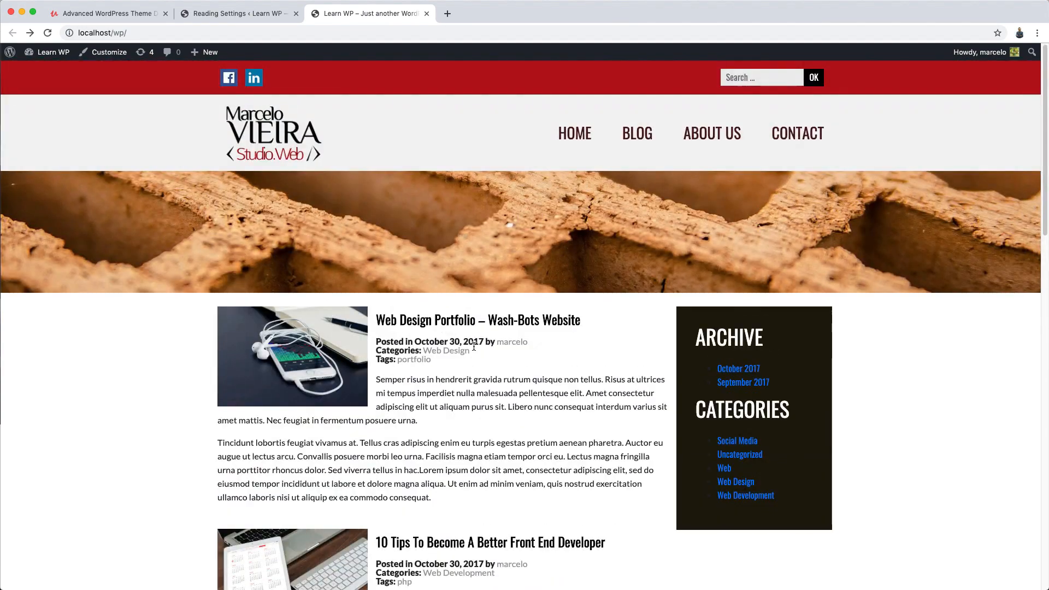
mouse_move(483, 285)
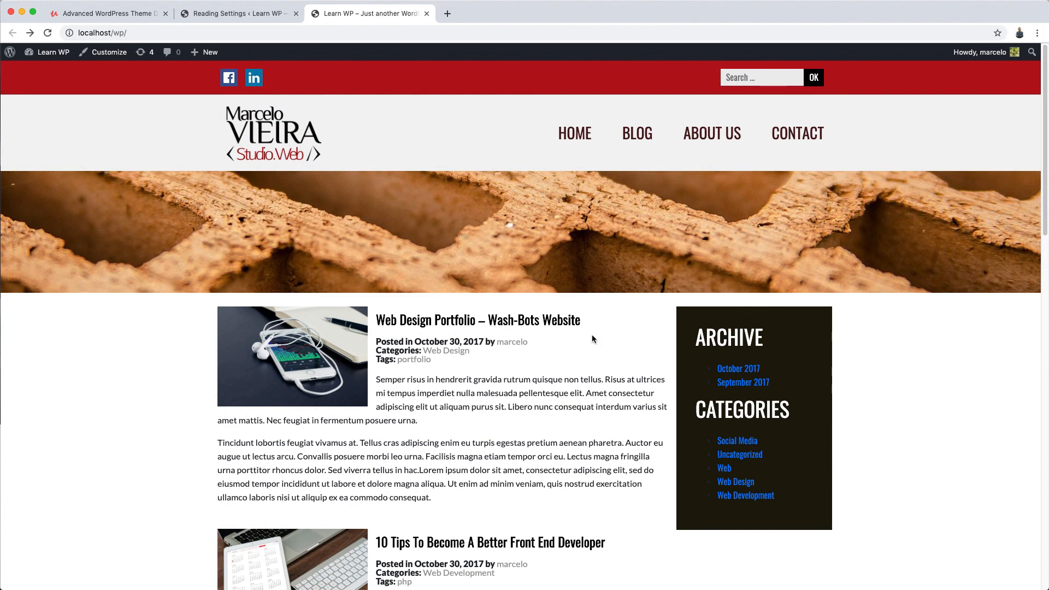
mouse_move(375, 254)
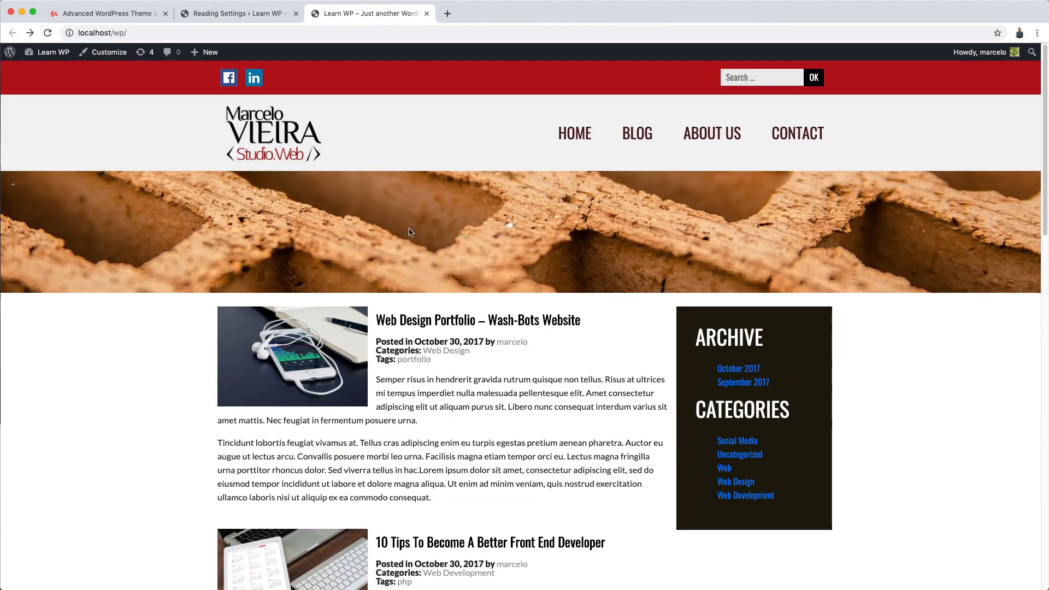
Search for 'show current template', install the Show Current Template plugin and activate it.
left_click(238, 13)
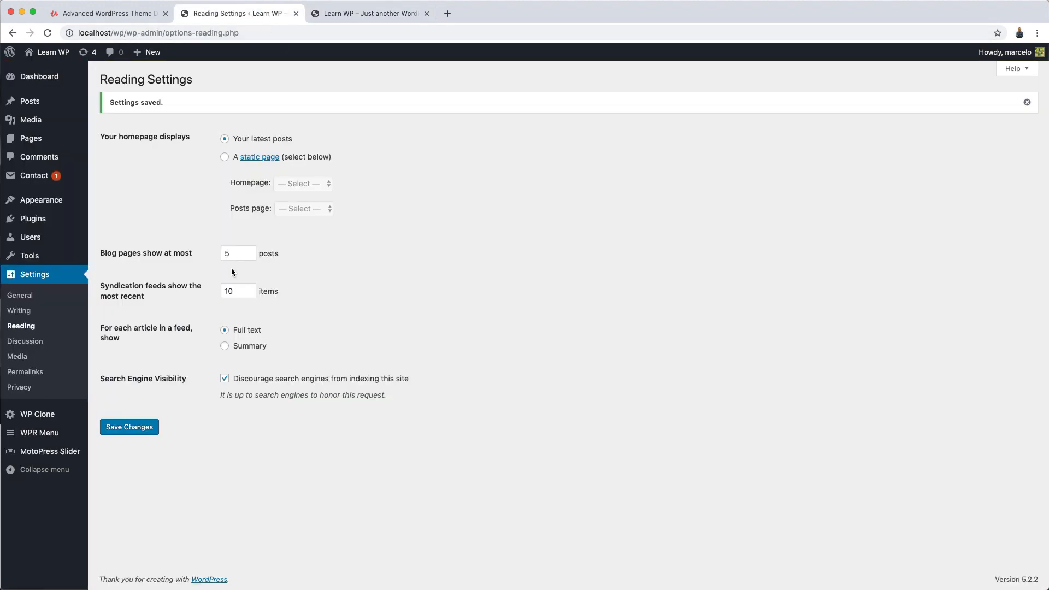
mouse_move(33, 218)
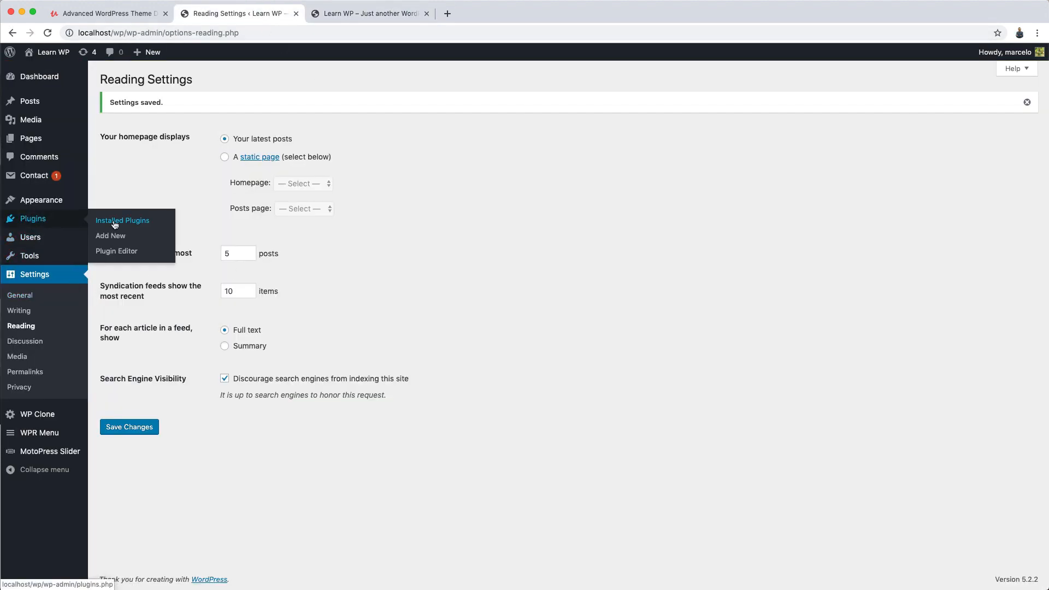
left_click(122, 220)
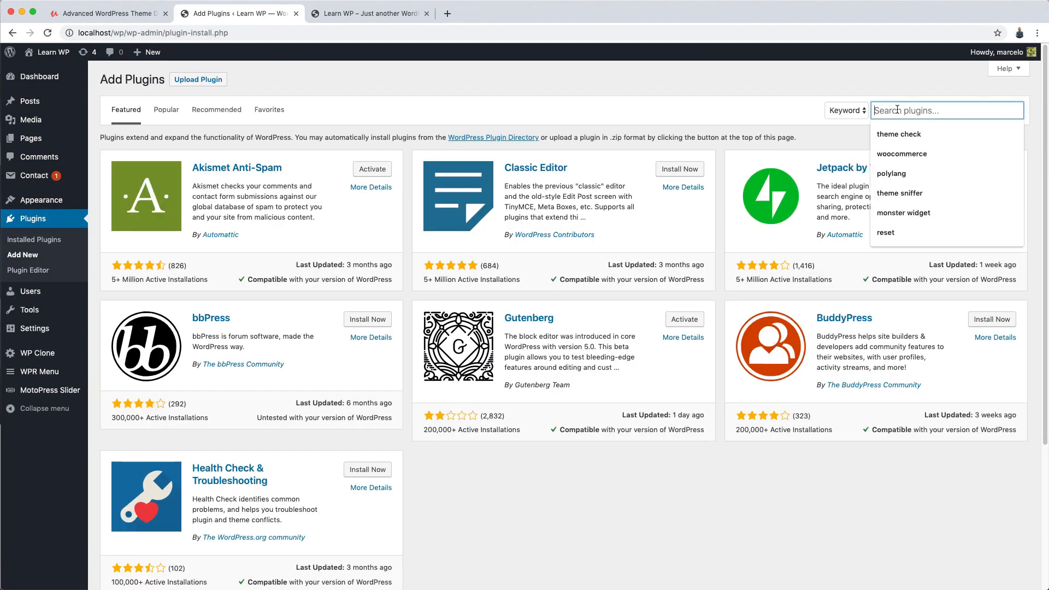
type("show curren")
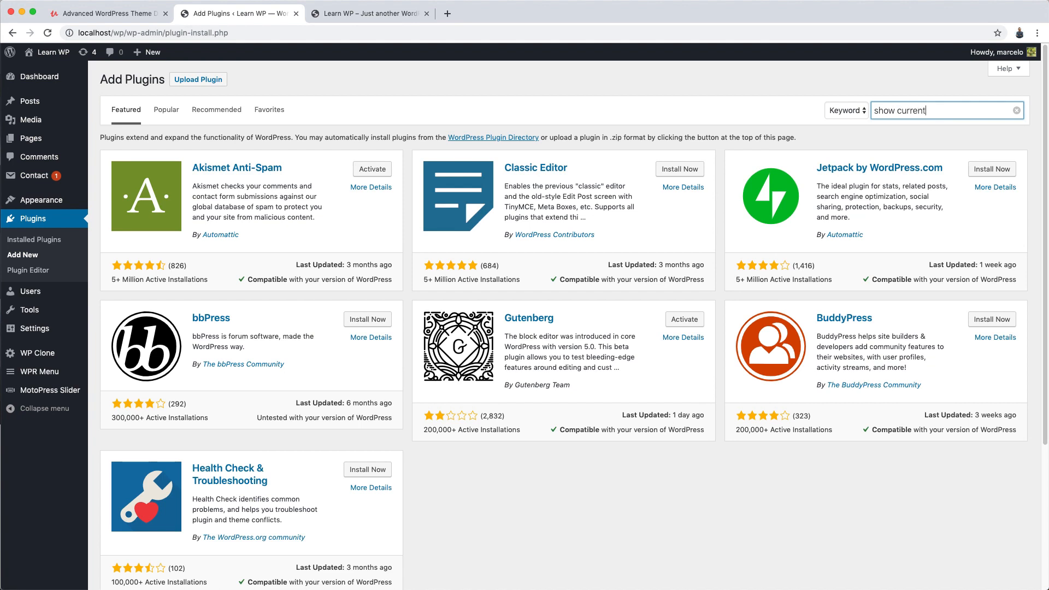
type("template")
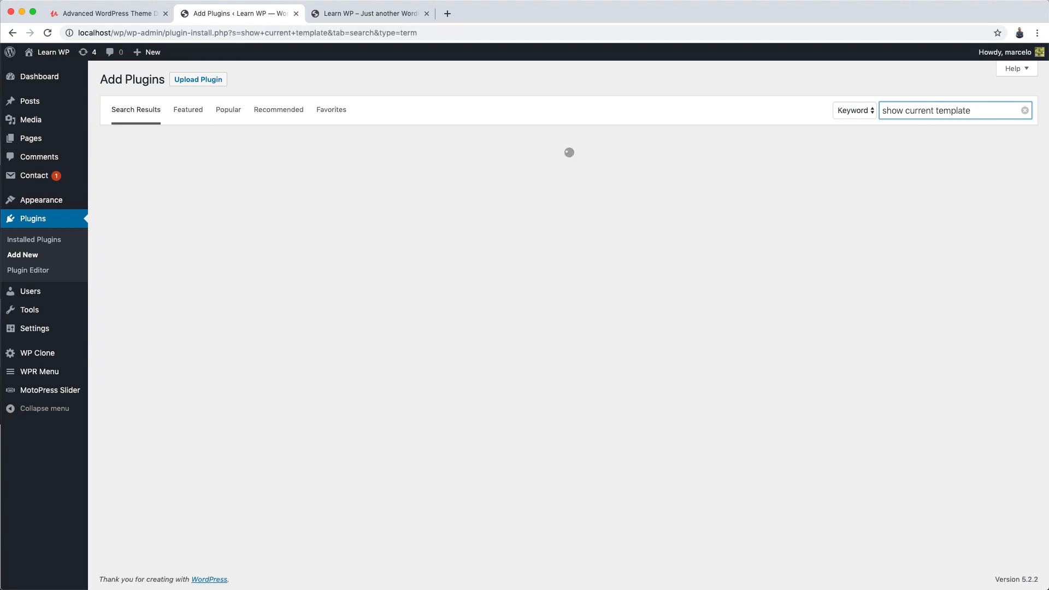
left_click(361, 169)
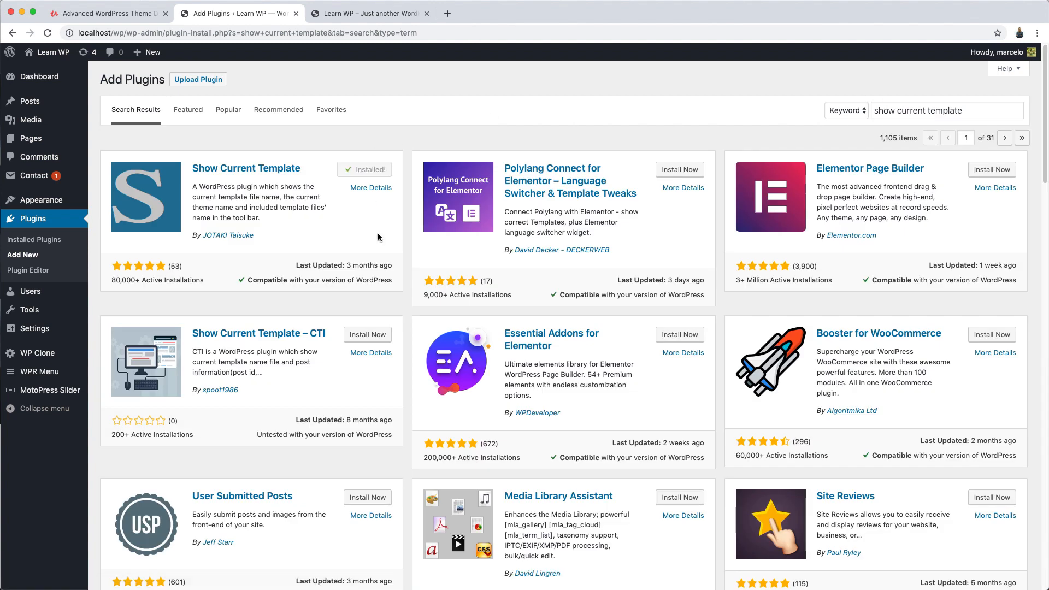
left_click(371, 169)
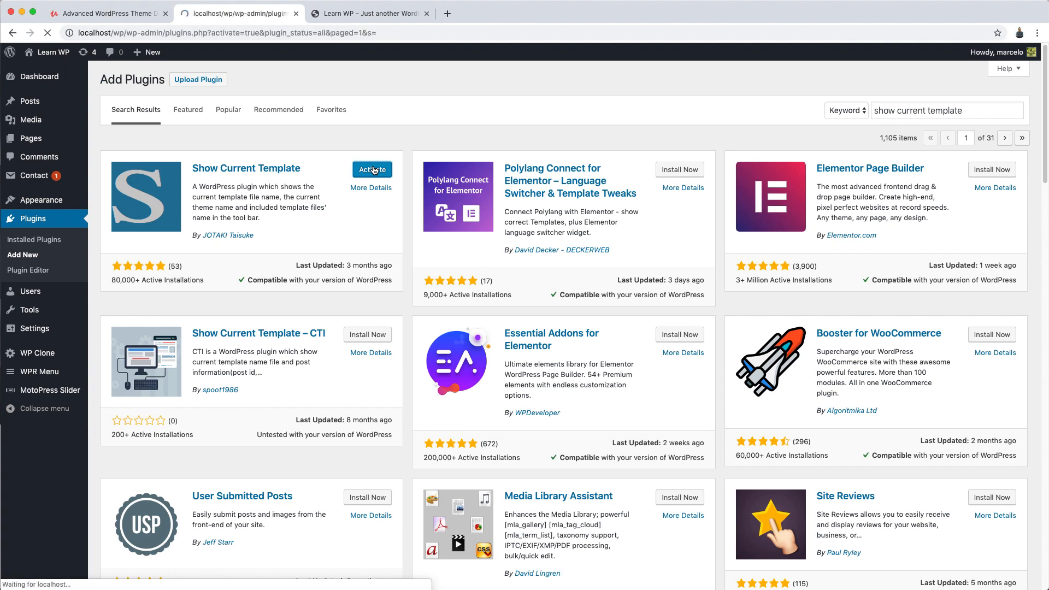
left_click(367, 13)
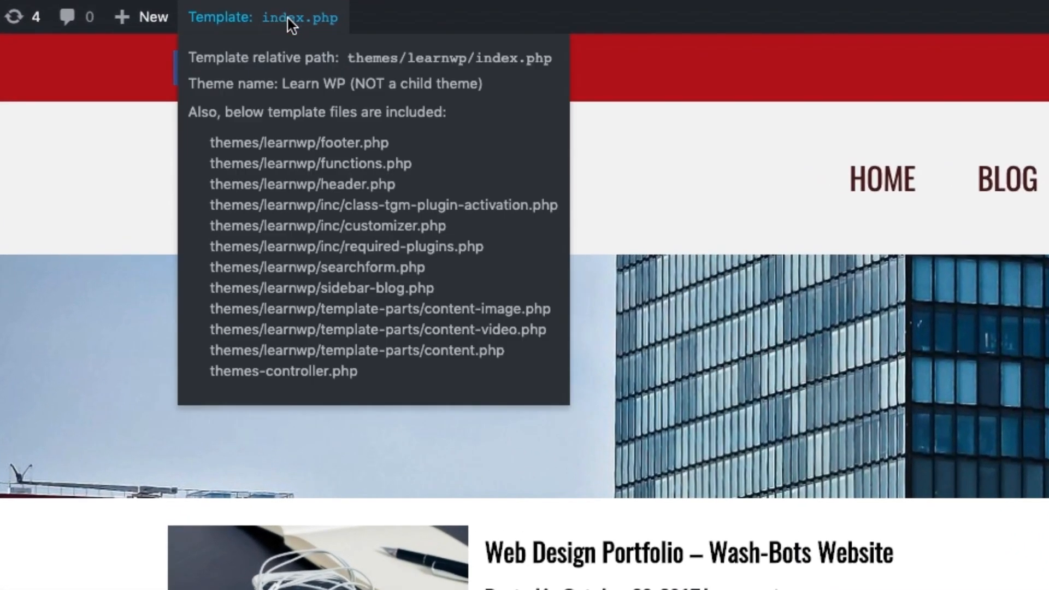
mouse_move(493, 66)
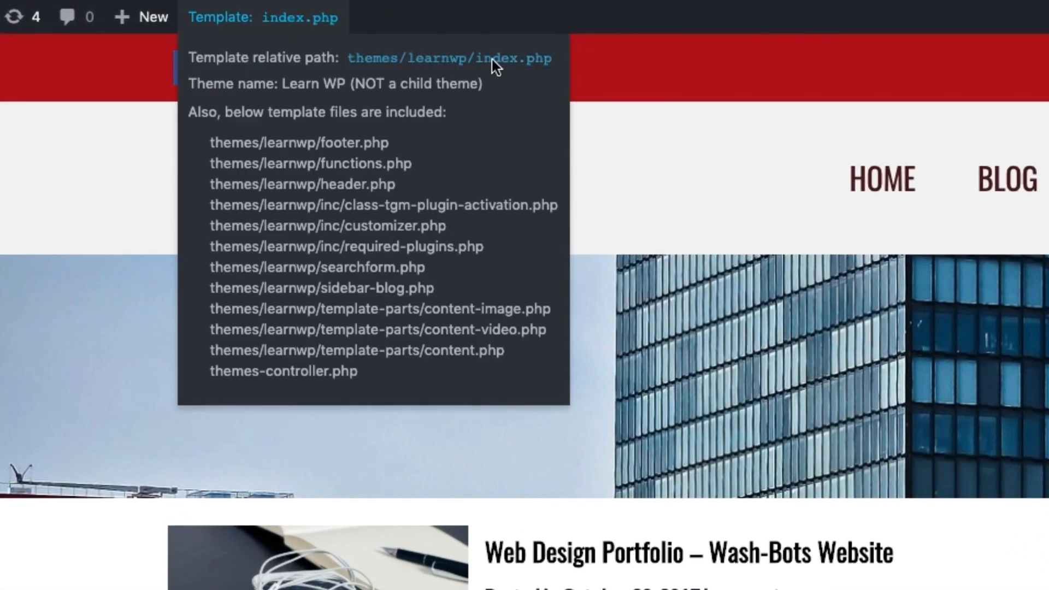
mouse_move(343, 48)
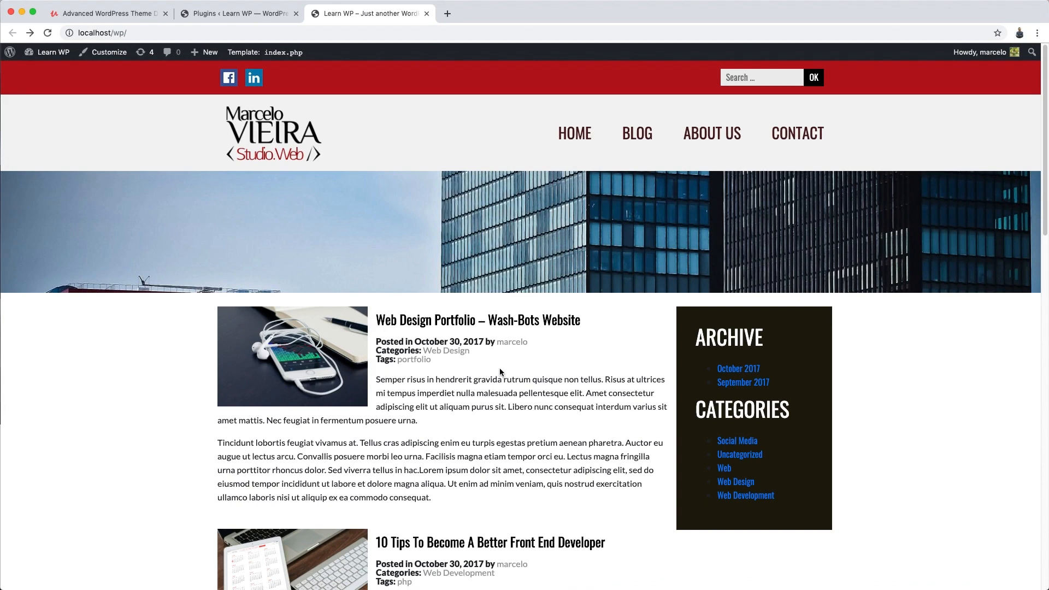
mouse_move(509, 366)
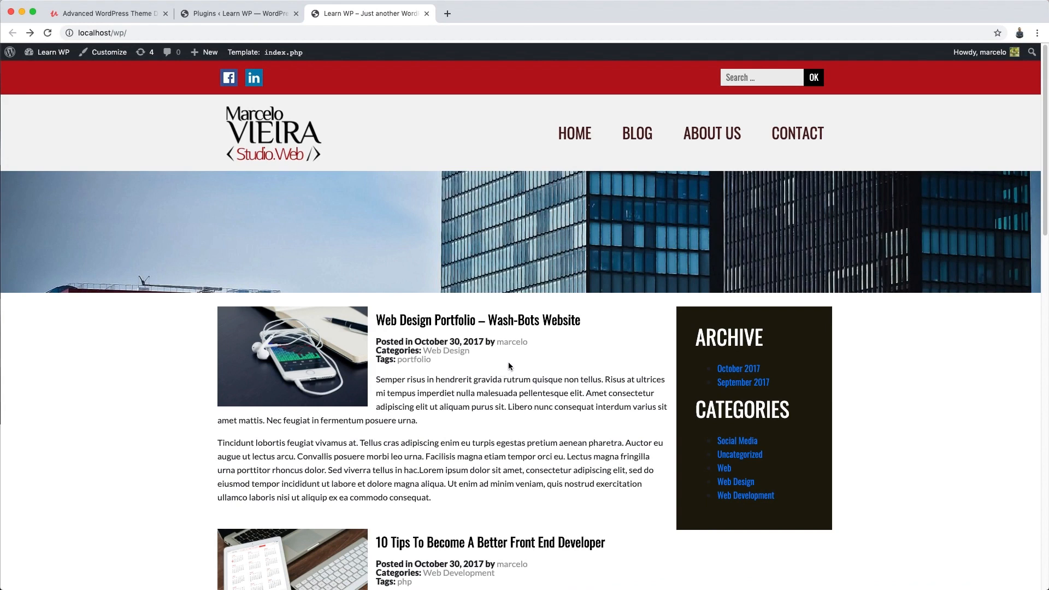
mouse_move(510, 365)
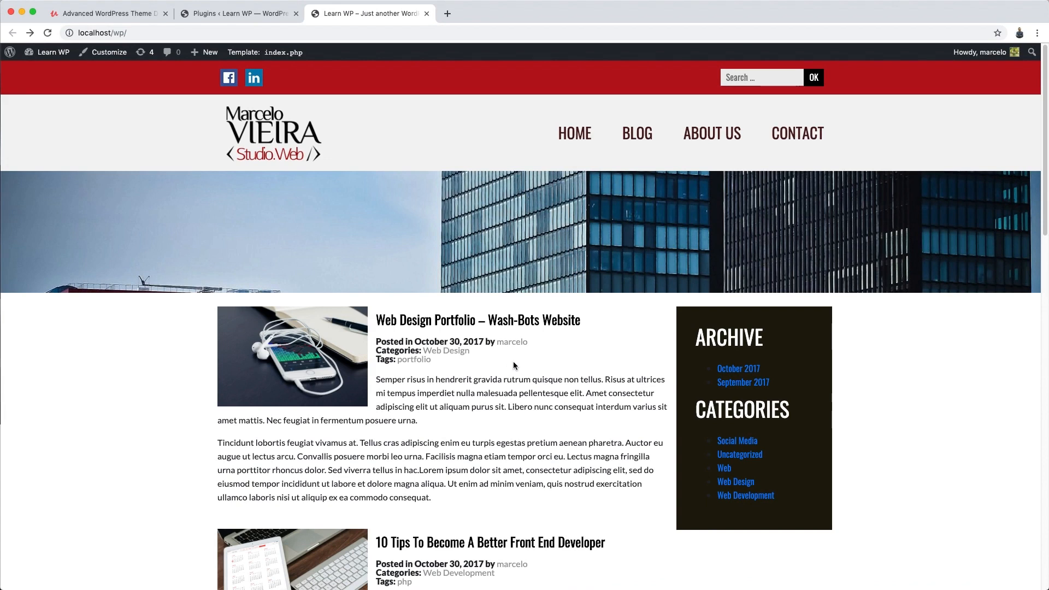
mouse_move(533, 367)
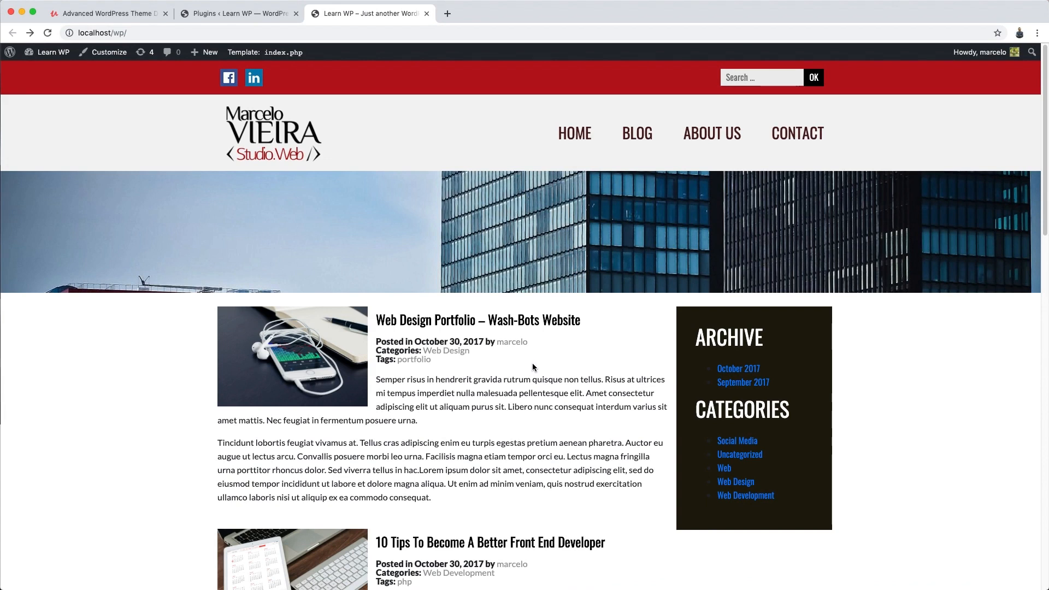
mouse_move(542, 367)
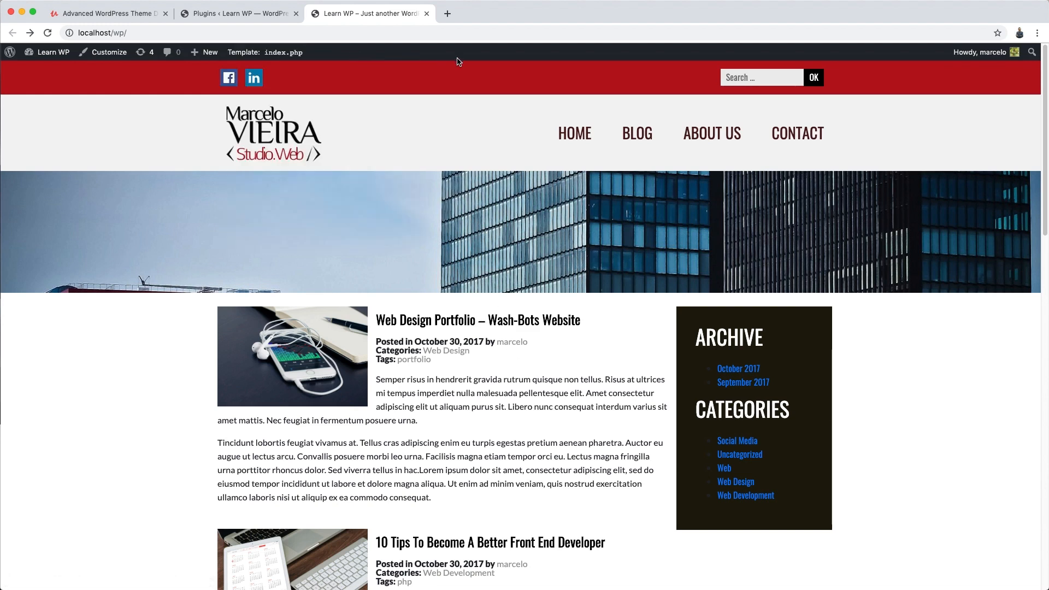
mouse_move(325, 105)
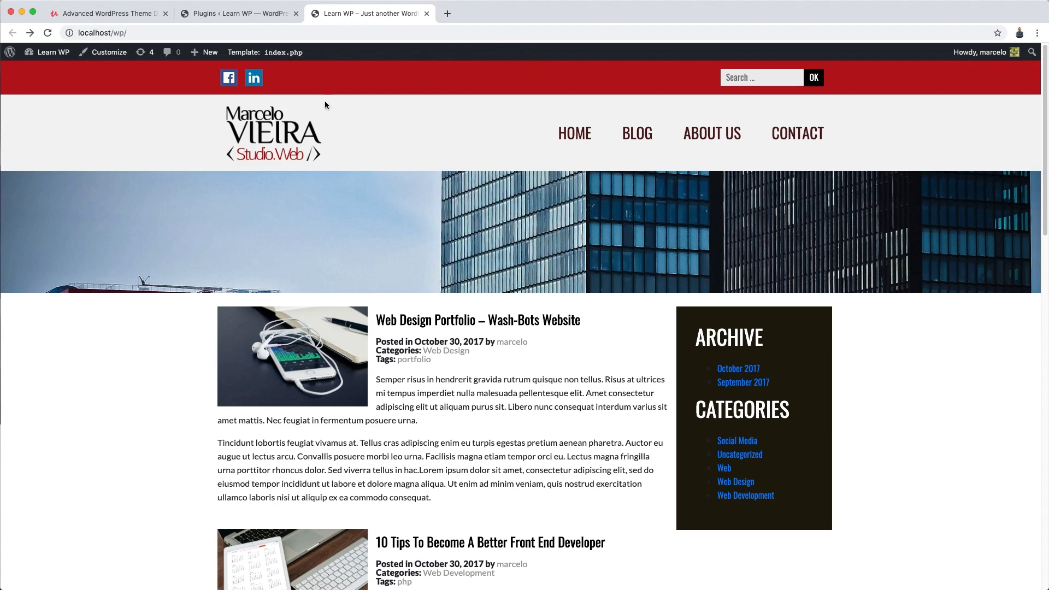
Return to the admin's installed plugins list showing Show Current Template active.
left_click(237, 13)
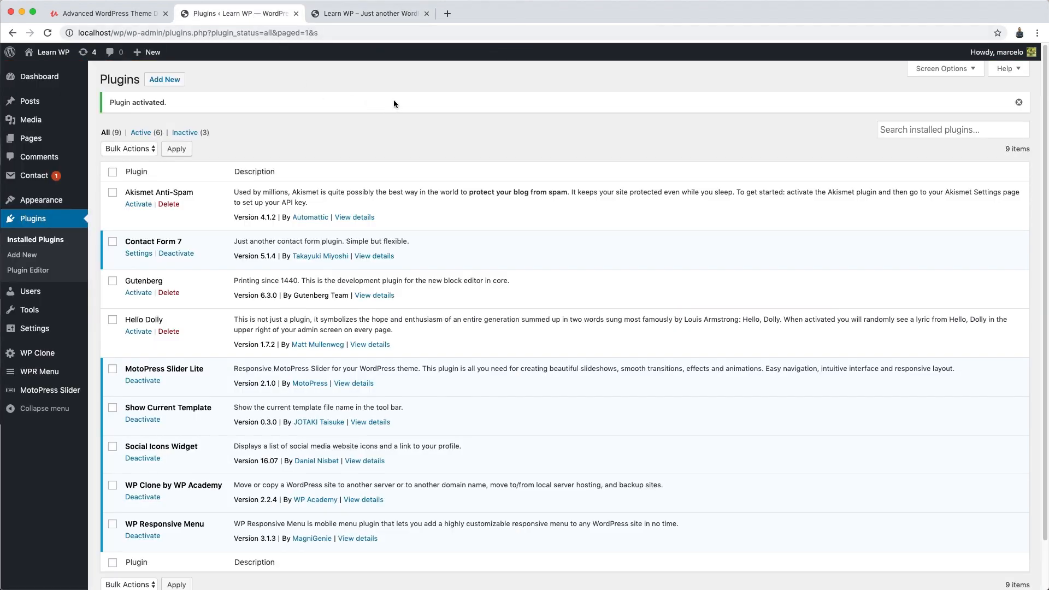
mouse_move(34, 327)
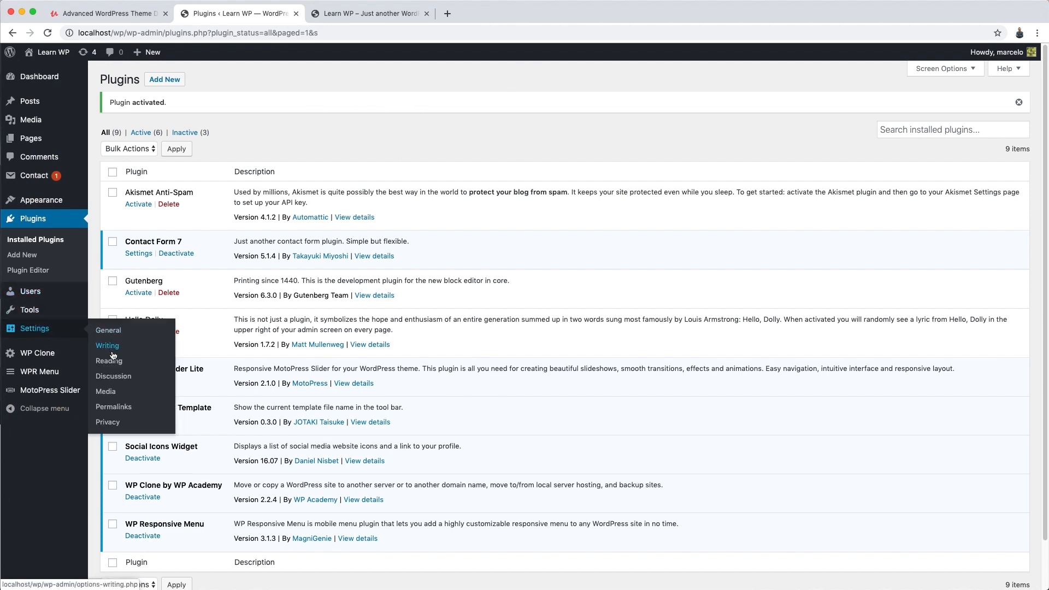
Open Settings > Reading from the admin sidebar.
left_click(108, 360)
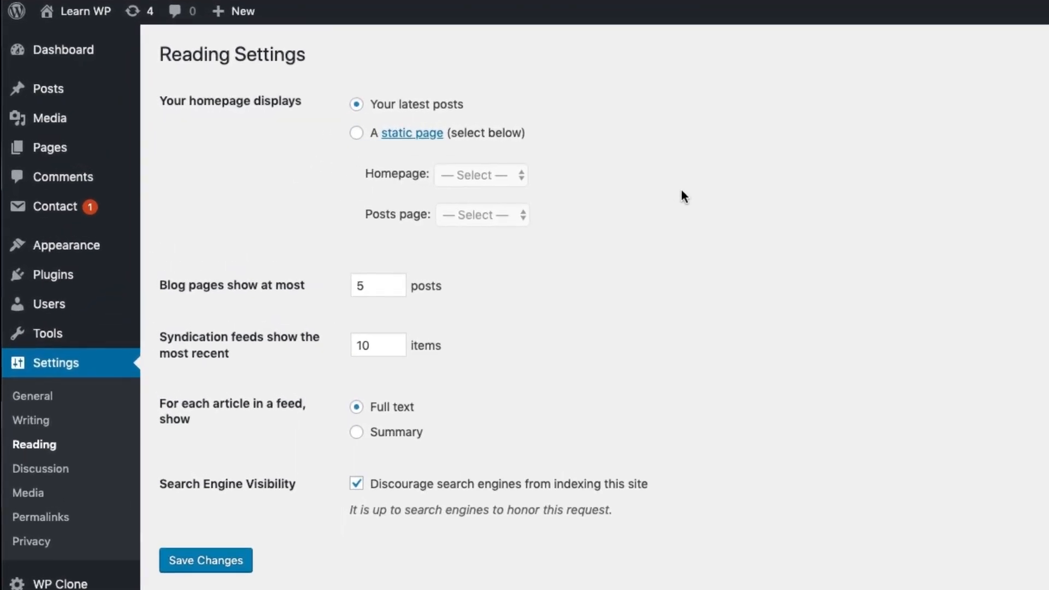
mouse_move(569, 140)
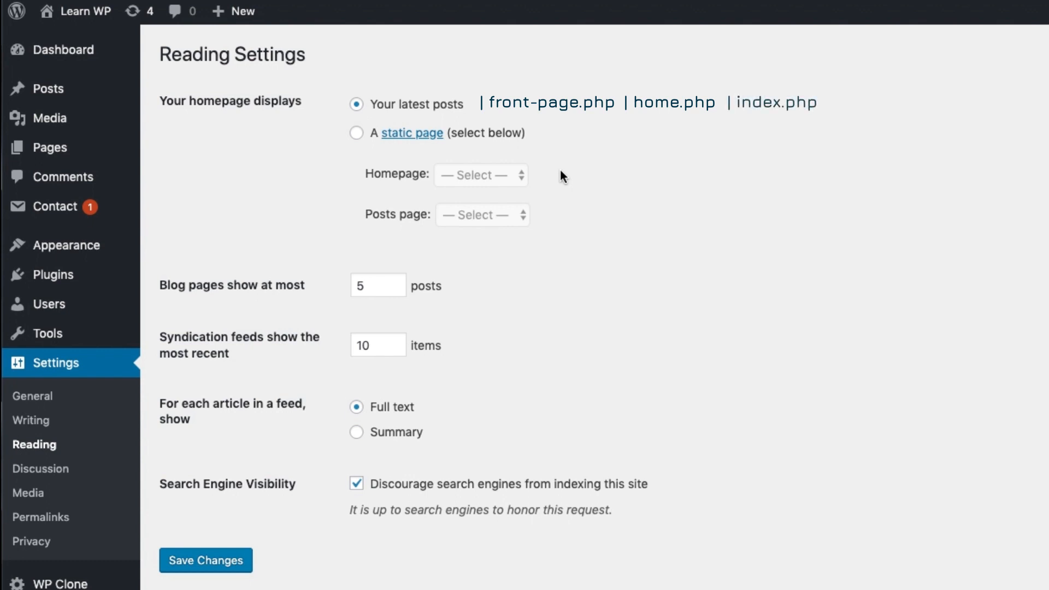
mouse_move(575, 158)
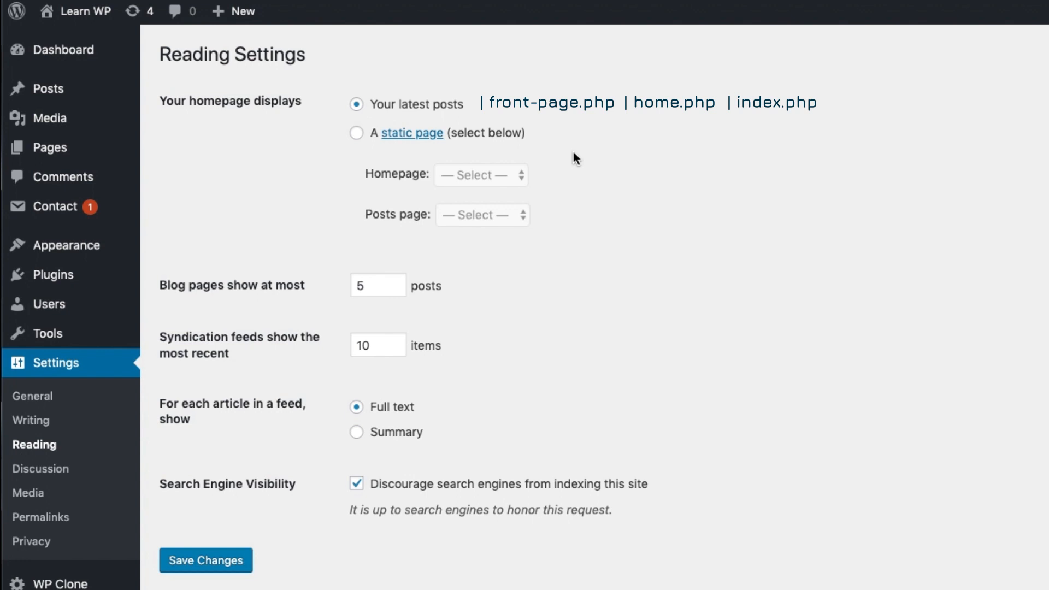
mouse_move(561, 149)
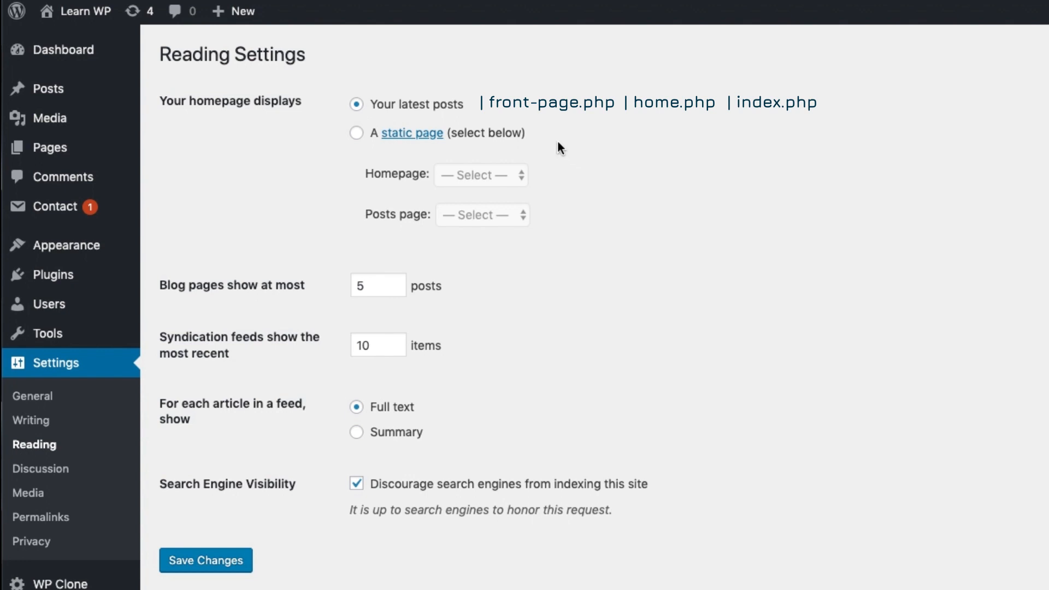
mouse_move(566, 153)
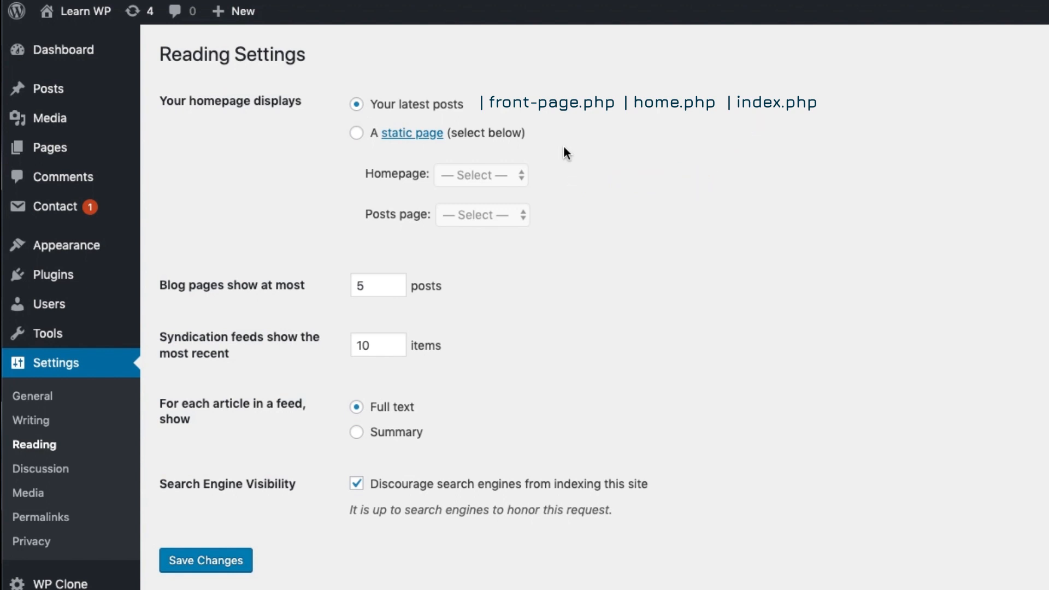
mouse_move(574, 148)
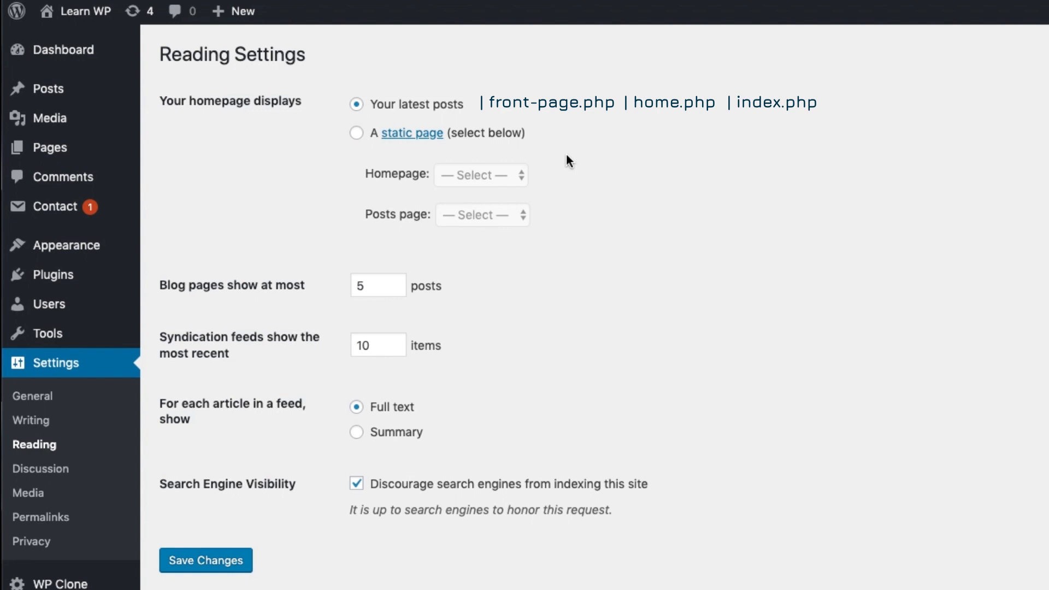
mouse_move(616, 266)
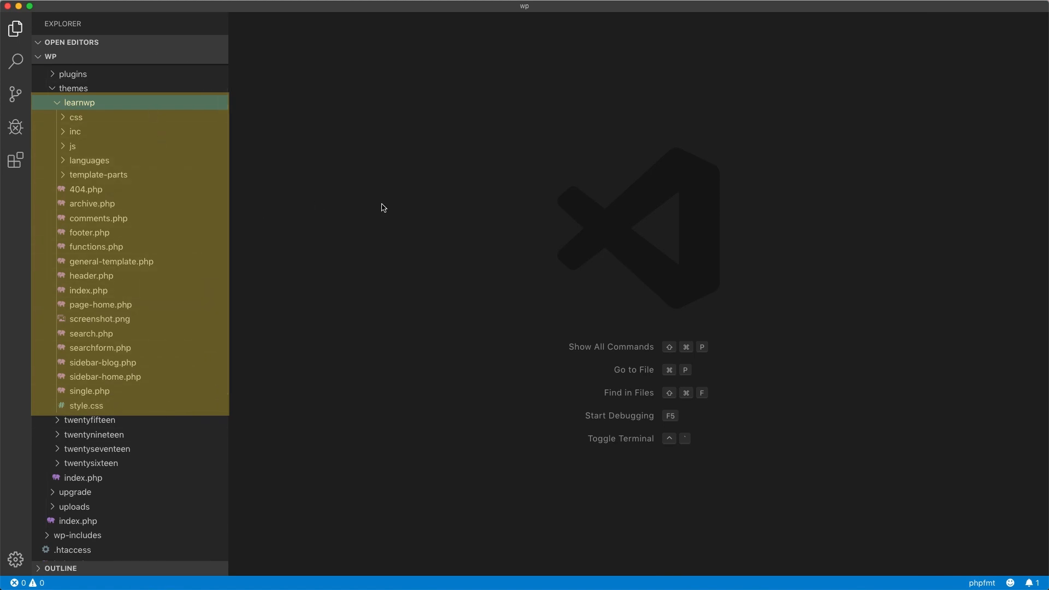
mouse_move(328, 234)
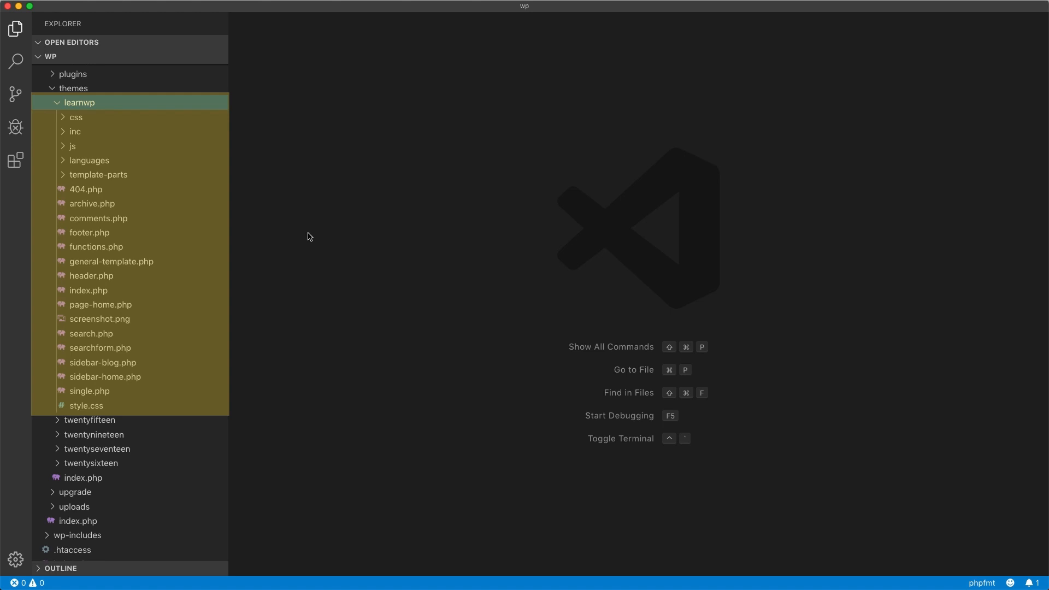
mouse_move(307, 251)
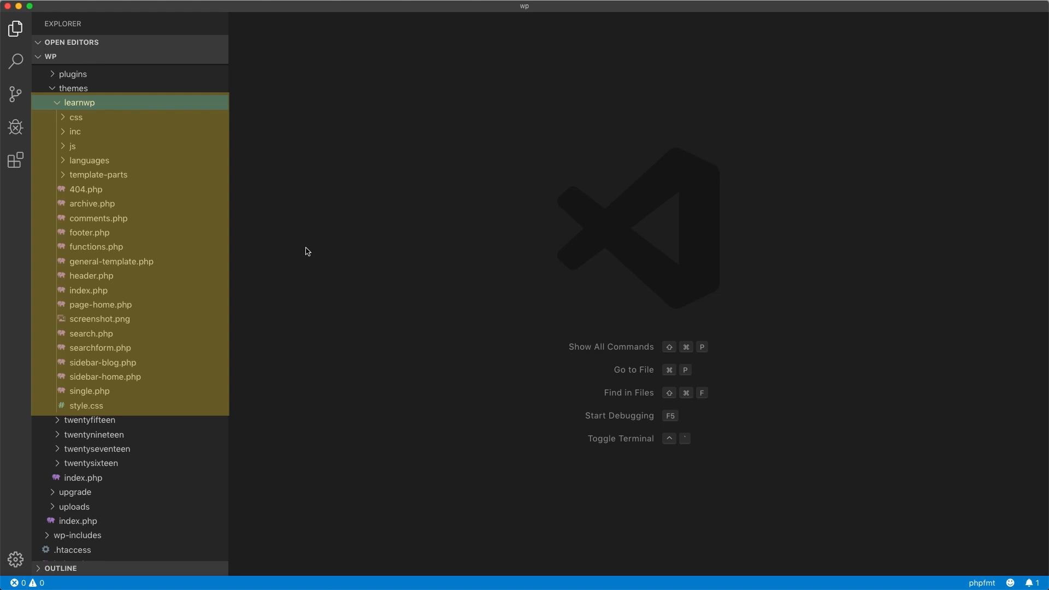
mouse_move(248, 269)
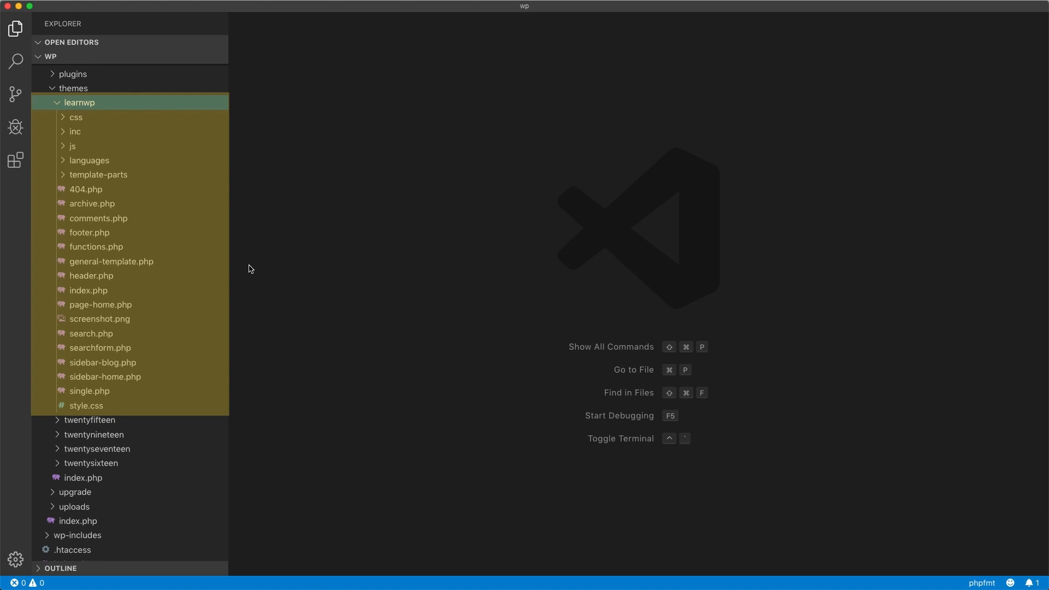
mouse_move(88, 290)
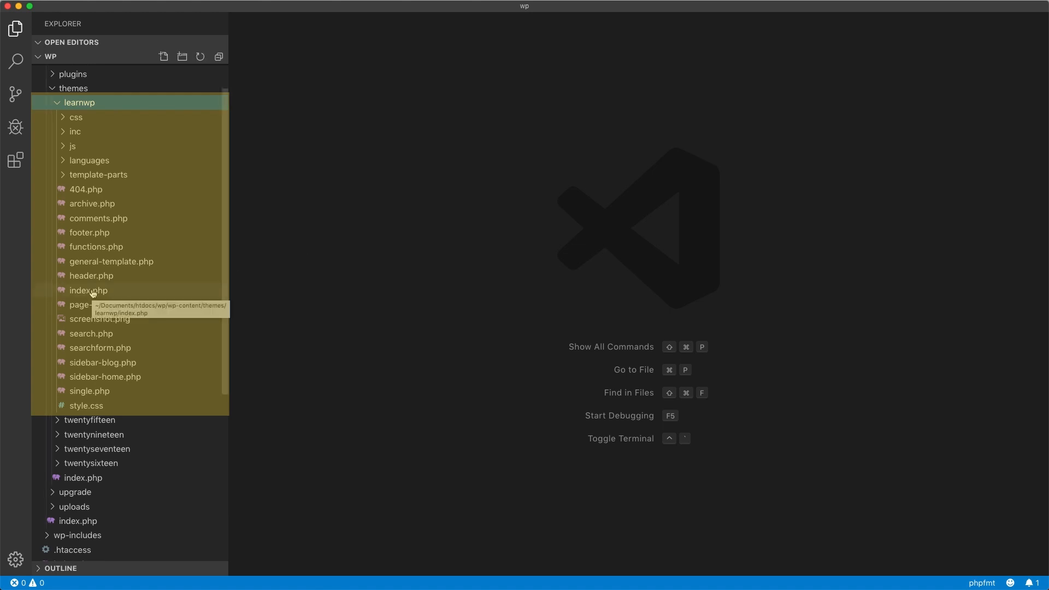
mouse_move(281, 244)
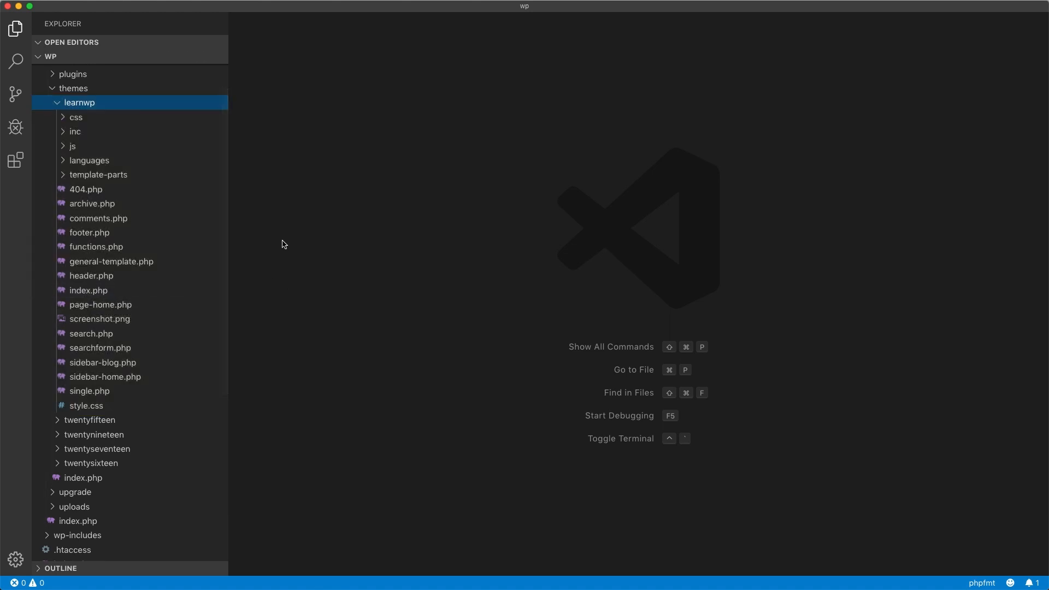
Create home.php in the learnwp theme folder containing 'I am home.php'.
right_click(80, 102)
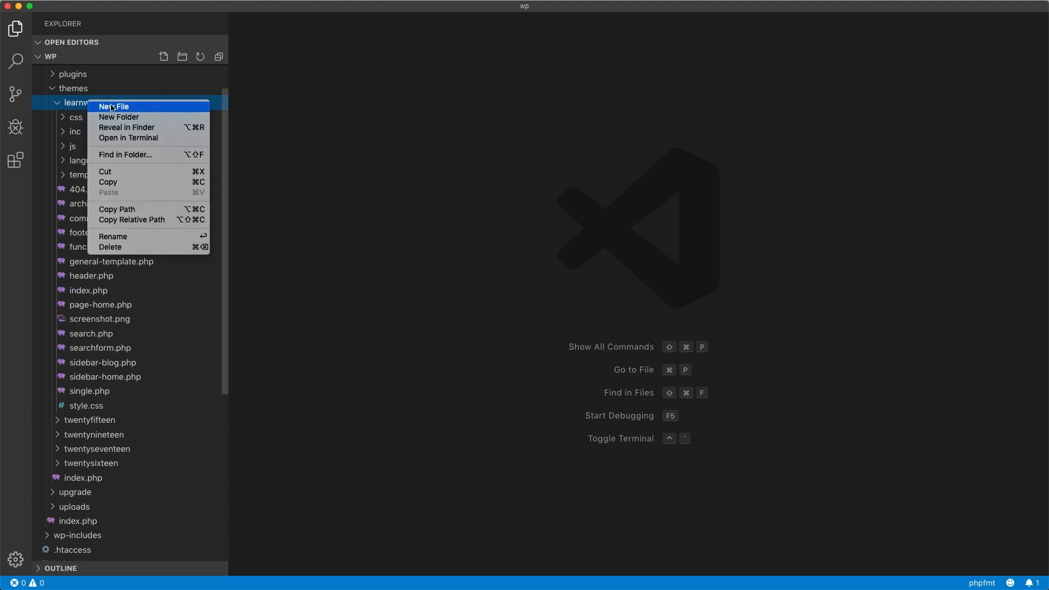
left_click(114, 105)
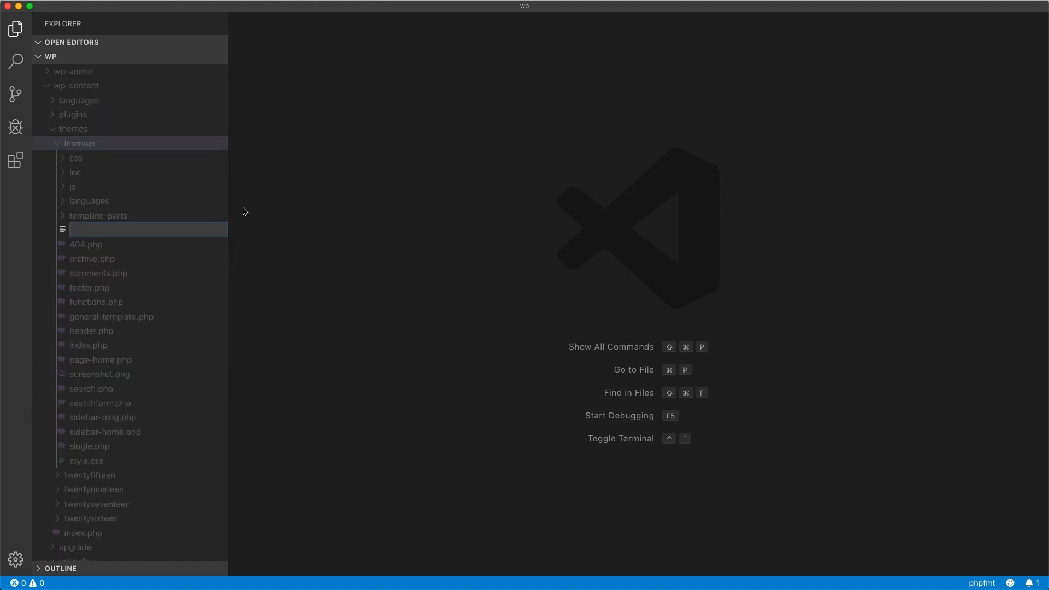
type("home")
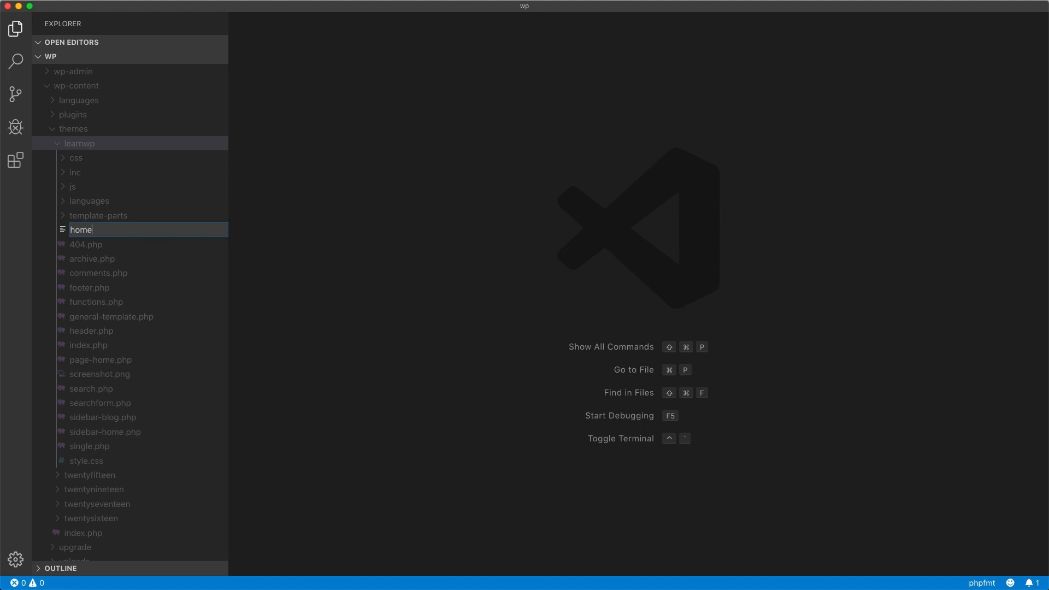
type("I am")
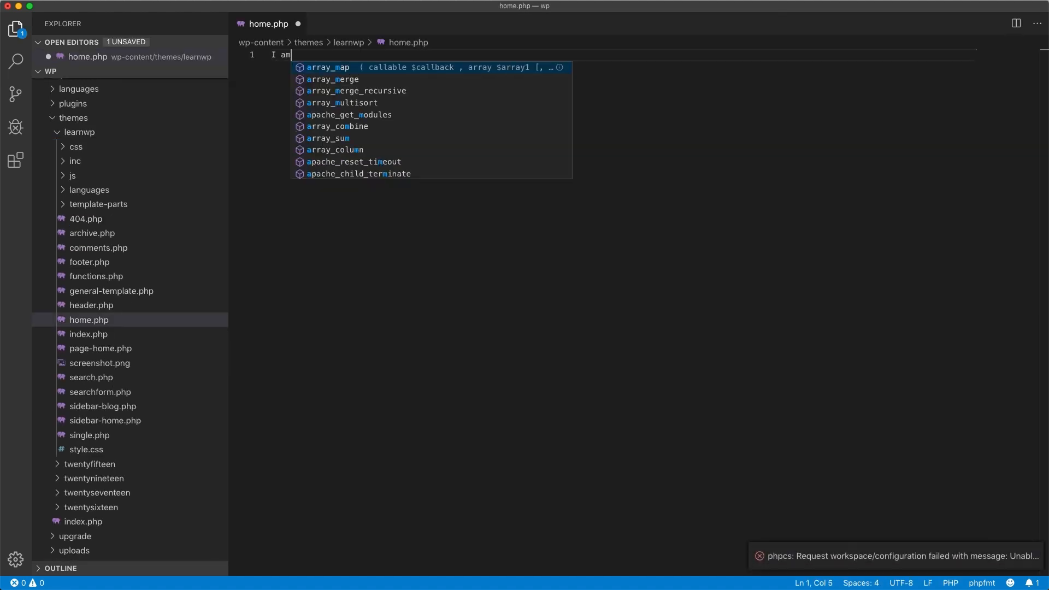
type("home.php")
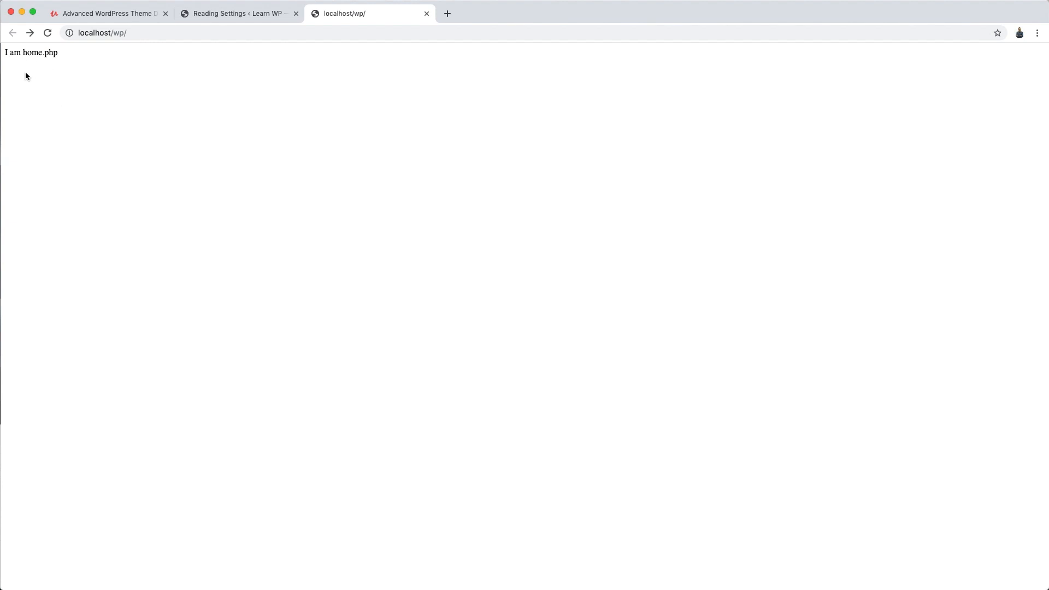
mouse_move(368, 451)
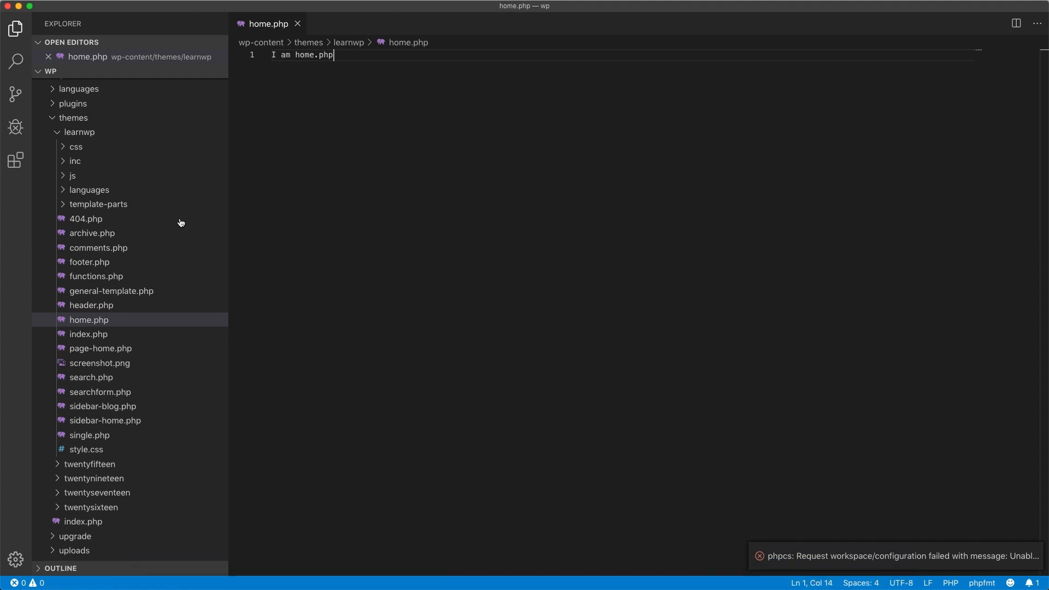
mouse_move(79, 131)
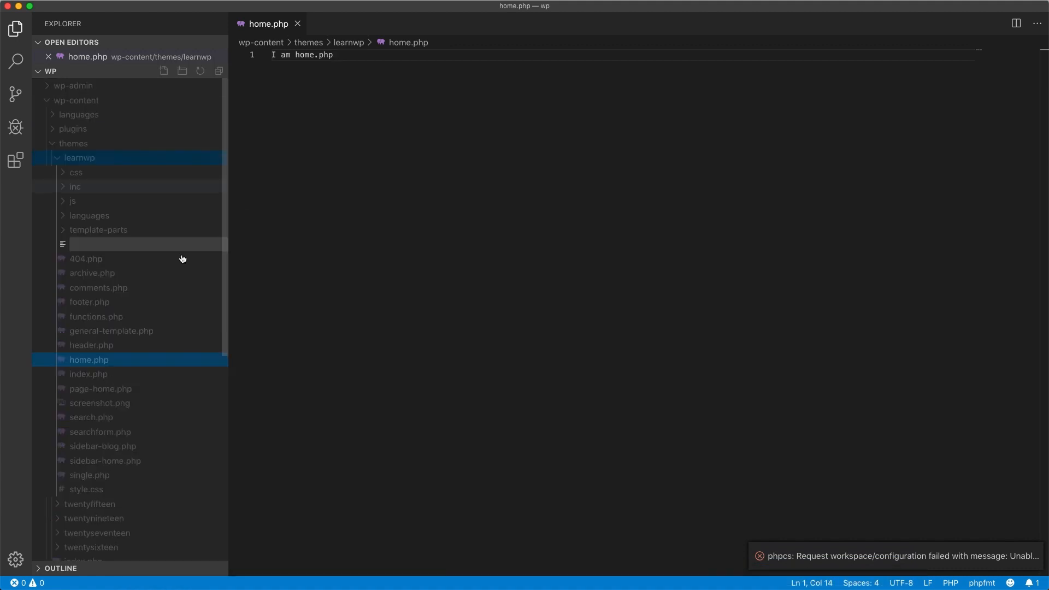
Create front-page.php in the learnwp theme containing the text 'I am front-page.php'.
type("f")
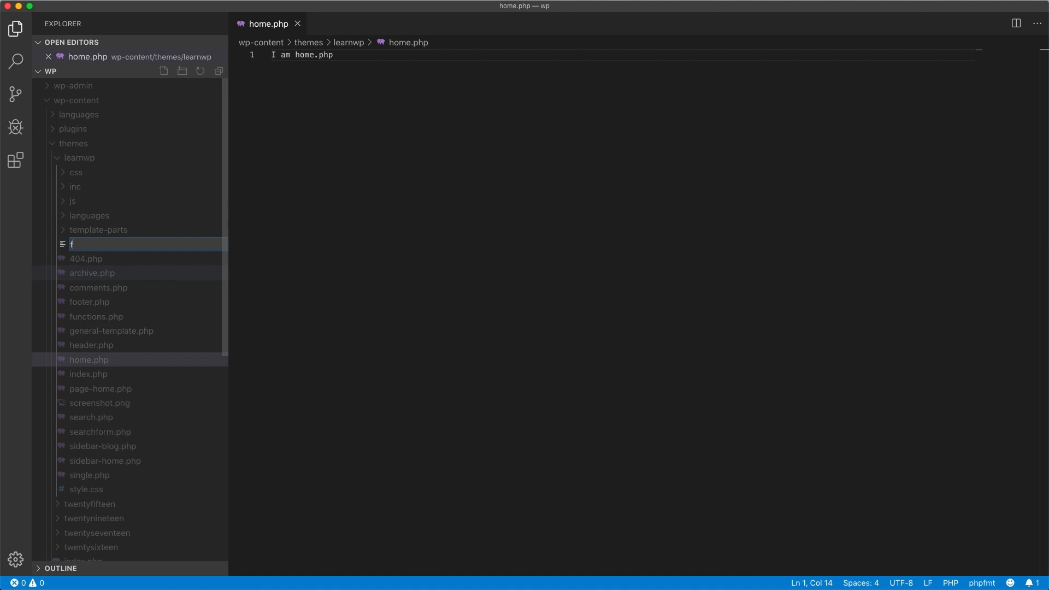
type("ront-pag")
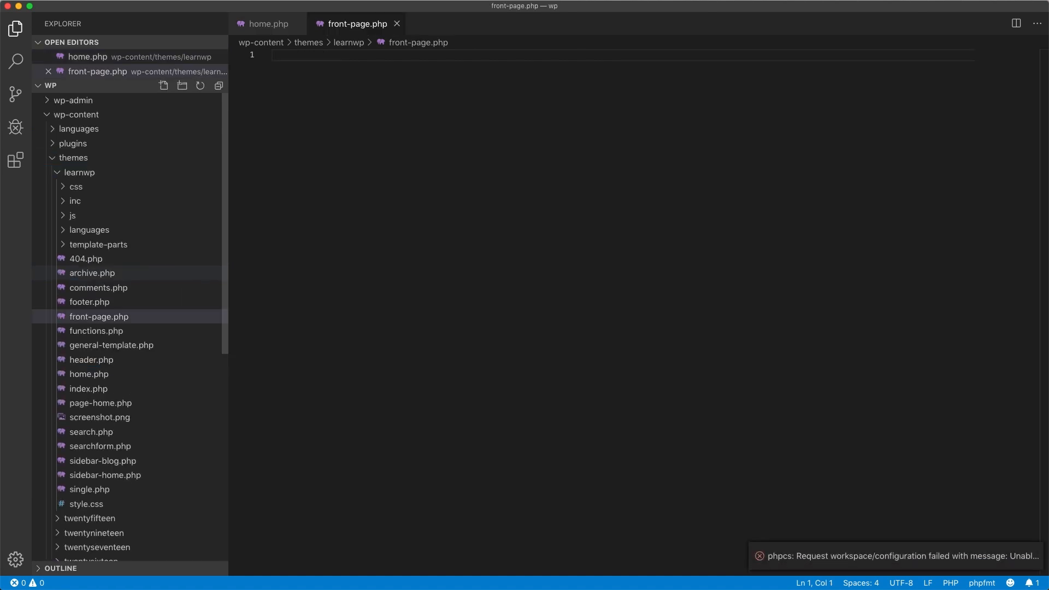
type("I am front-page")
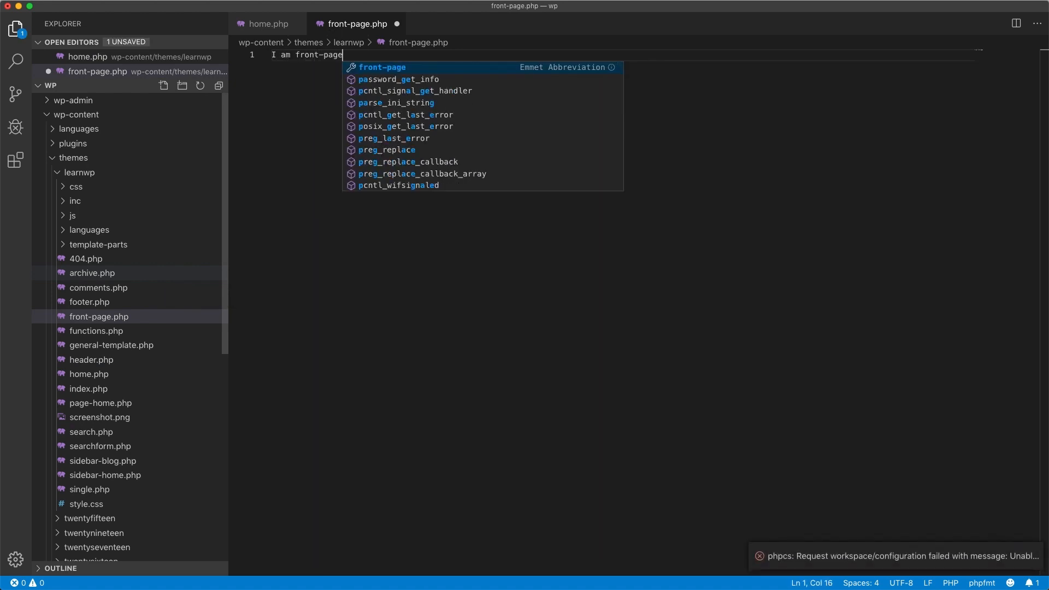
type(".php")
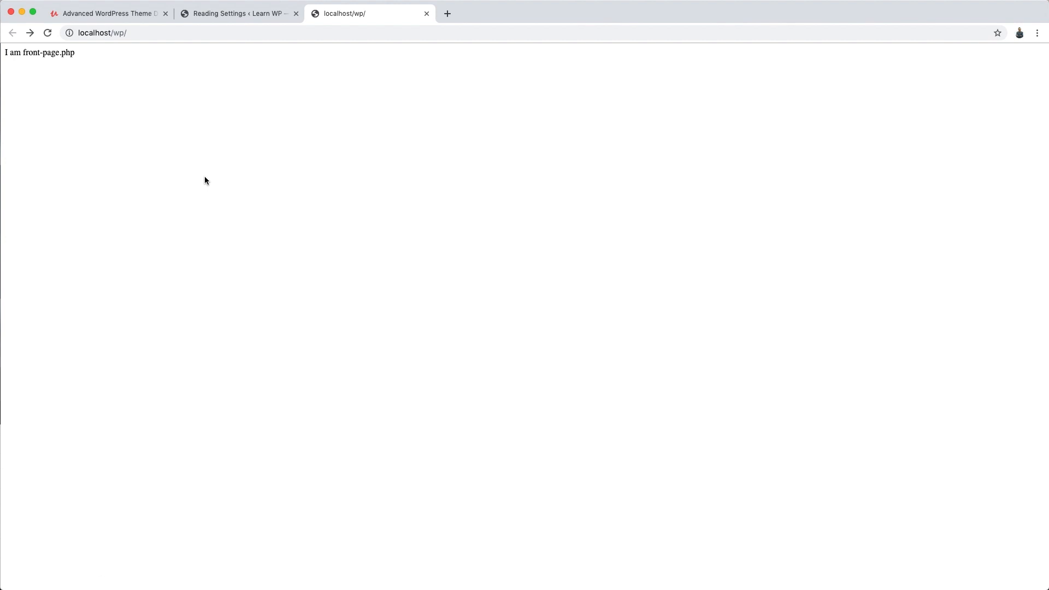
mouse_move(5, 69)
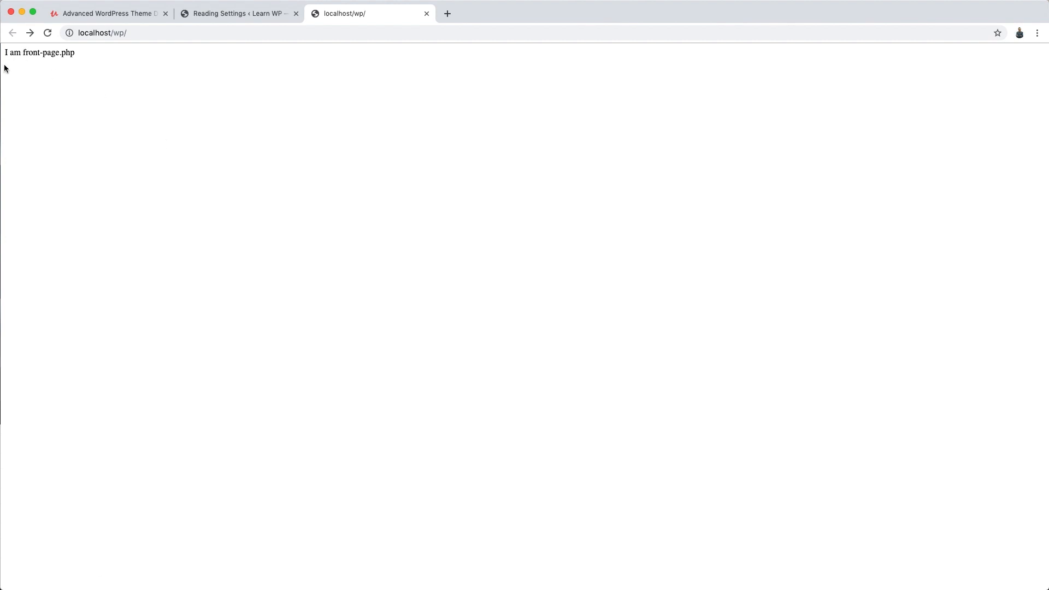
mouse_move(51, 75)
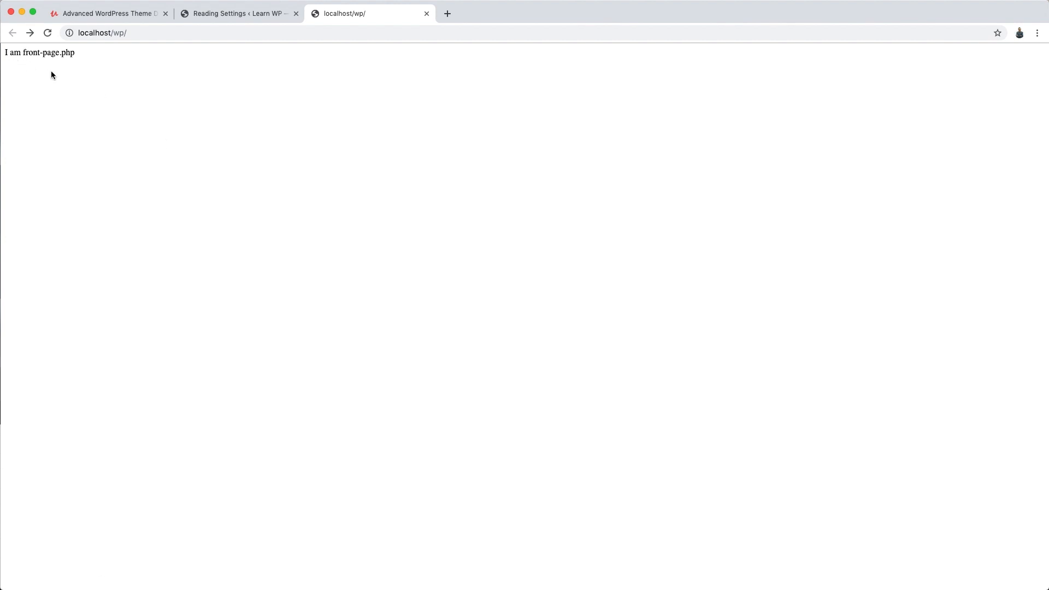
mouse_move(131, 116)
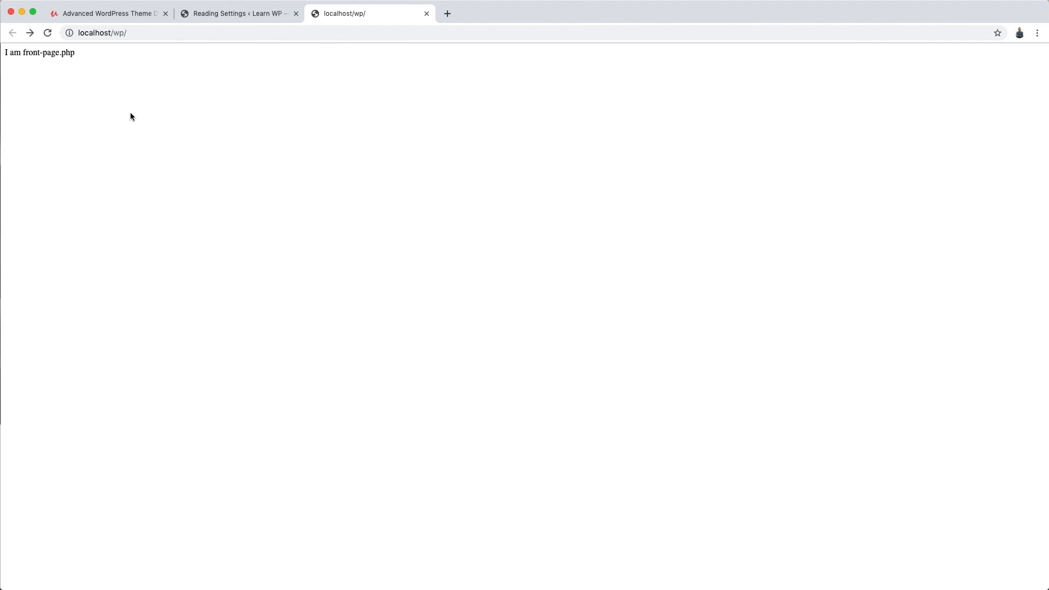
mouse_move(279, 344)
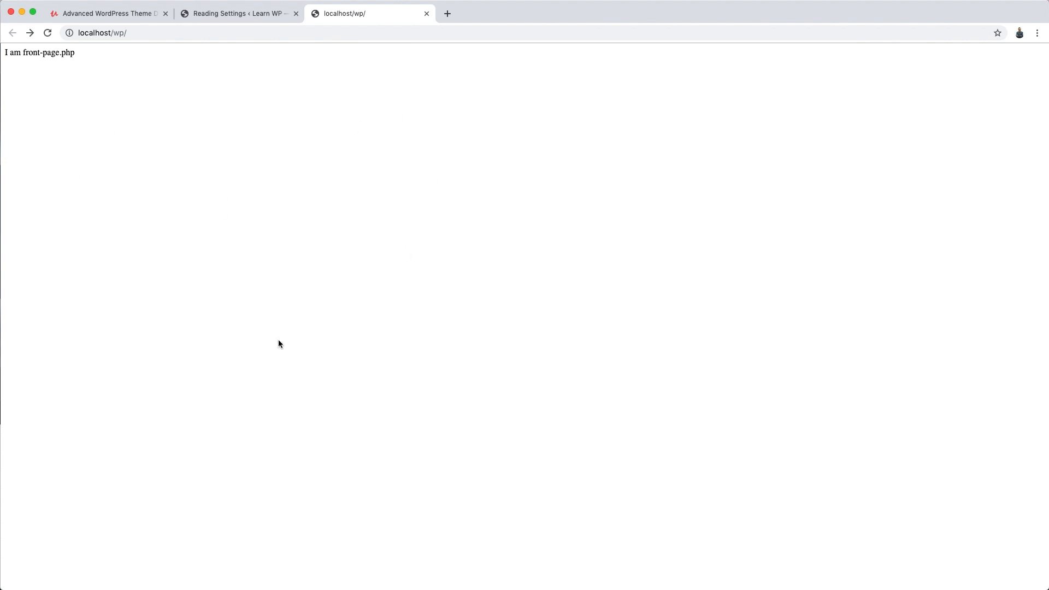
mouse_move(396, 525)
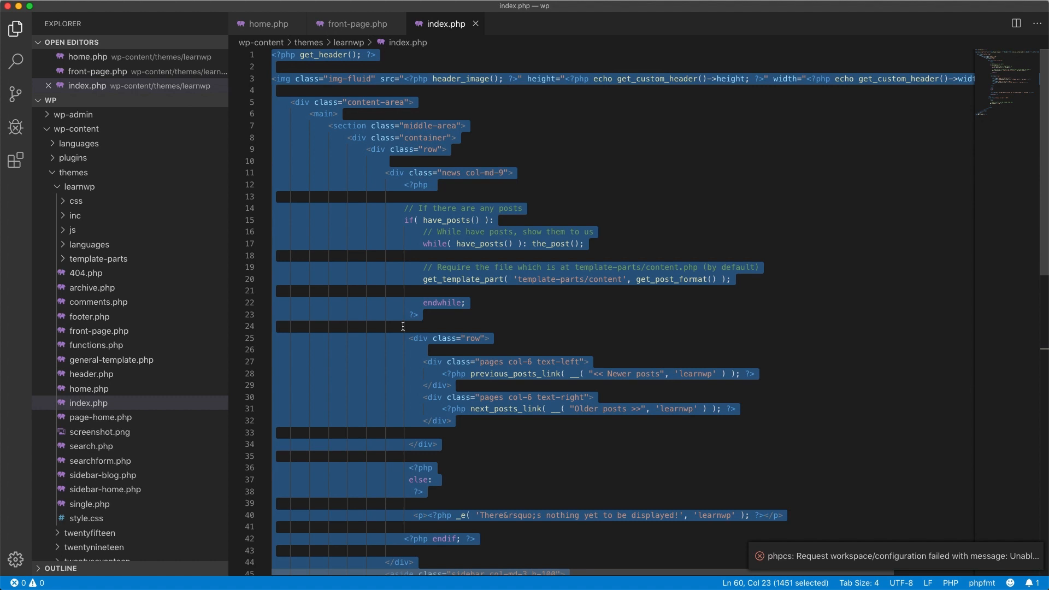
Select the 'I am front-page.php' placeholder line in front-page.php and scroll the file.
left_click(355, 24)
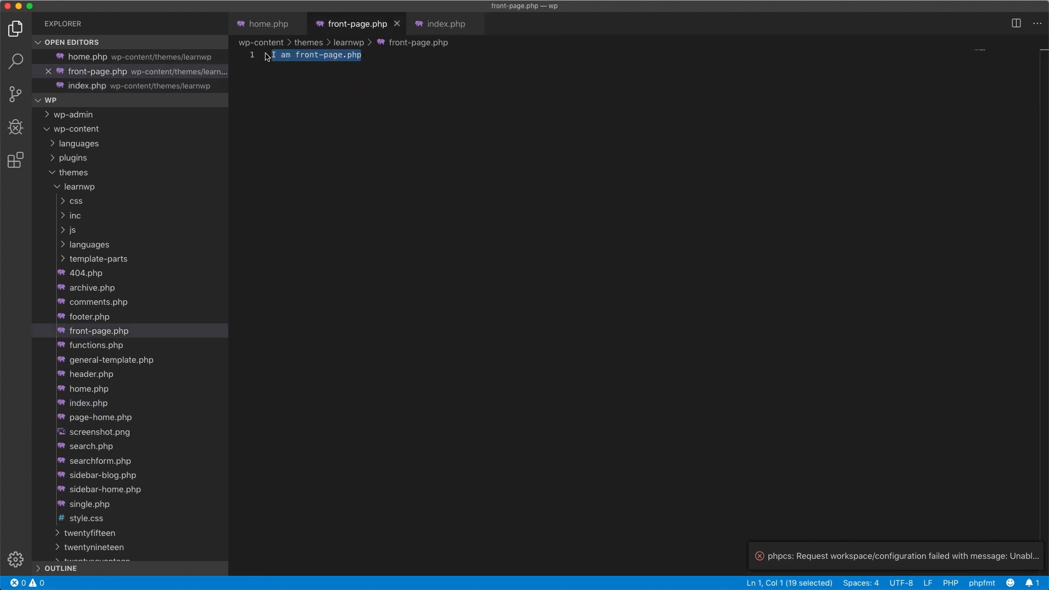
scroll("down", 3)
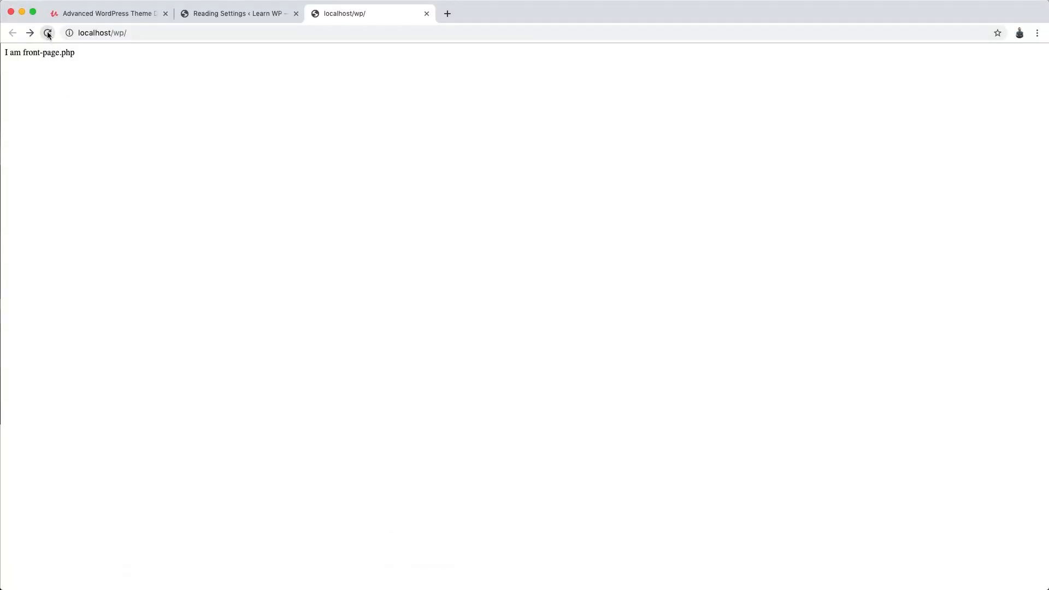
Reload localhost/wp/ and scroll through the posts layout rendered by front-page.php.
left_click(48, 33)
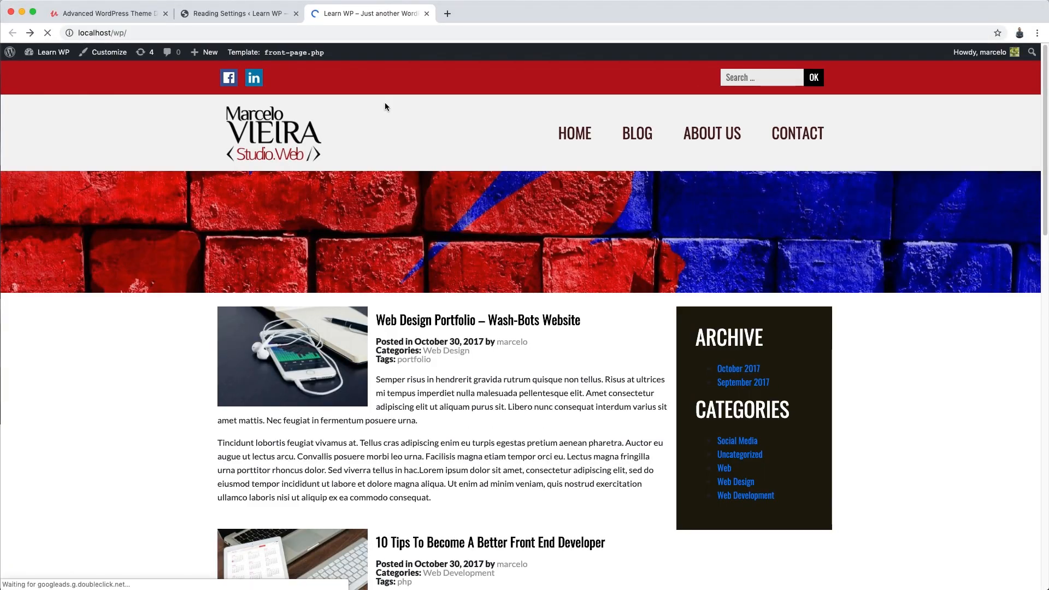
scroll("down", 3)
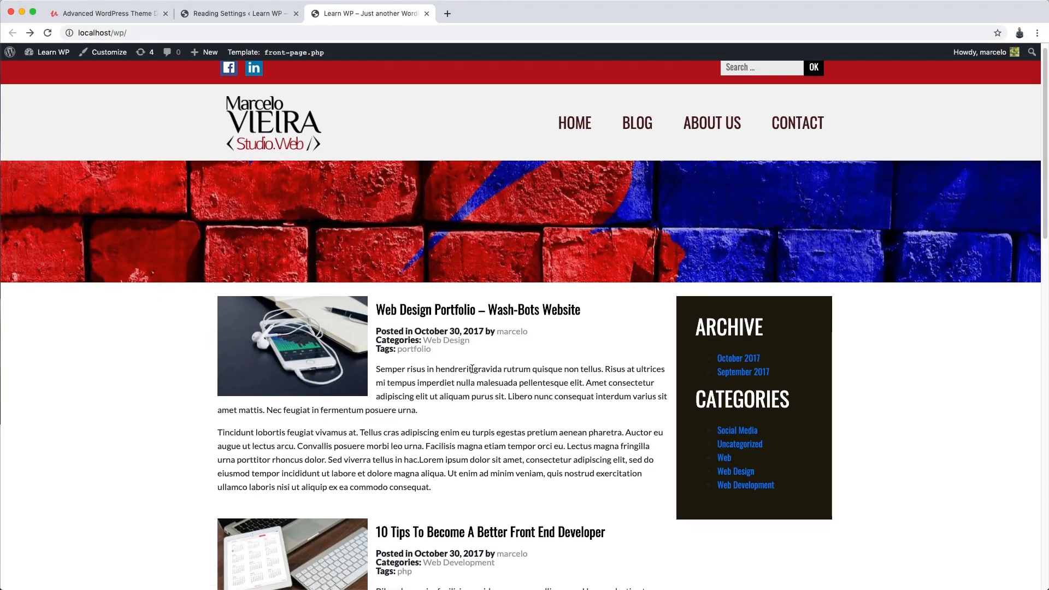
scroll("down", 3)
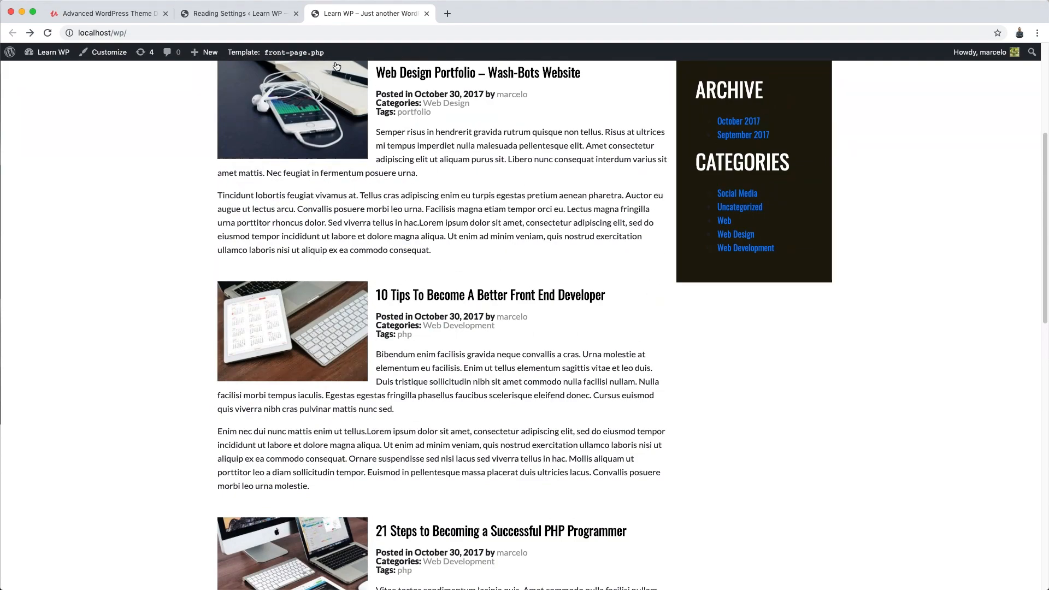
scroll("down", 3)
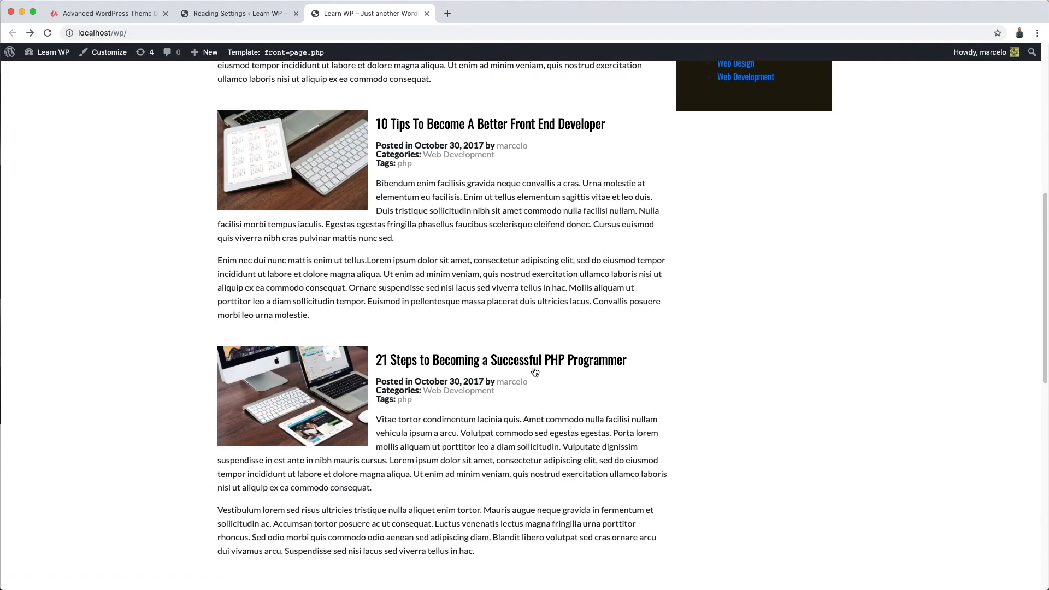
scroll("up", 3)
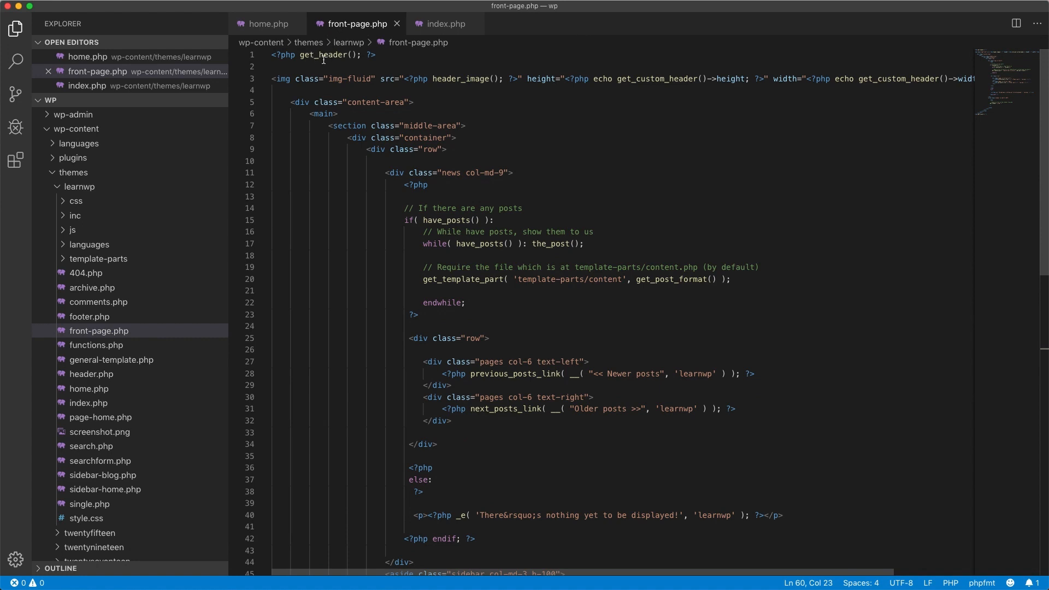
mouse_move(470, 330)
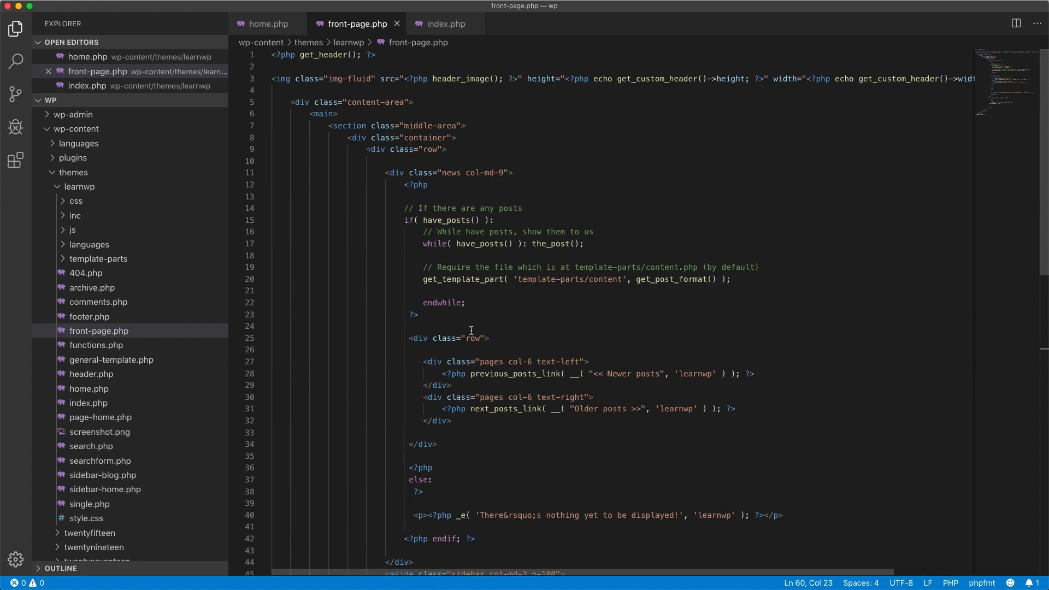
Bring up Reading Settings, then delete front-page.php from the learnwp theme.
scroll("down", 3)
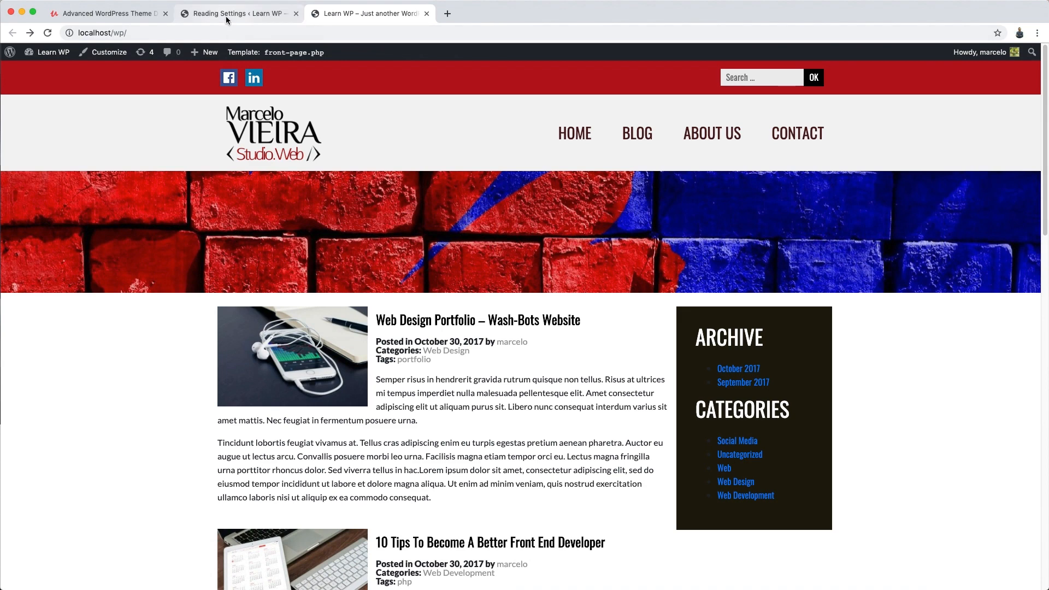
left_click(237, 13)
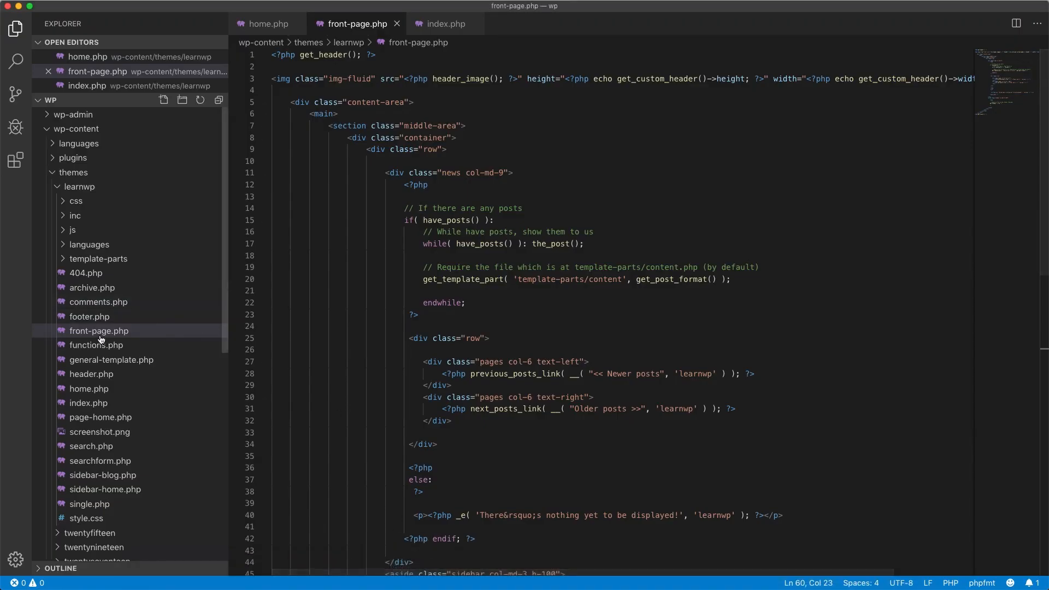
right_click(98, 330)
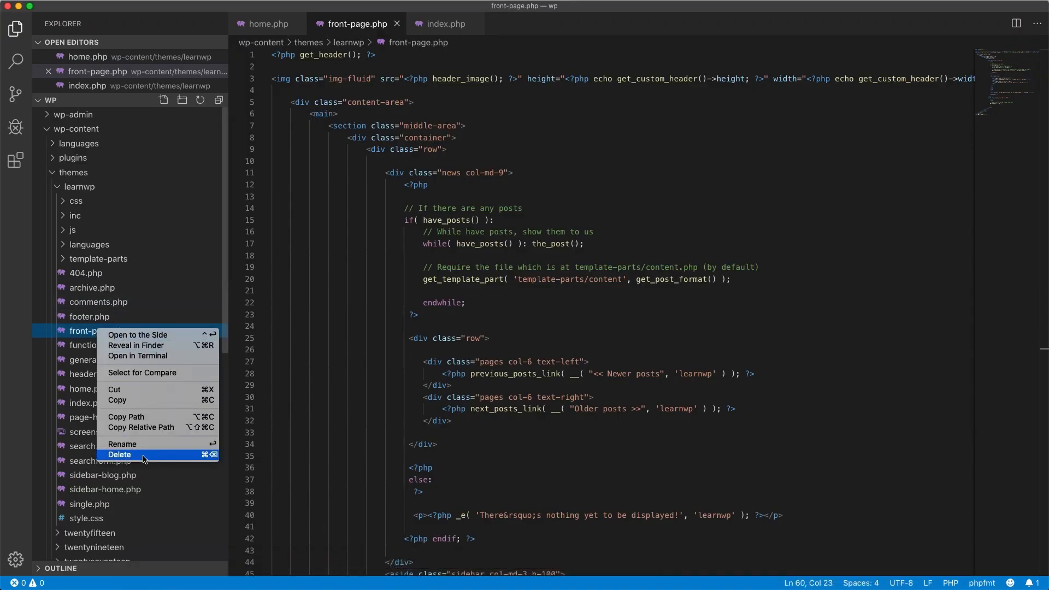
left_click(119, 453)
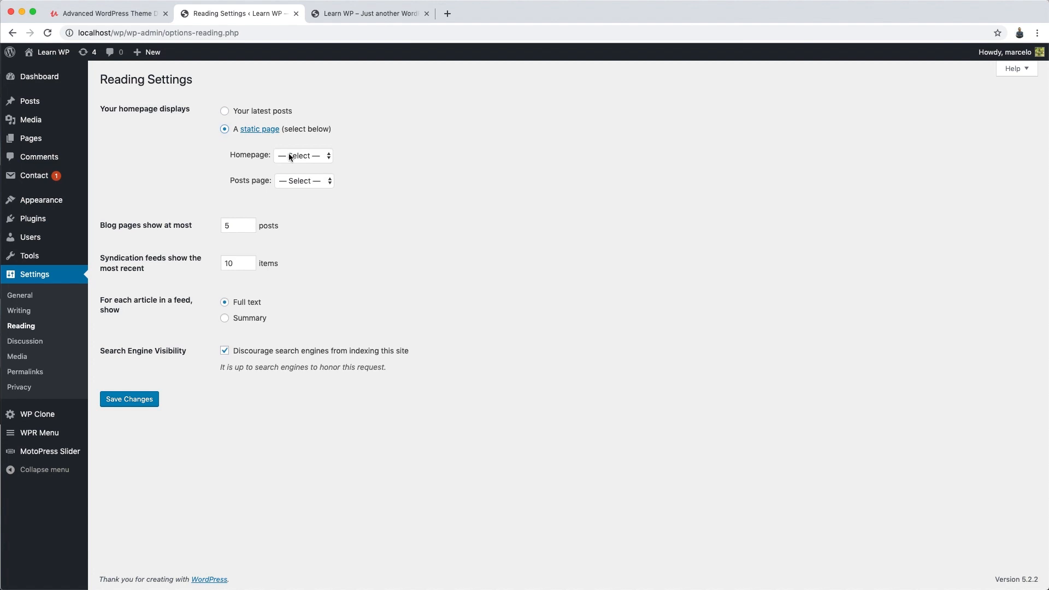
Pick Home as the static homepage and Blog as the posts page, then reload the site.
left_click(303, 180)
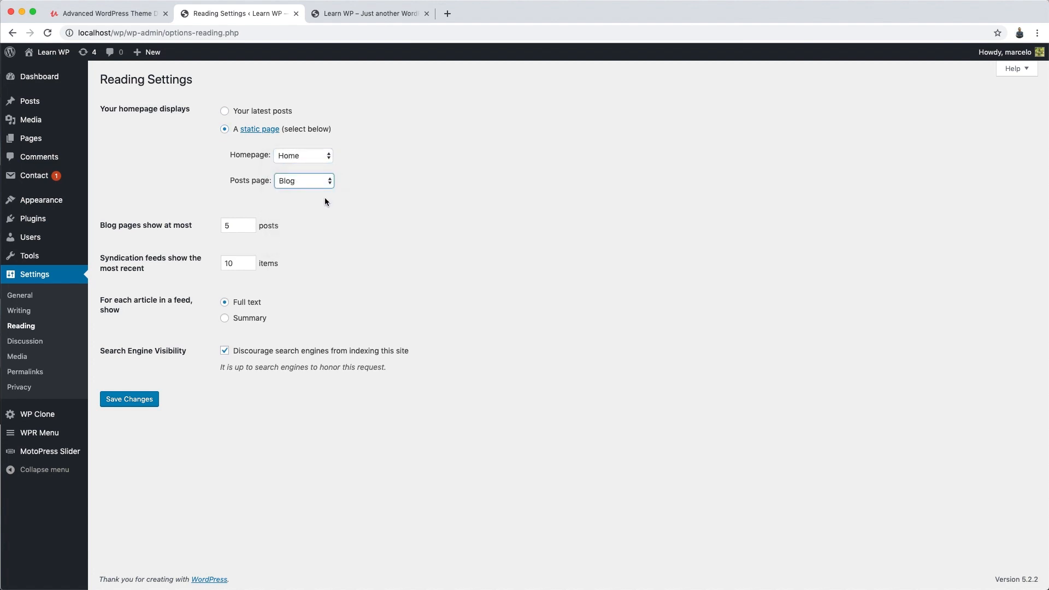
left_click(129, 398)
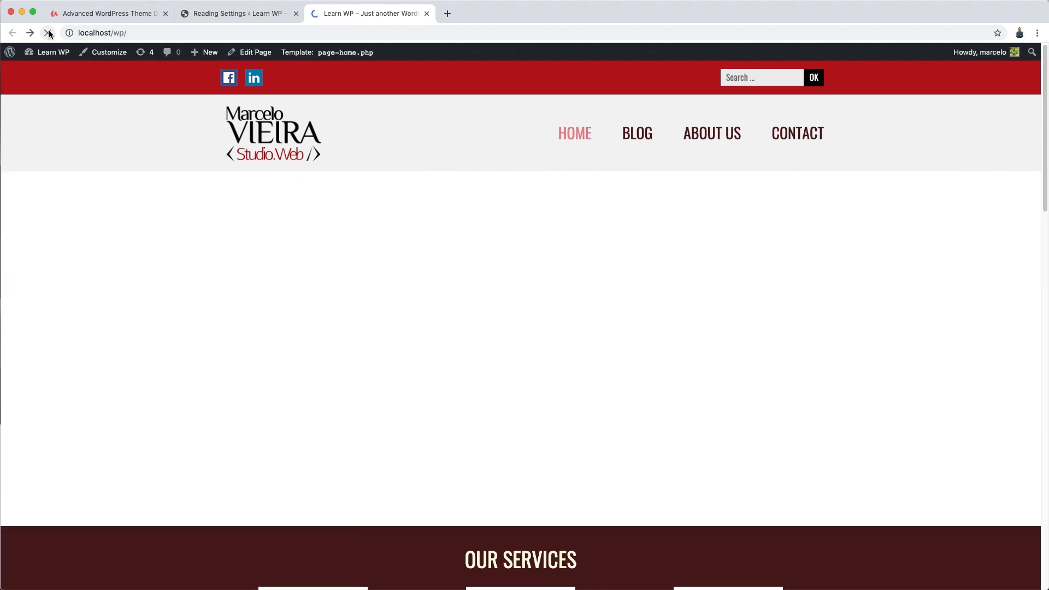
left_click(48, 33)
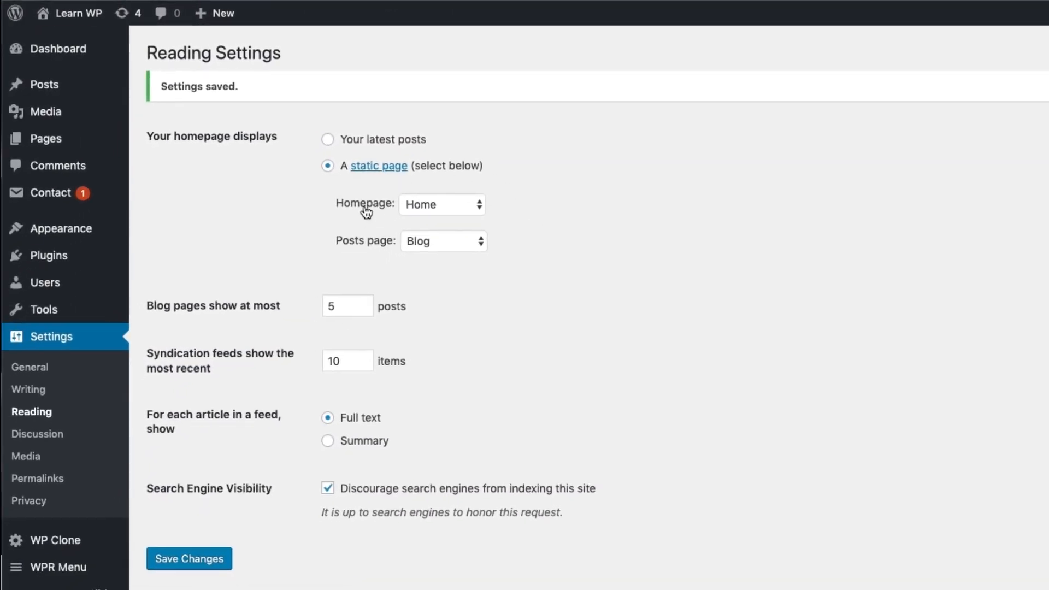
mouse_move(394, 202)
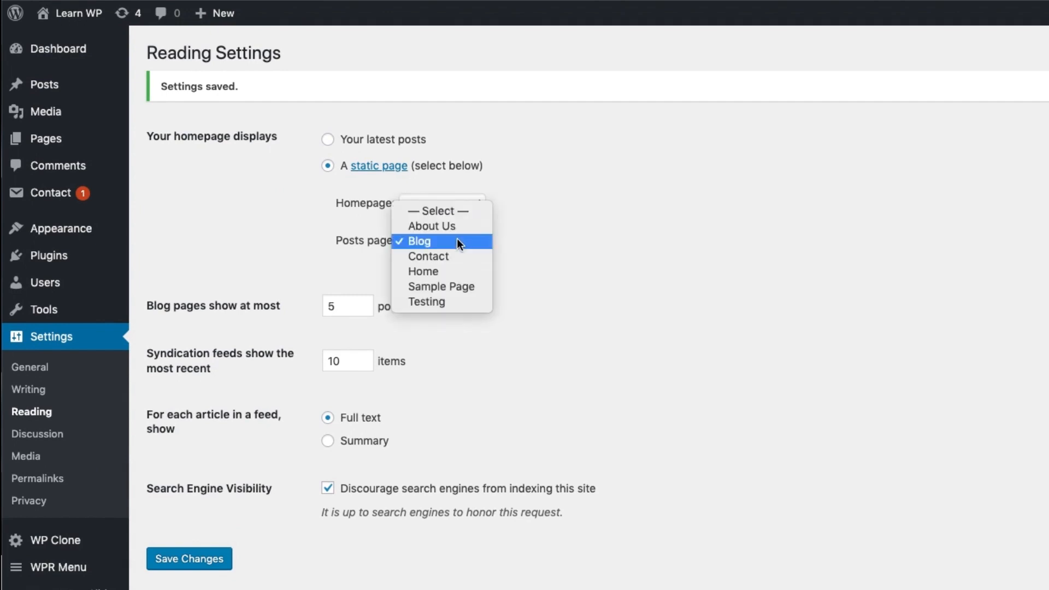
Clear both page dropdowns, toggle Your latest posts, then reselect Home as static homepage.
left_click(423, 271)
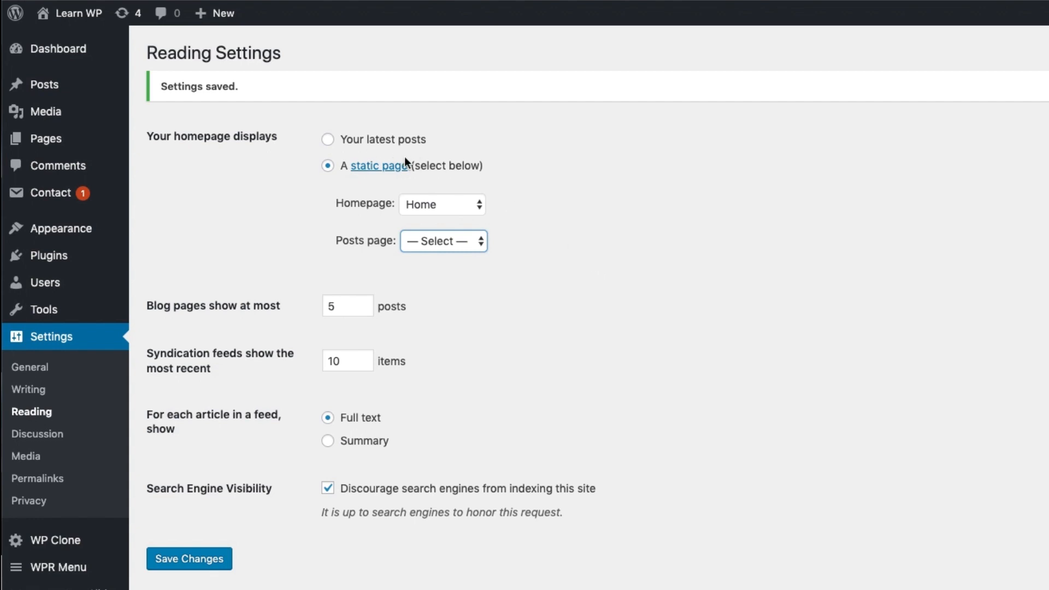
left_click(443, 241)
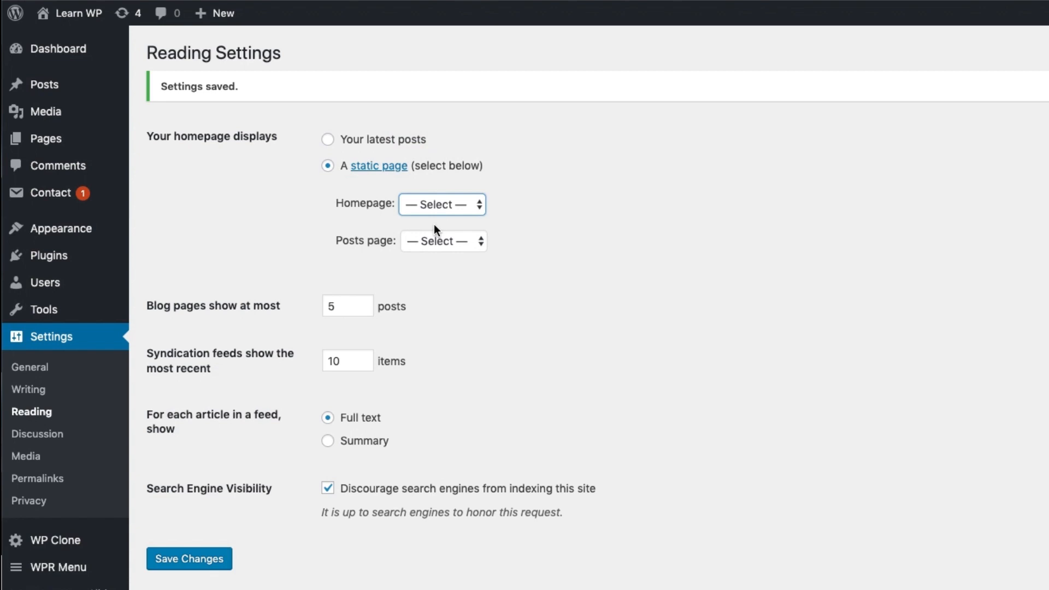
mouse_move(348, 146)
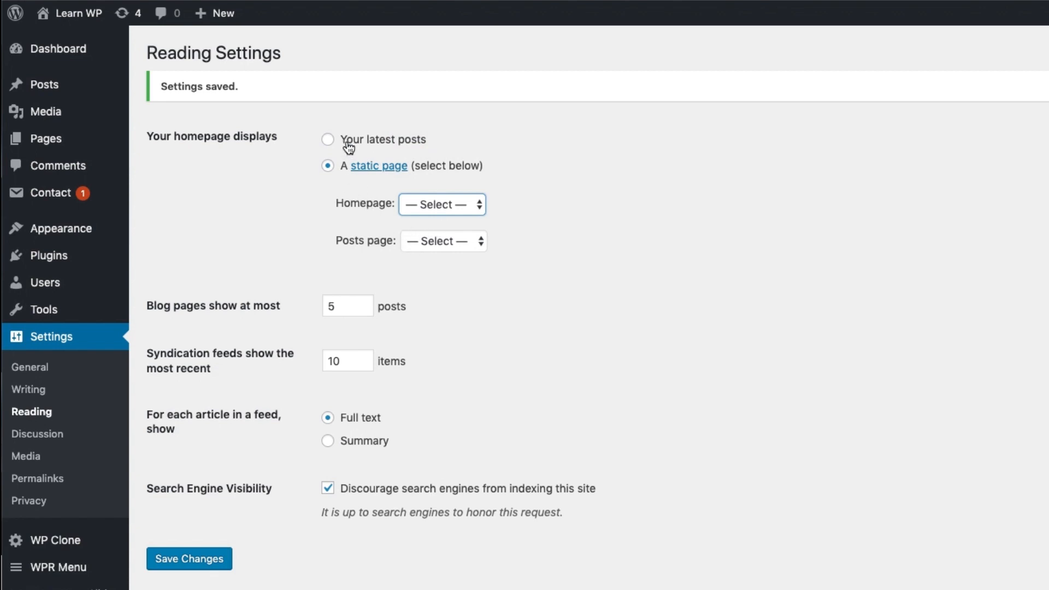
mouse_move(222, 518)
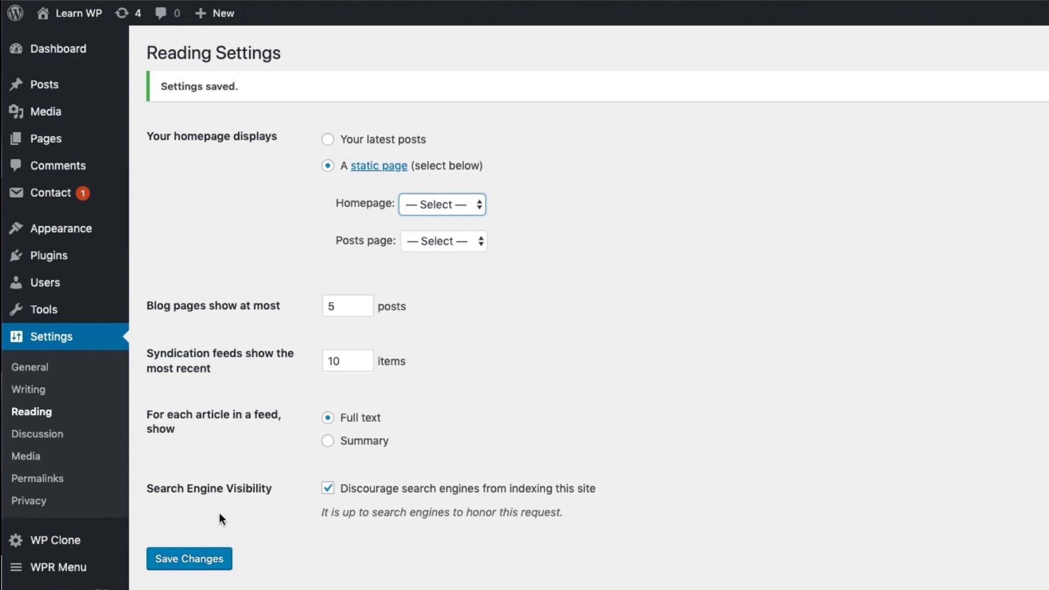
mouse_move(699, 356)
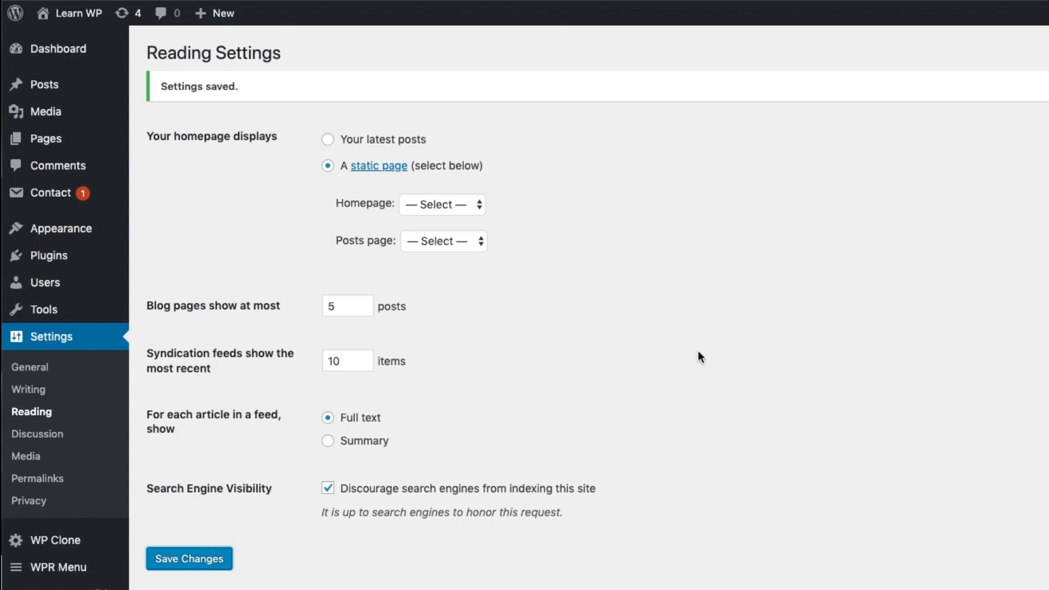
left_click(327, 140)
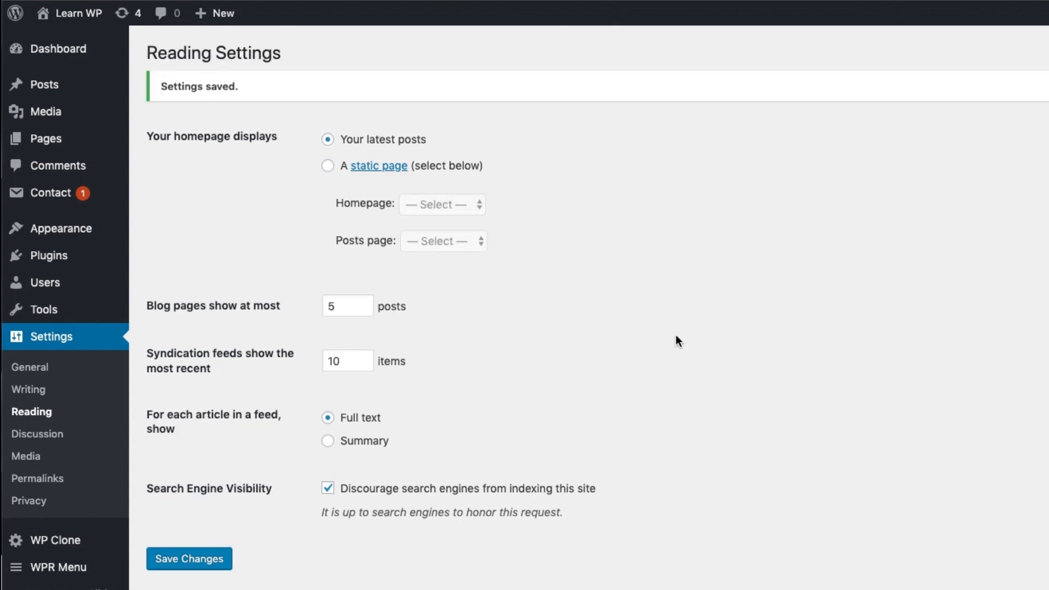
mouse_move(373, 145)
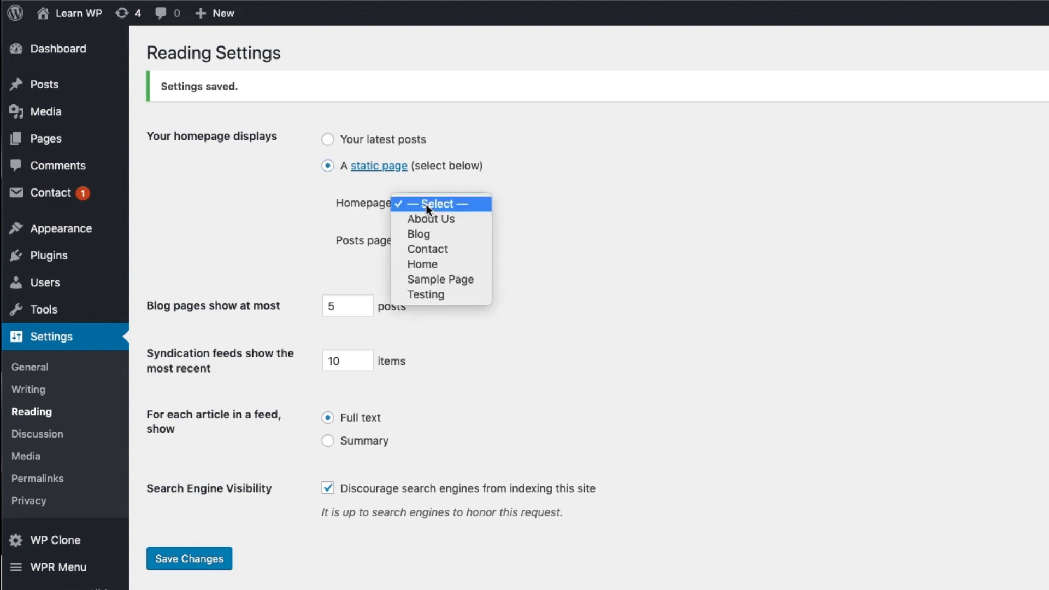
left_click(421, 263)
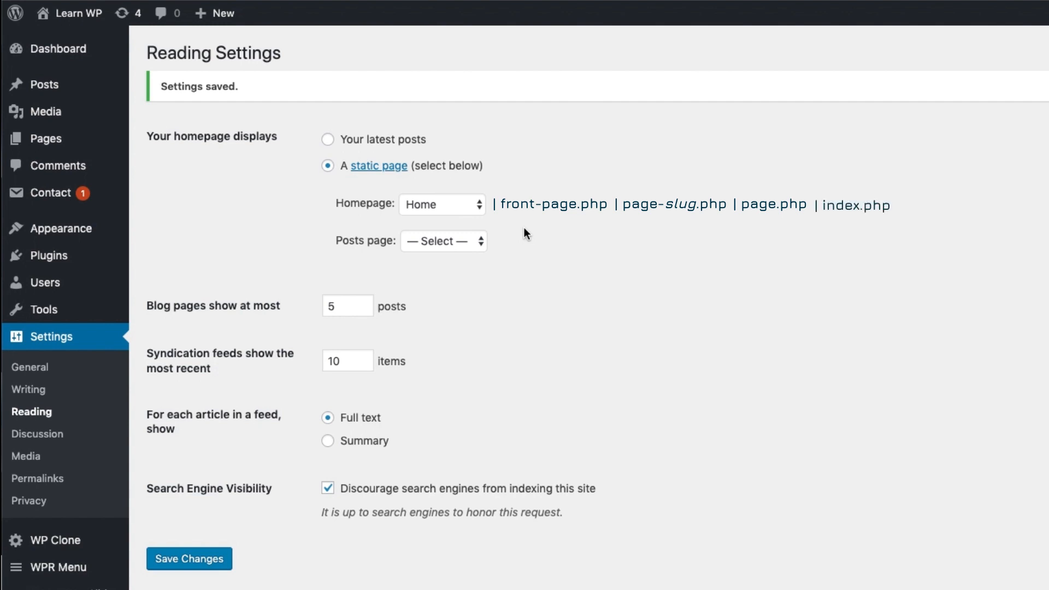
mouse_move(562, 247)
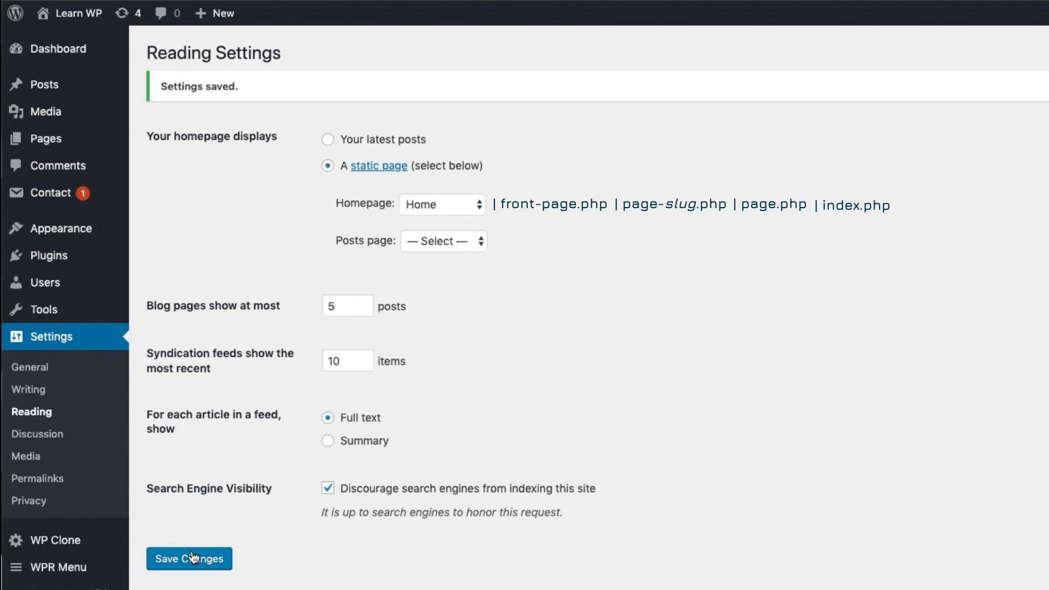
mouse_move(640, 293)
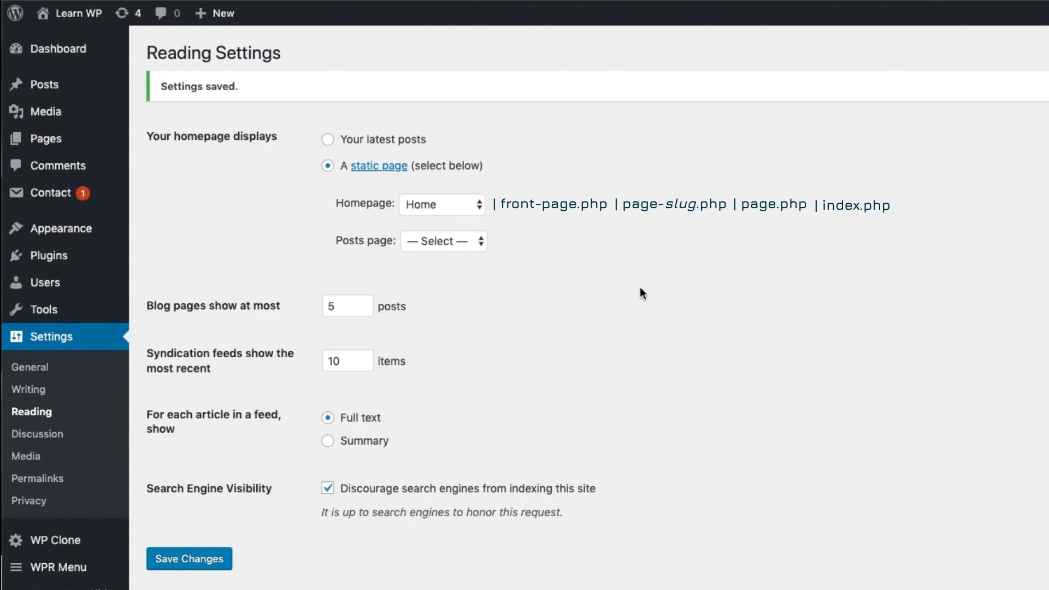
mouse_move(581, 256)
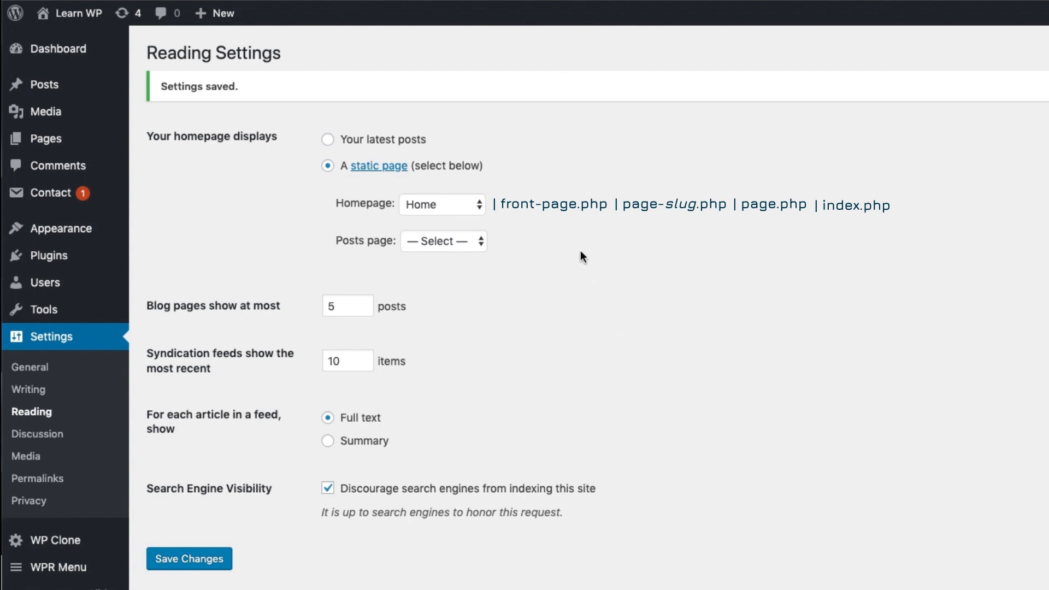
mouse_move(602, 298)
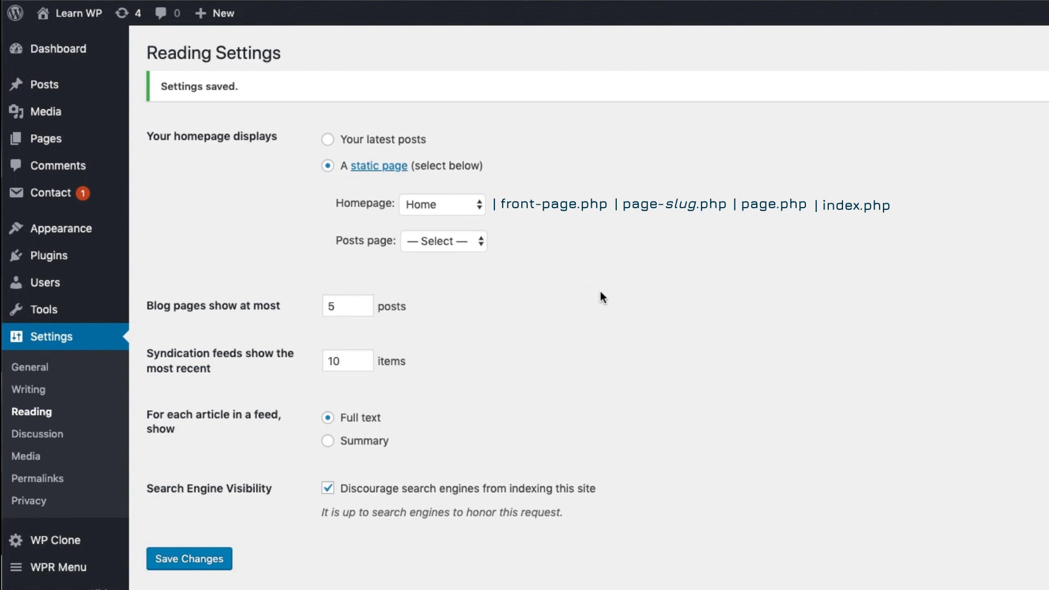
mouse_move(589, 256)
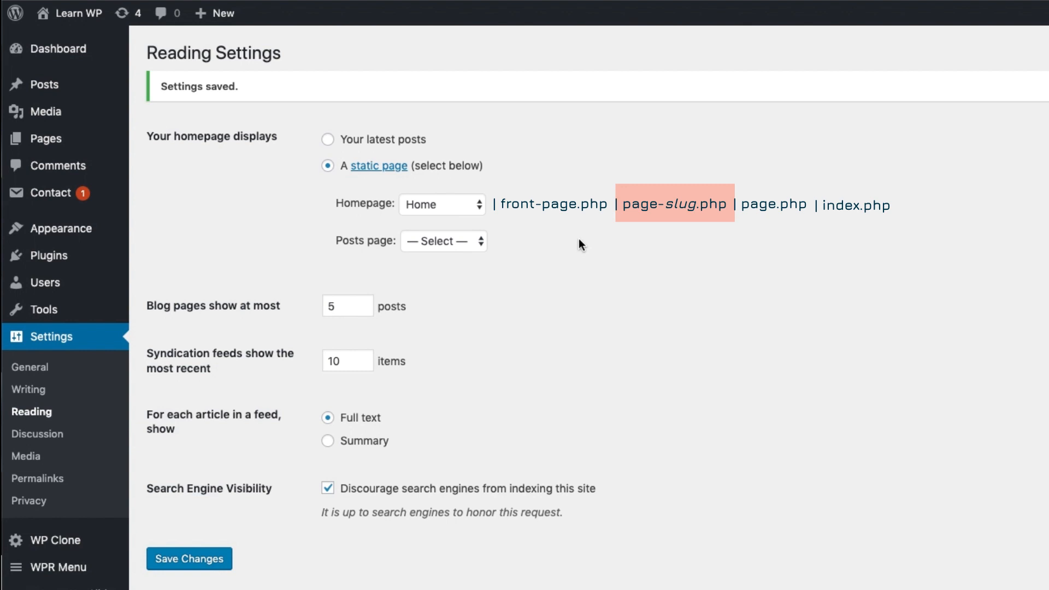
mouse_move(486, 223)
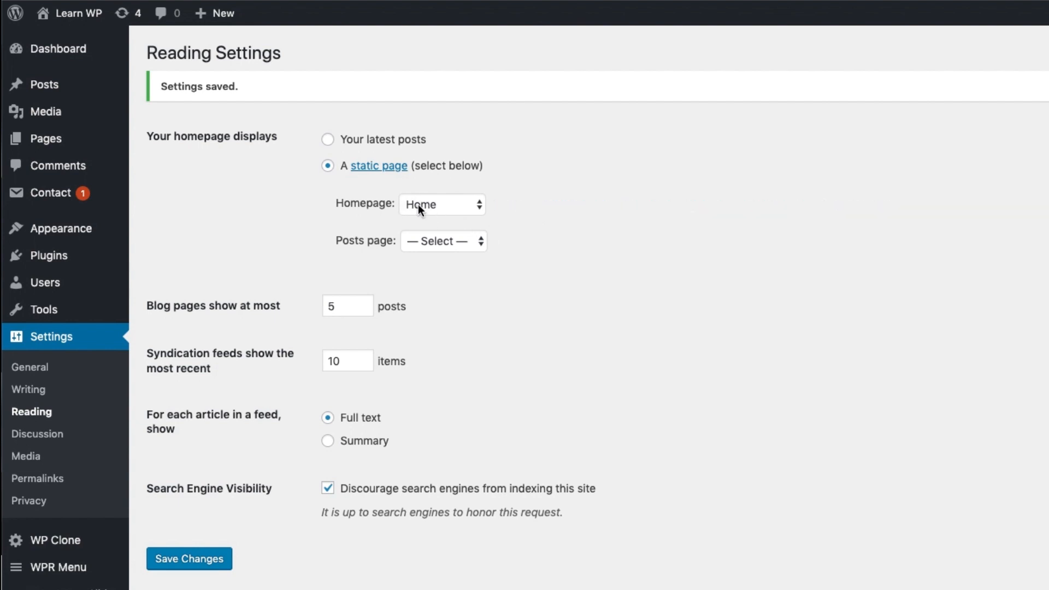
mouse_move(361, 210)
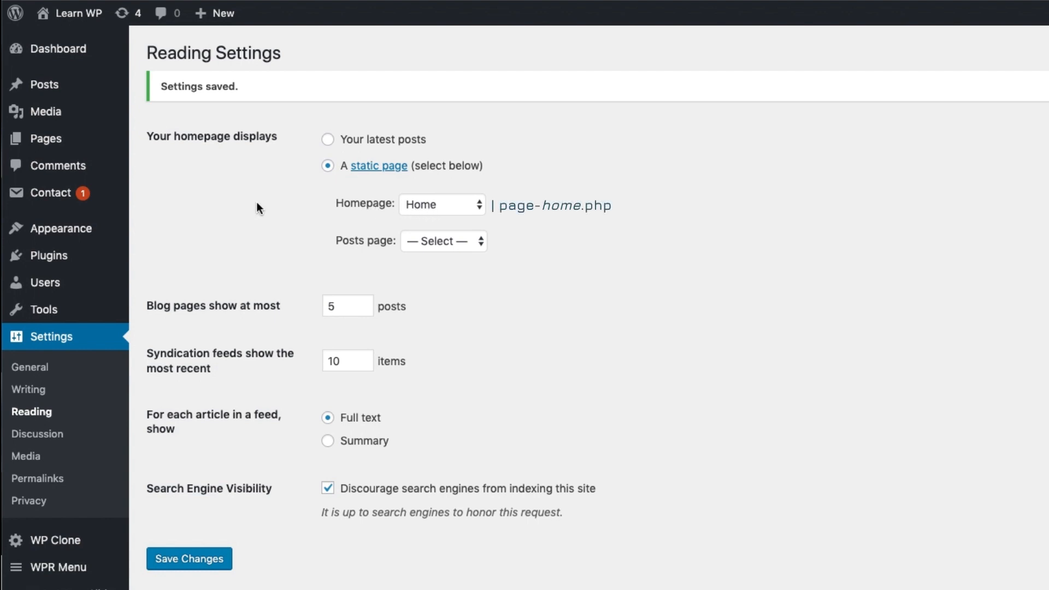
mouse_move(301, 221)
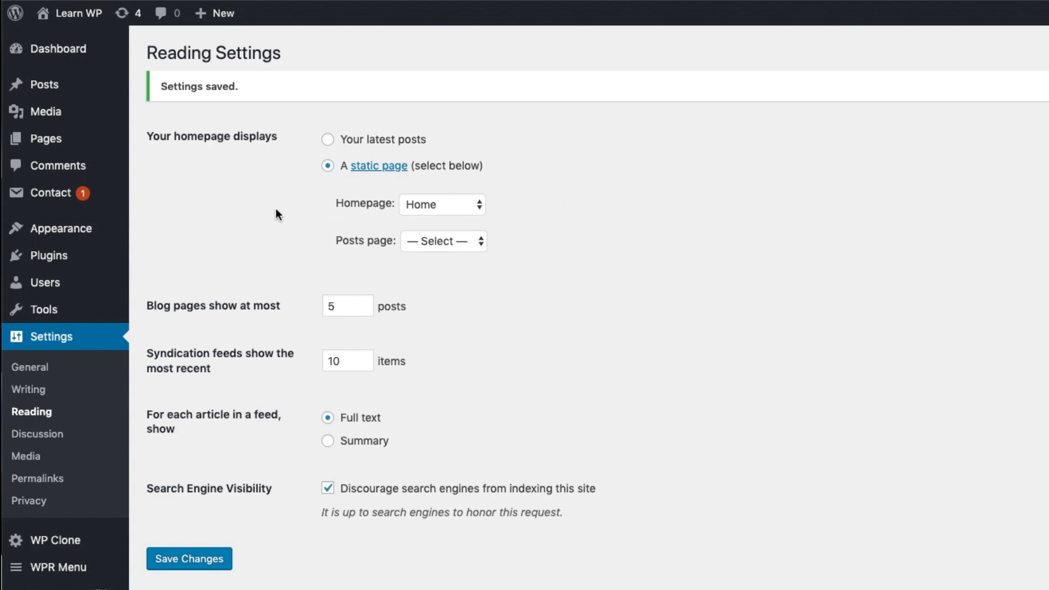
Open All Pages and Quick Edit the Home page to check its template.
left_click(46, 138)
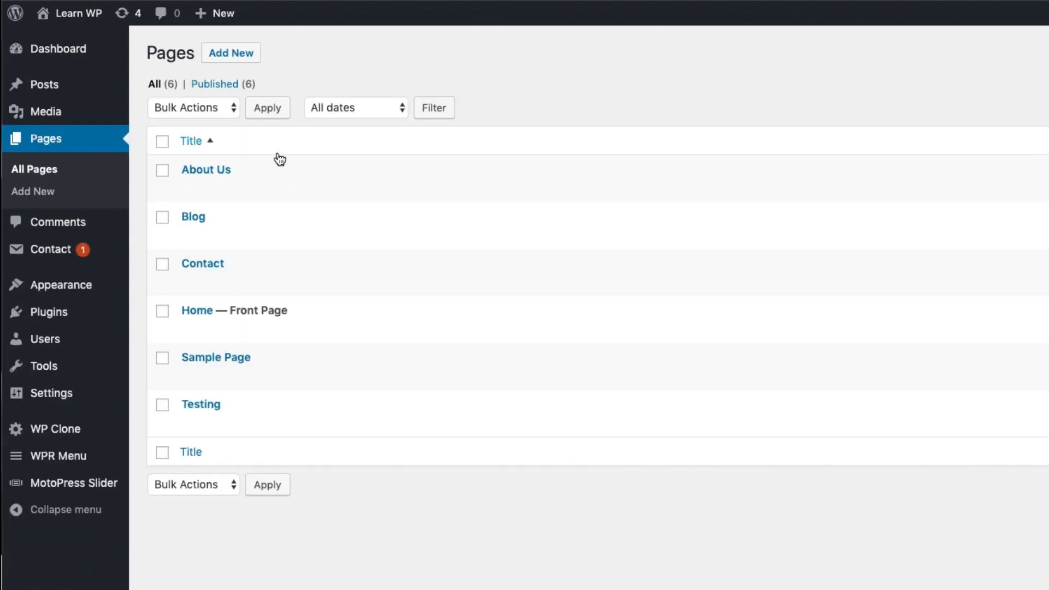
left_click(197, 309)
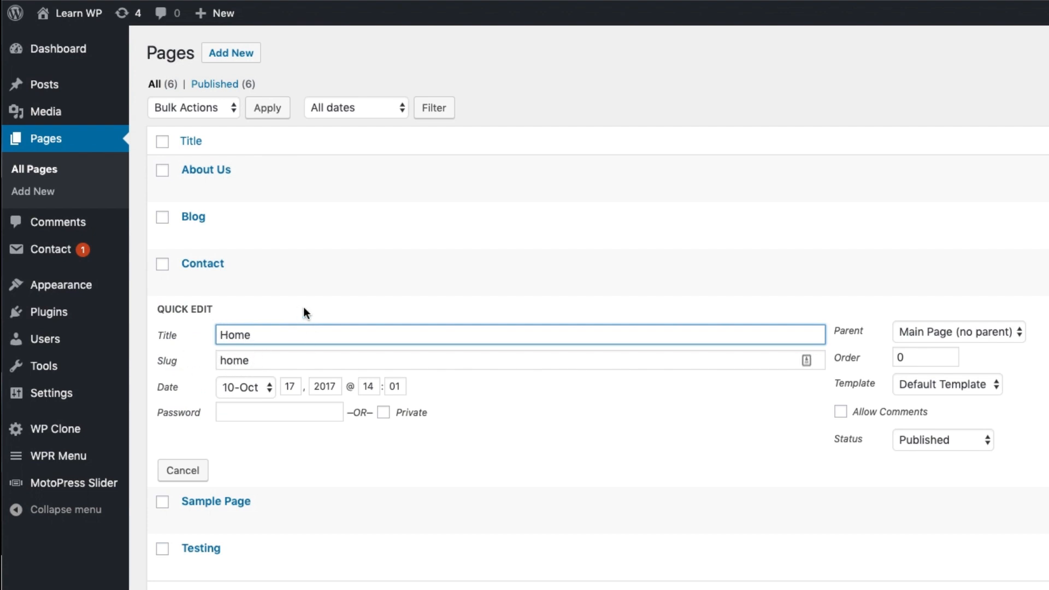
mouse_move(233, 282)
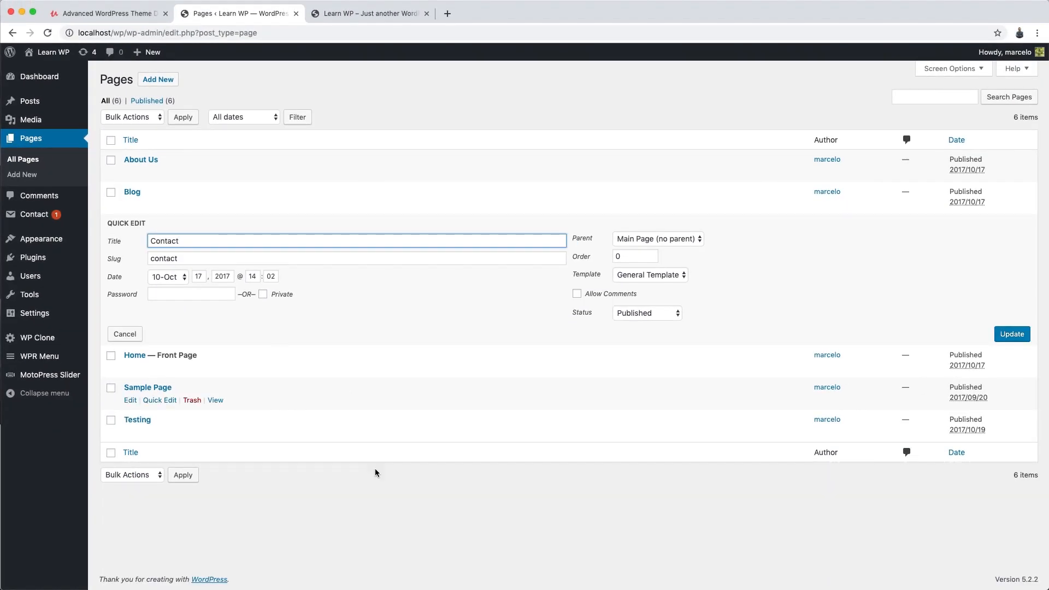
left_click(391, 573)
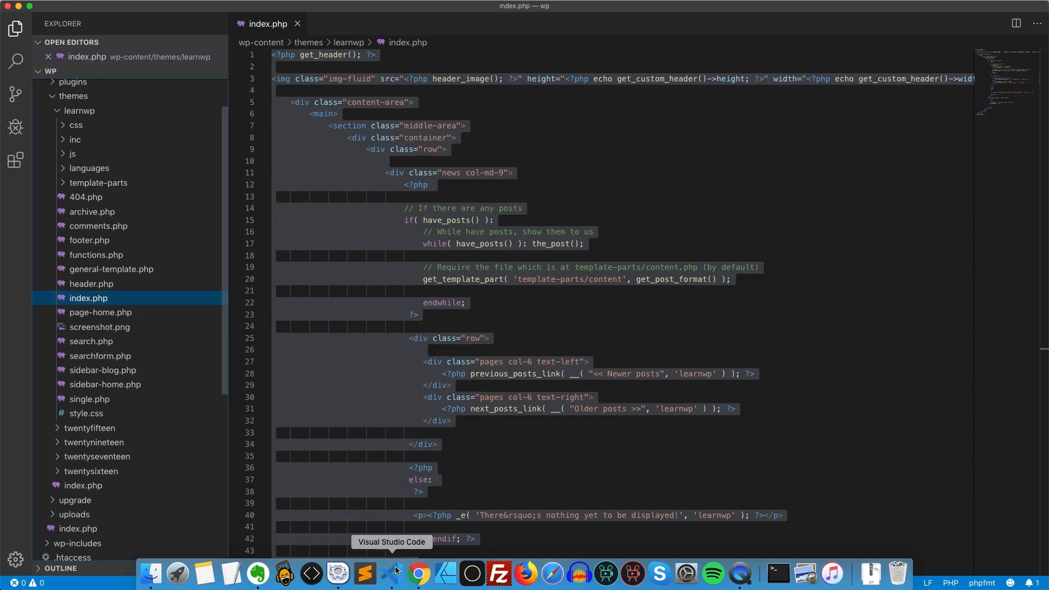
Open page-home.php and scroll through its slider, services, sidebar and news loops.
left_click(100, 312)
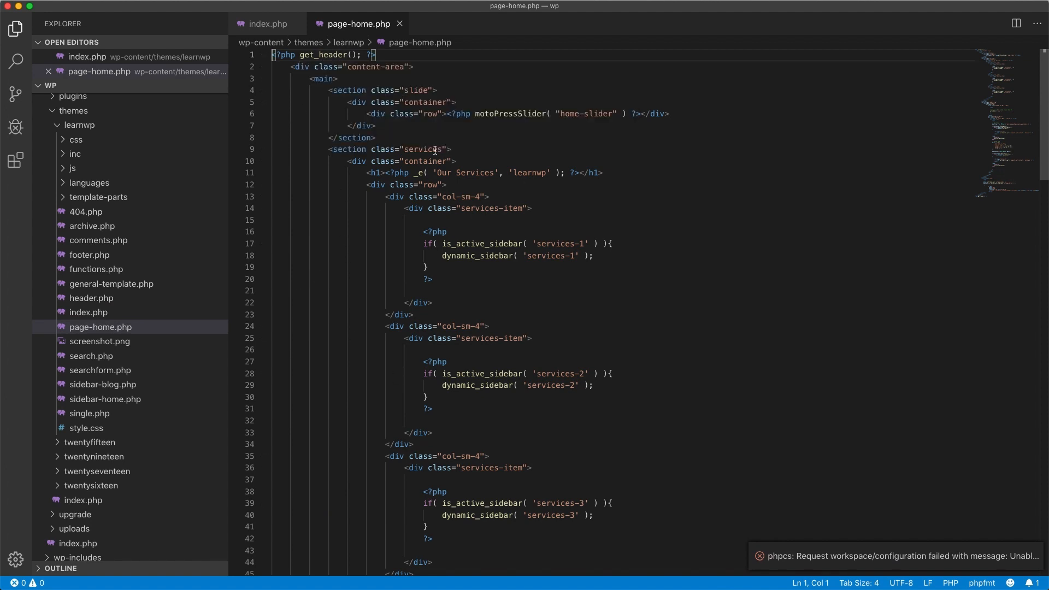
scroll("down", 3)
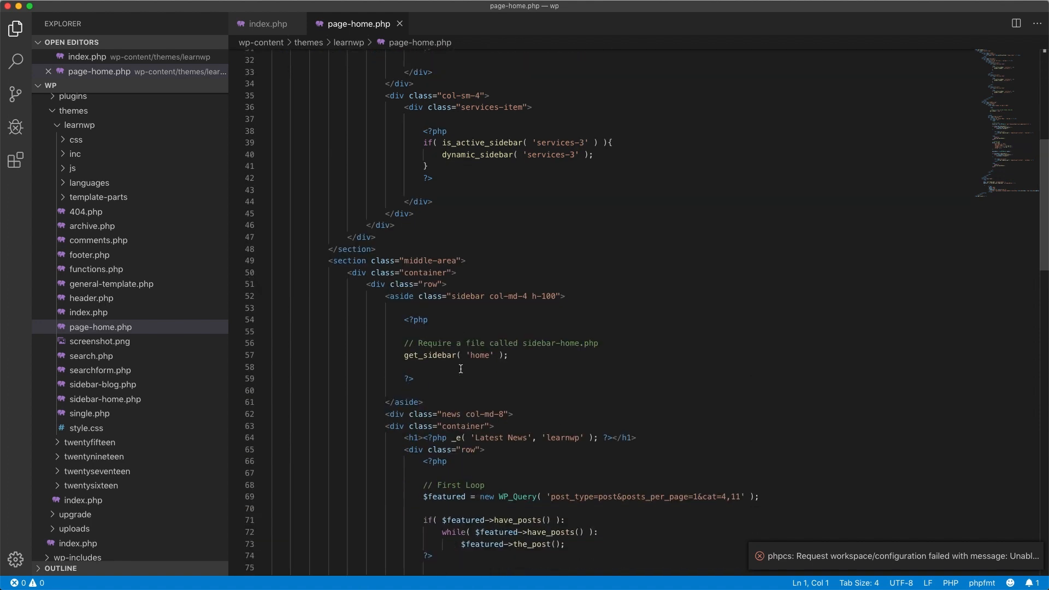
scroll("down", 3)
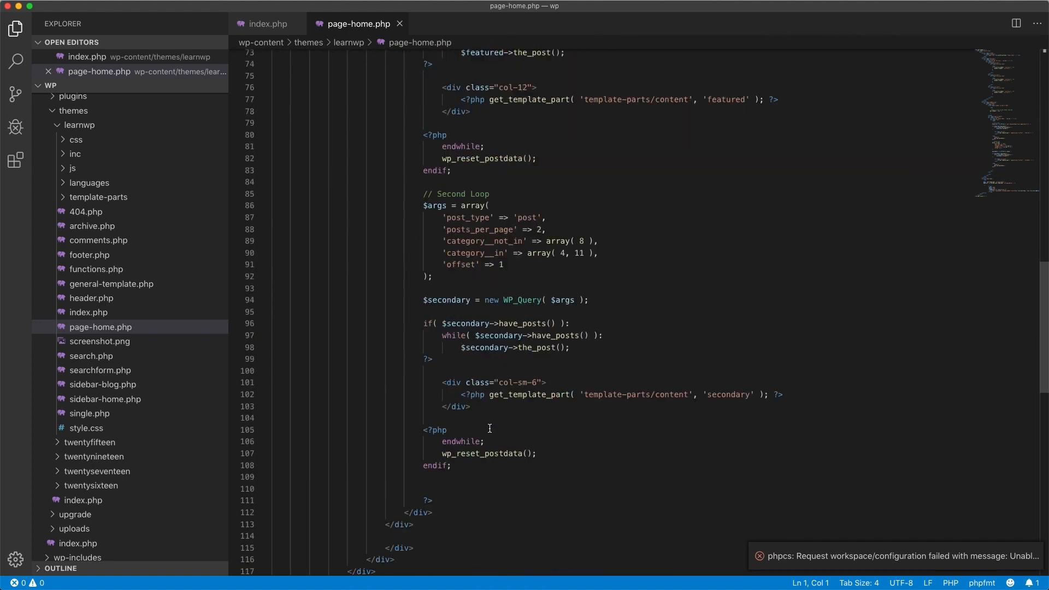
scroll("down", 3)
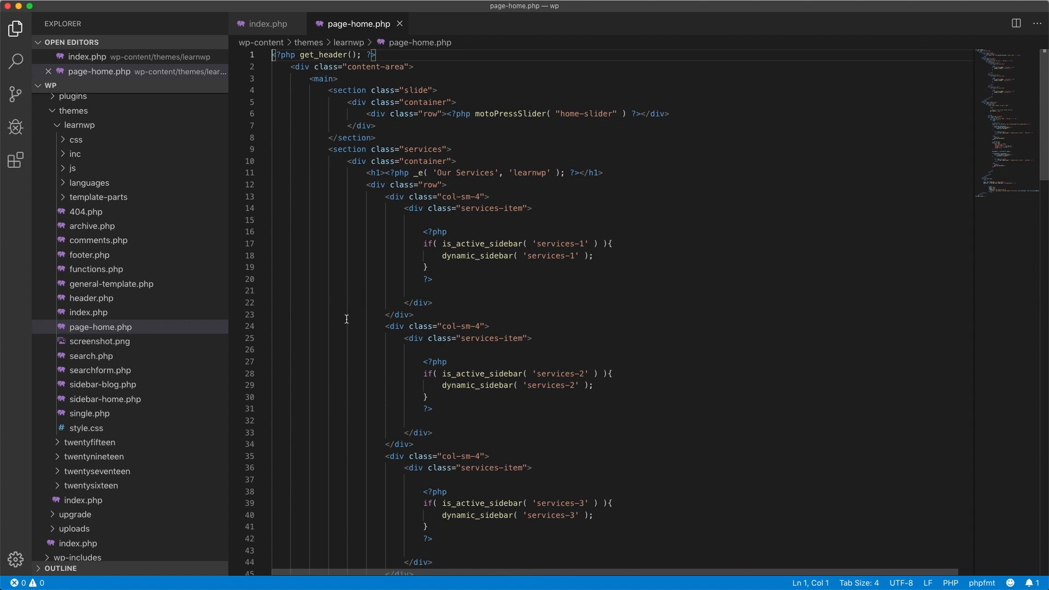
mouse_move(391, 415)
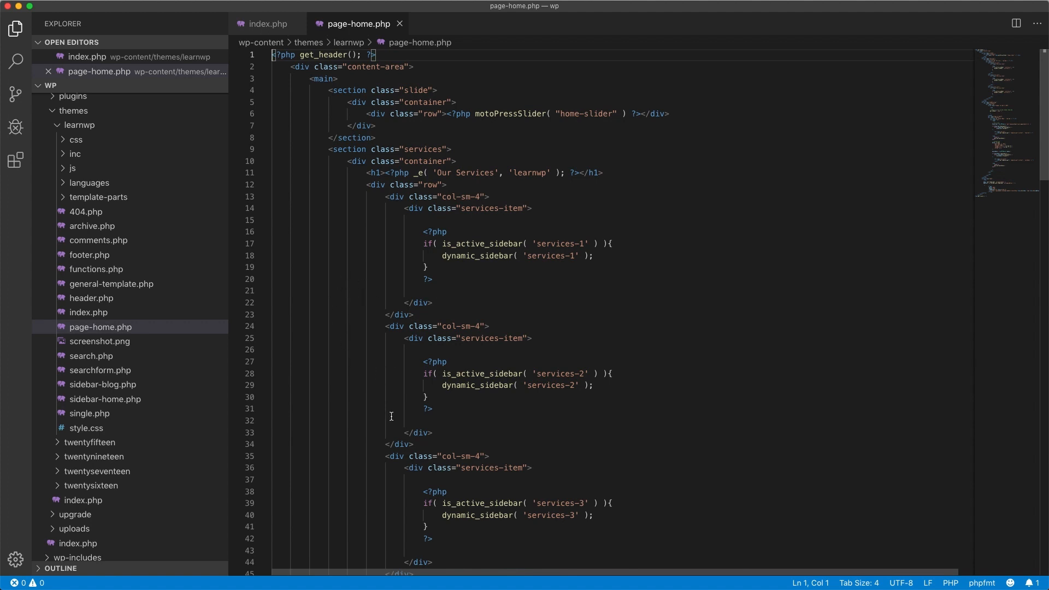
mouse_move(377, 477)
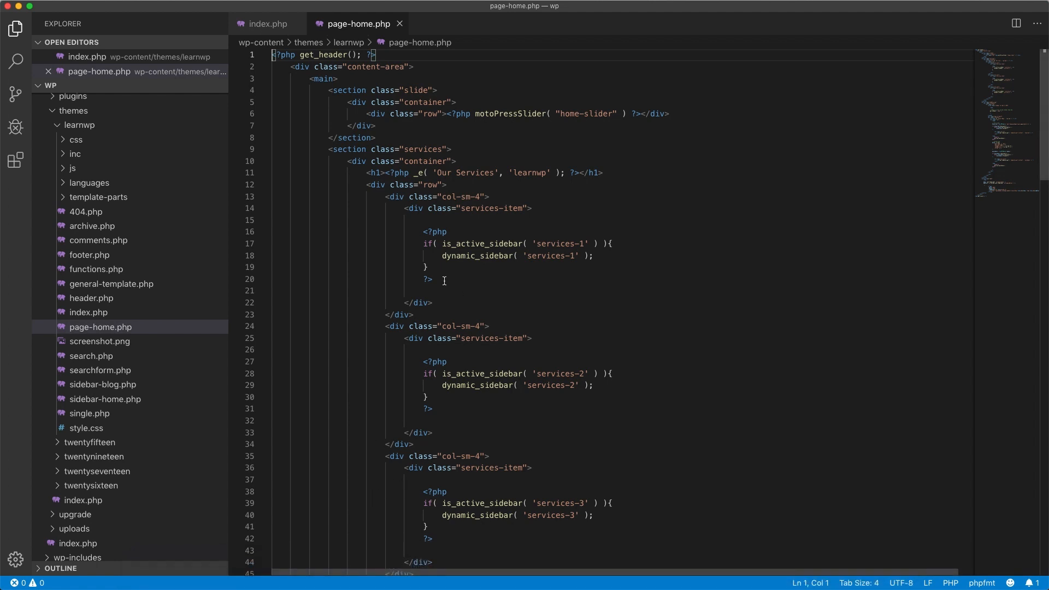
mouse_move(446, 409)
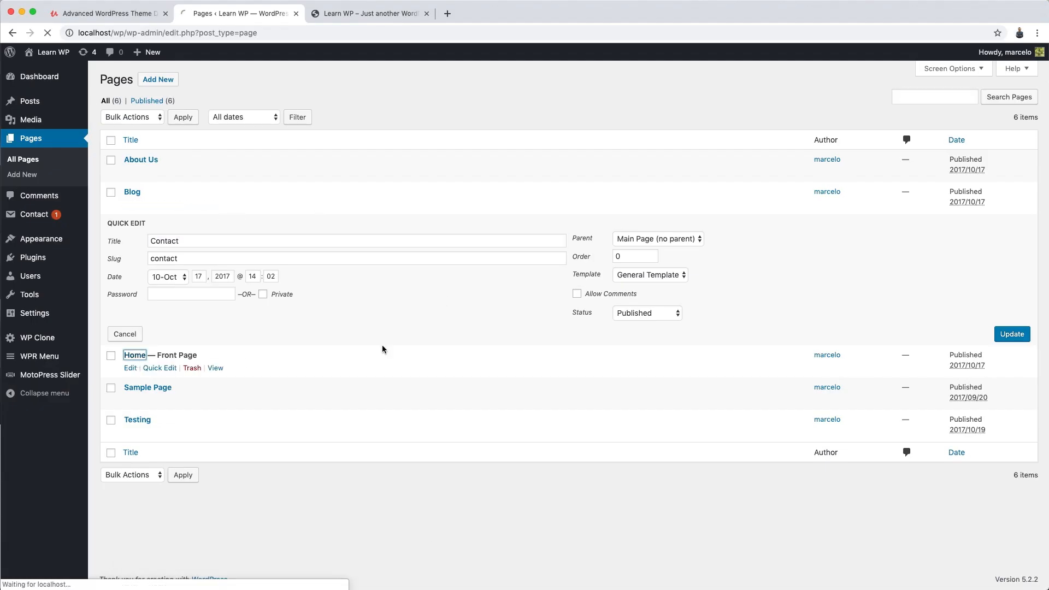
Insert a three-image gallery into the Home page, update it, and view the live site.
left_click(131, 368)
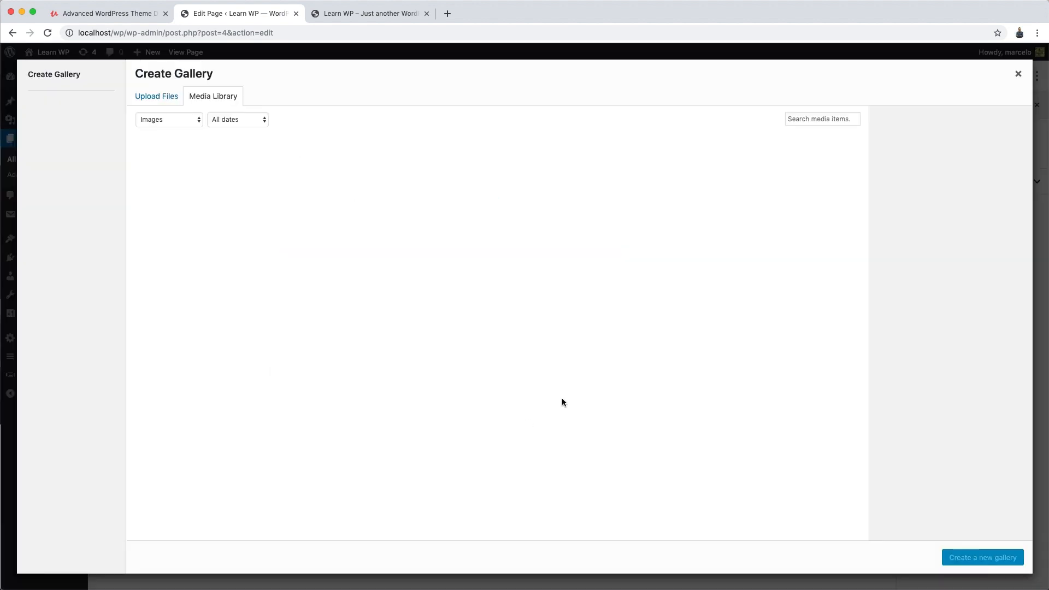
left_click(980, 557)
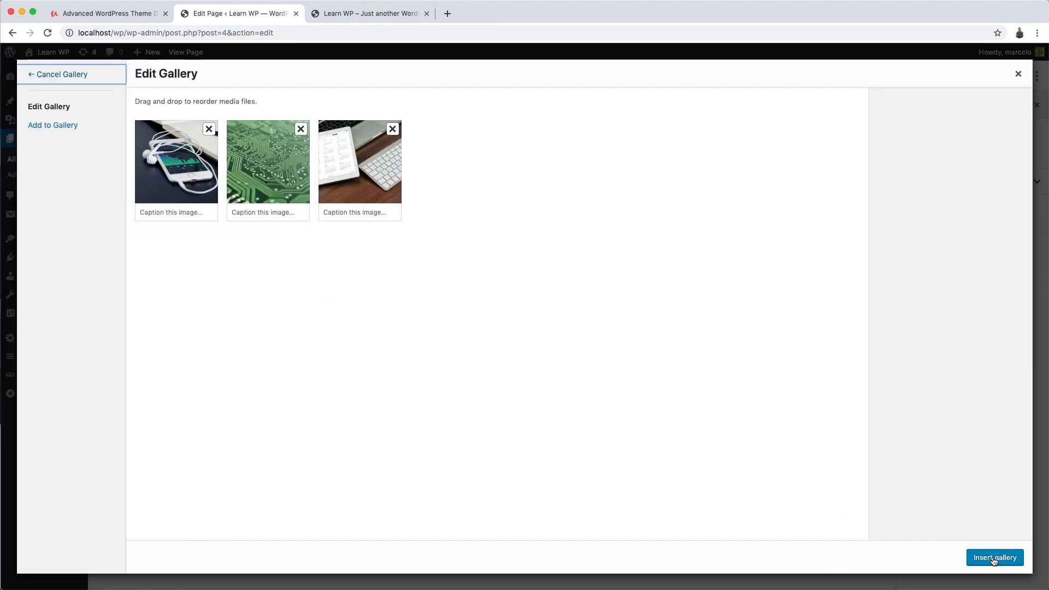
left_click(993, 557)
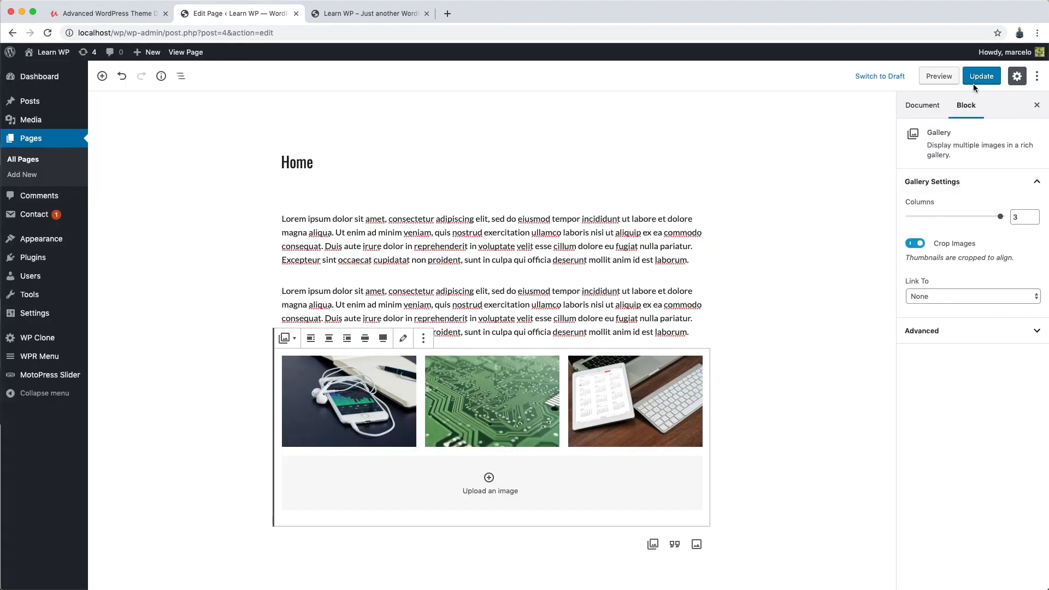
left_click(981, 75)
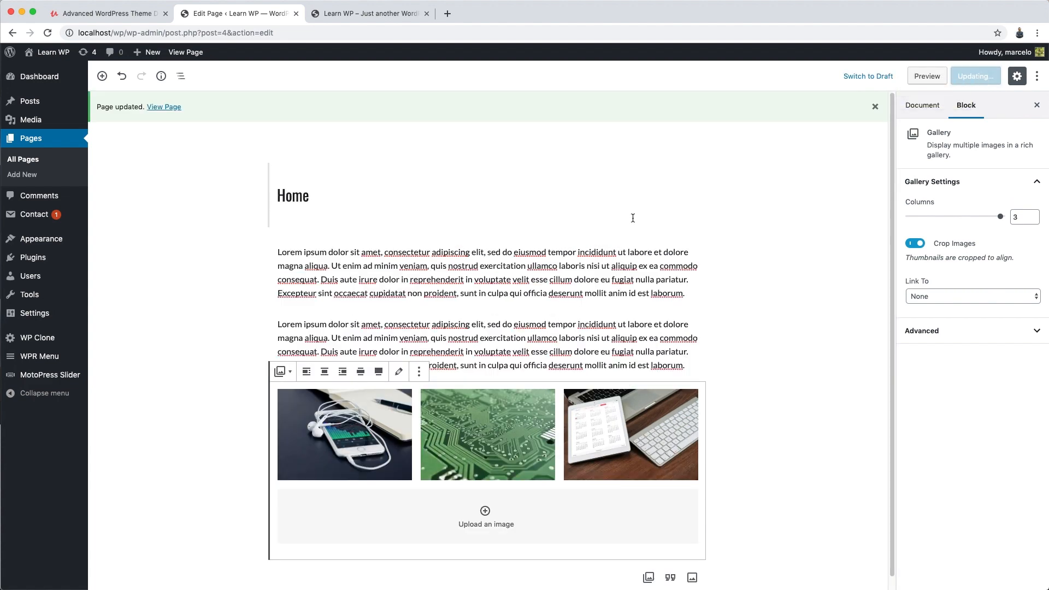
mouse_move(342, 21)
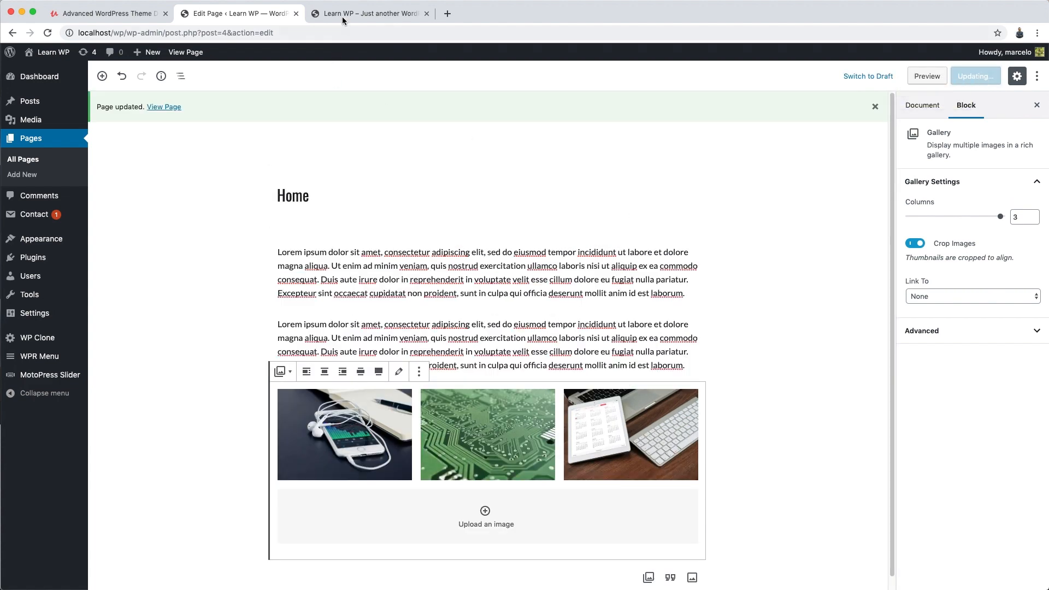
left_click(370, 13)
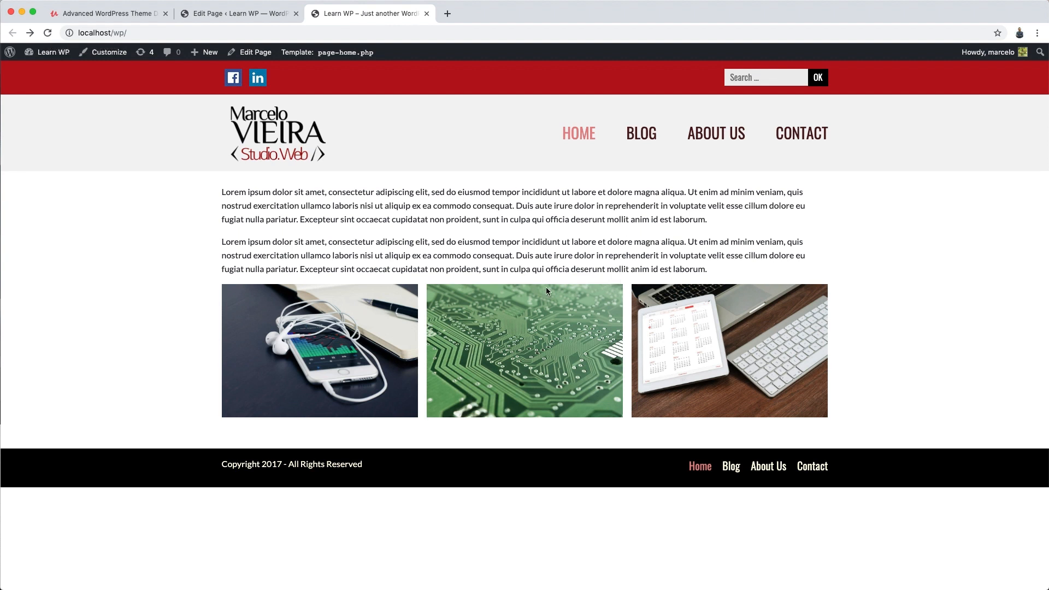
mouse_move(789, 222)
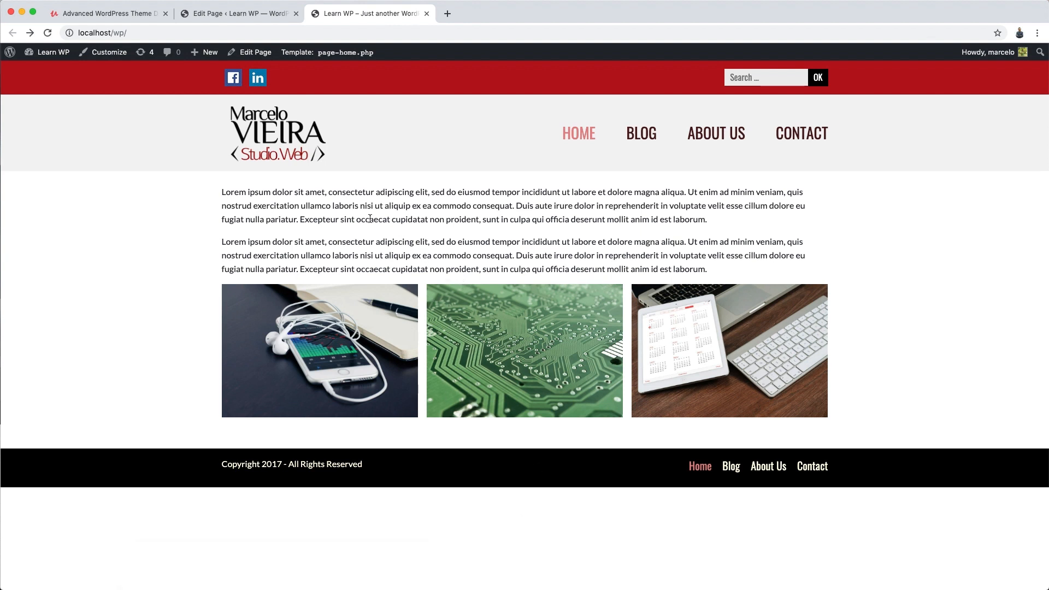
mouse_move(441, 405)
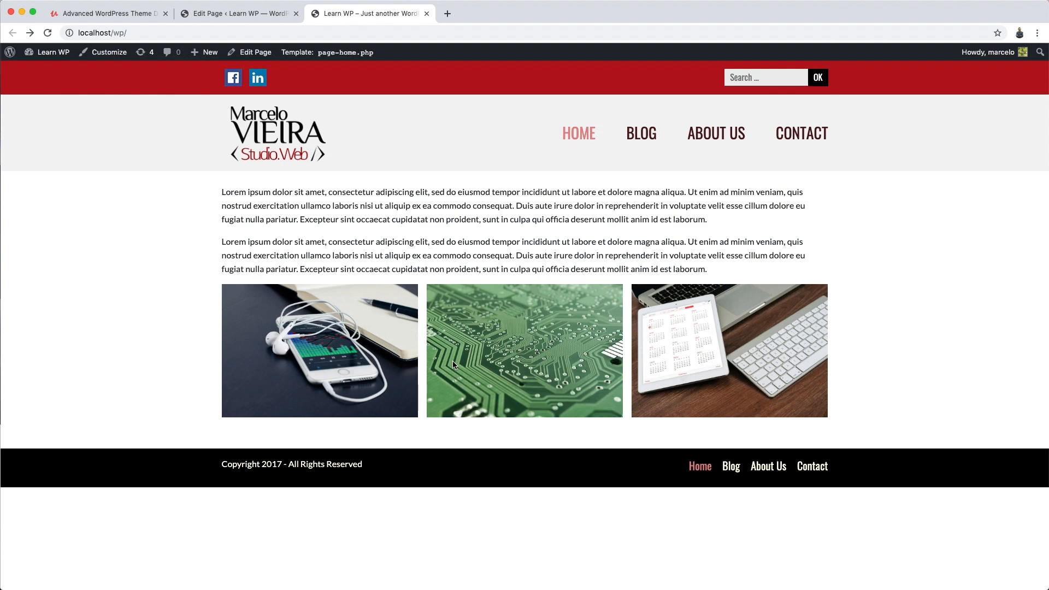
mouse_move(310, 120)
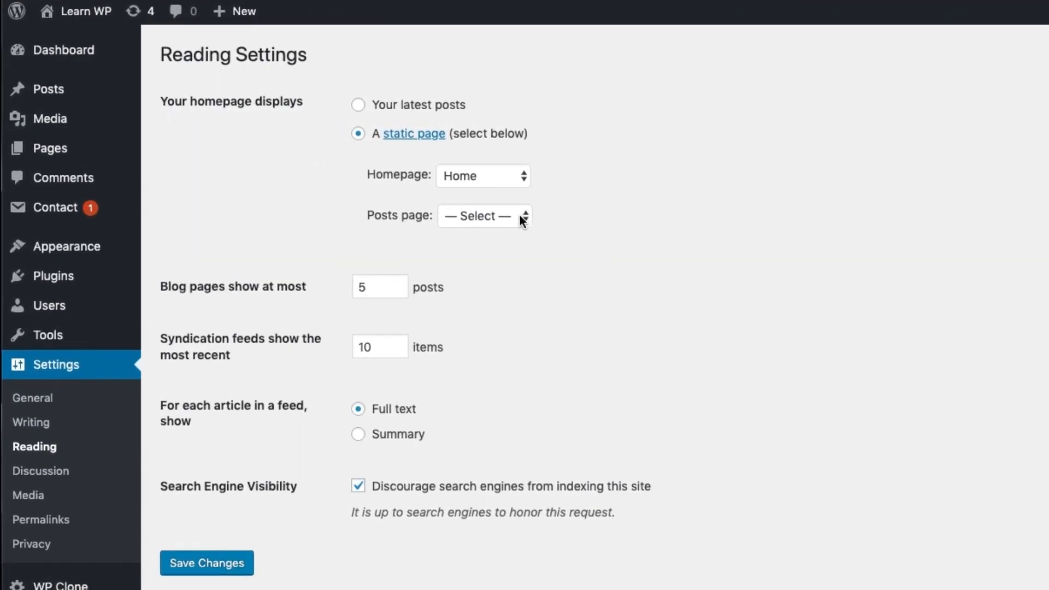
Save Blog as the posts page and check the Blog page on the live site.
left_click(483, 215)
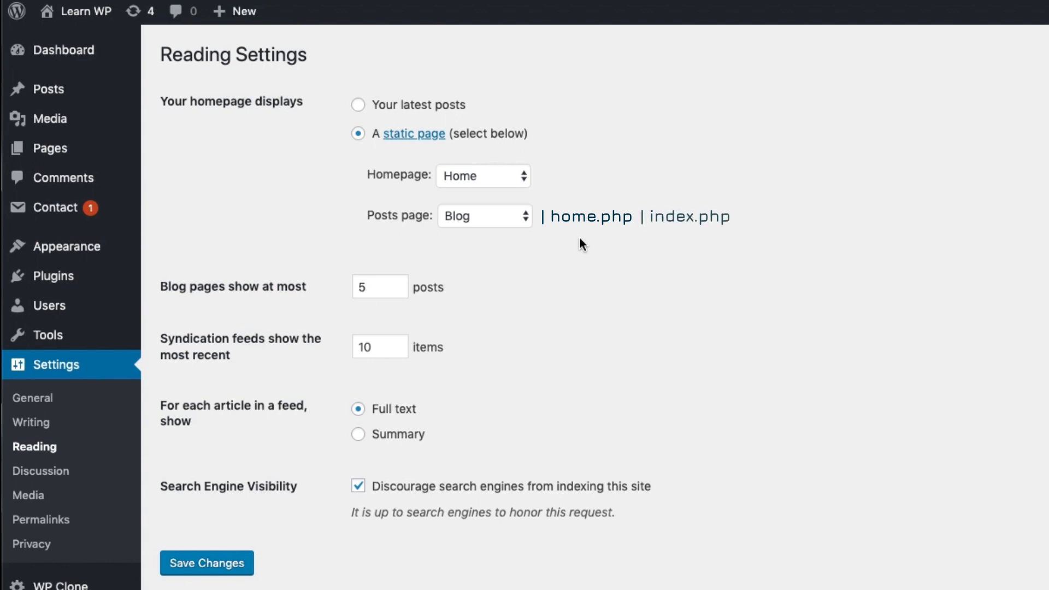
mouse_move(253, 519)
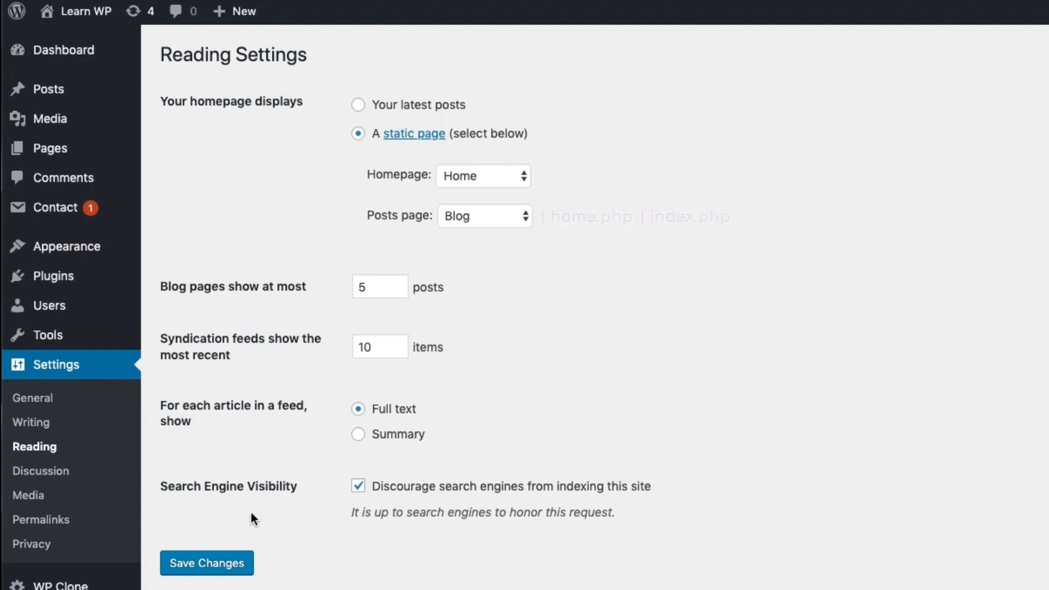
left_click(206, 562)
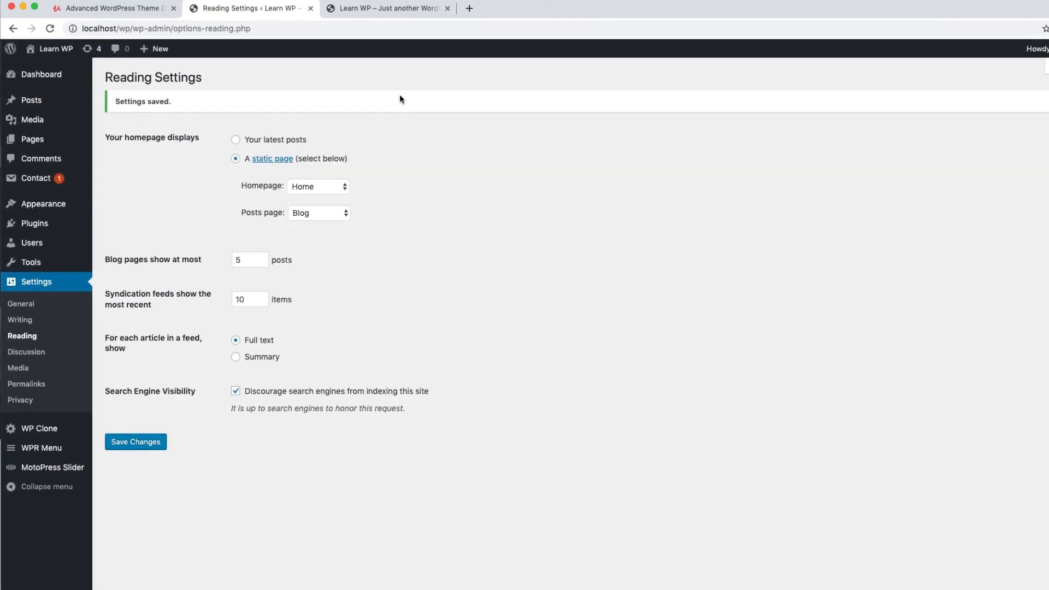
left_click(370, 13)
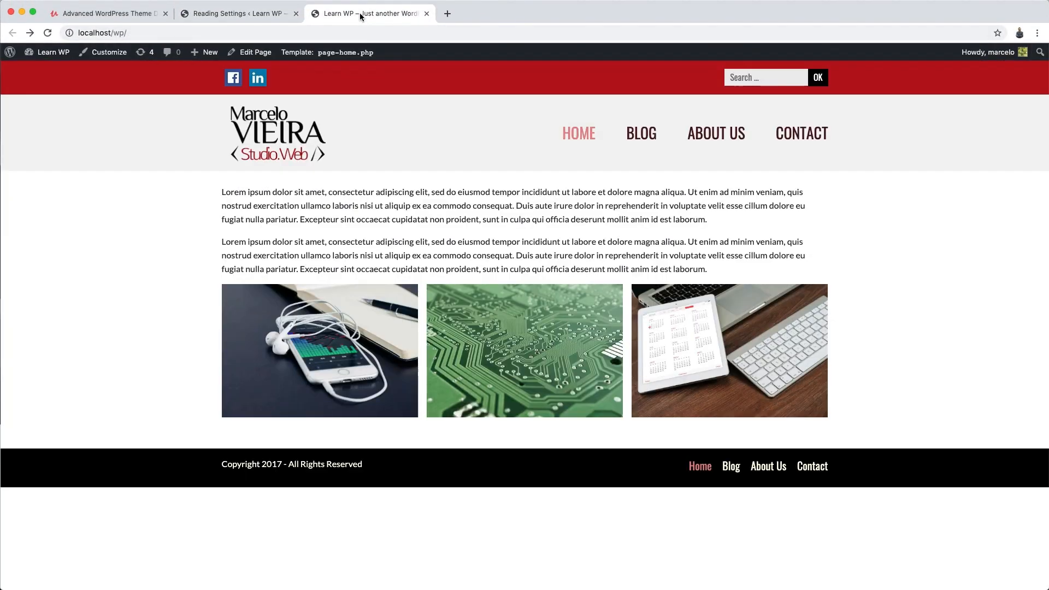
left_click(640, 132)
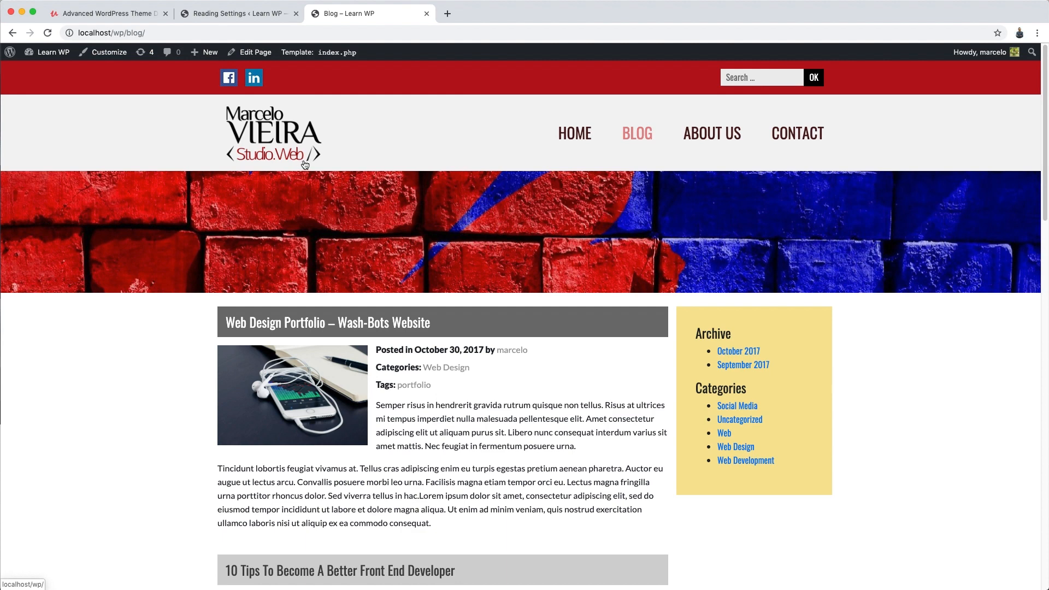
mouse_move(303, 3)
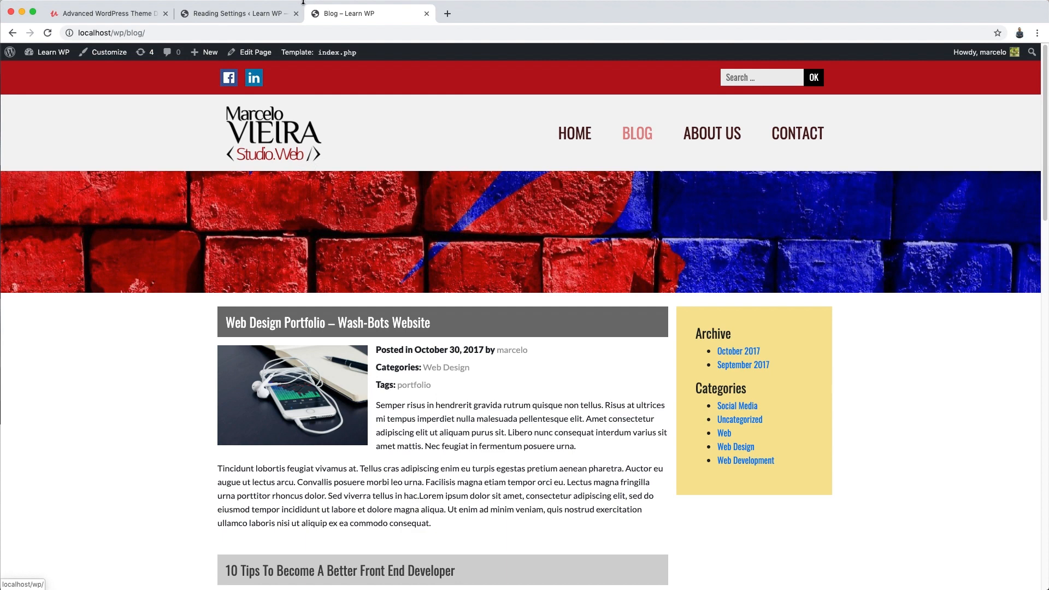
left_click(238, 13)
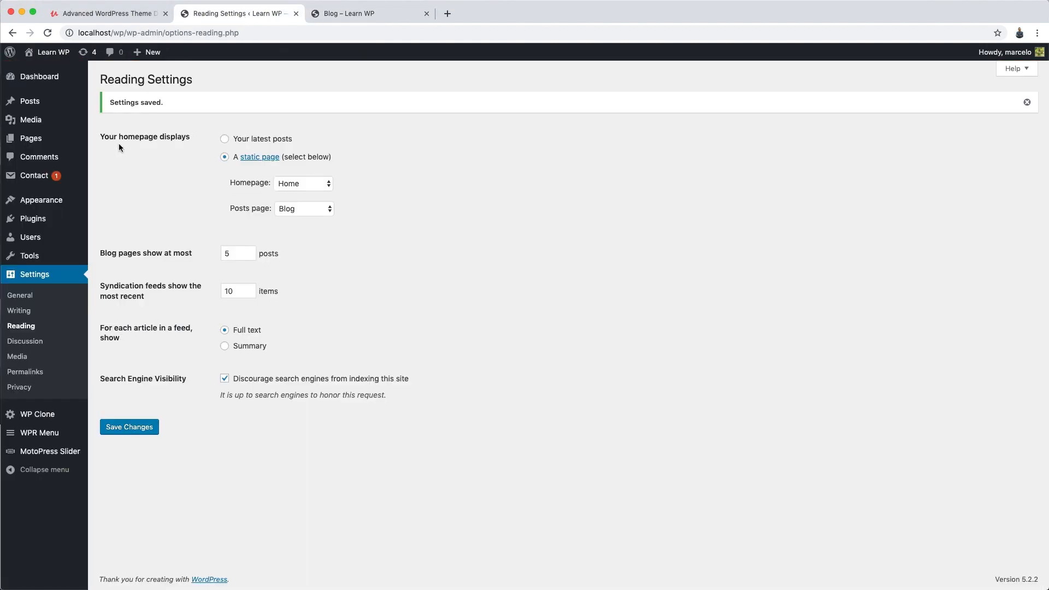
left_click(30, 137)
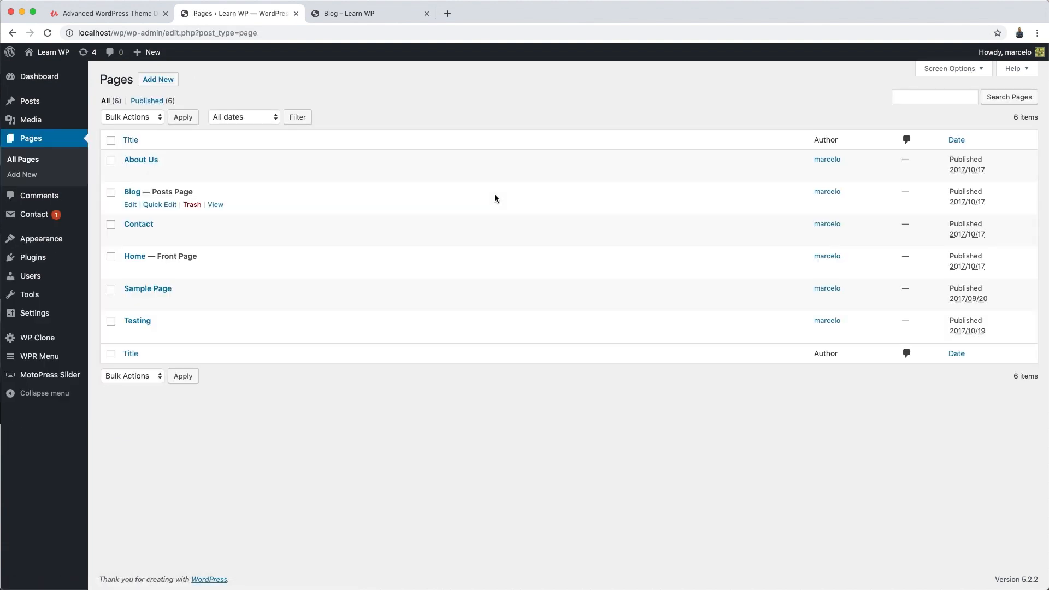
left_click(147, 289)
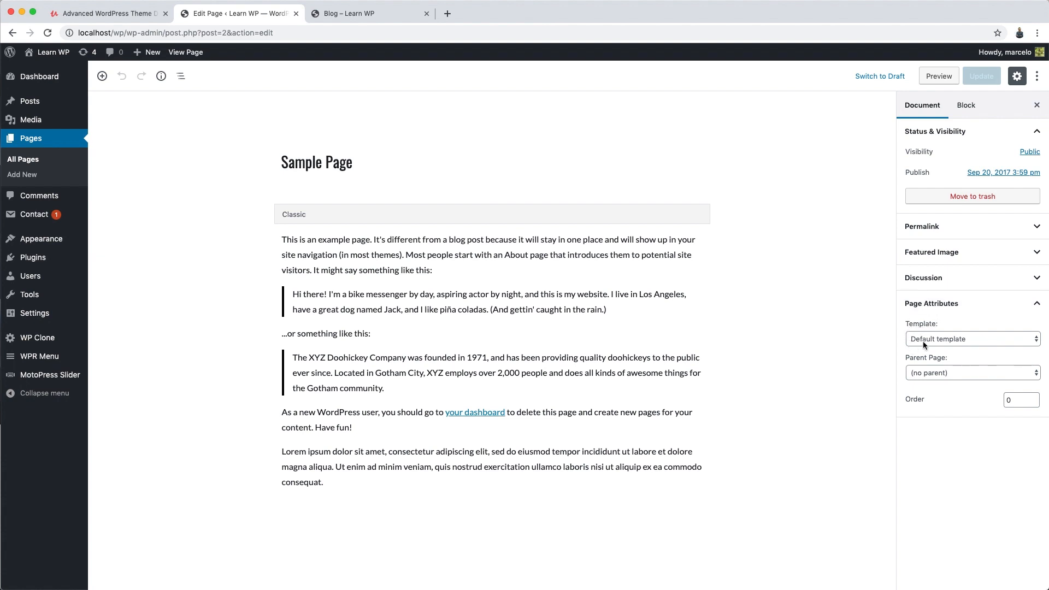
mouse_move(952, 345)
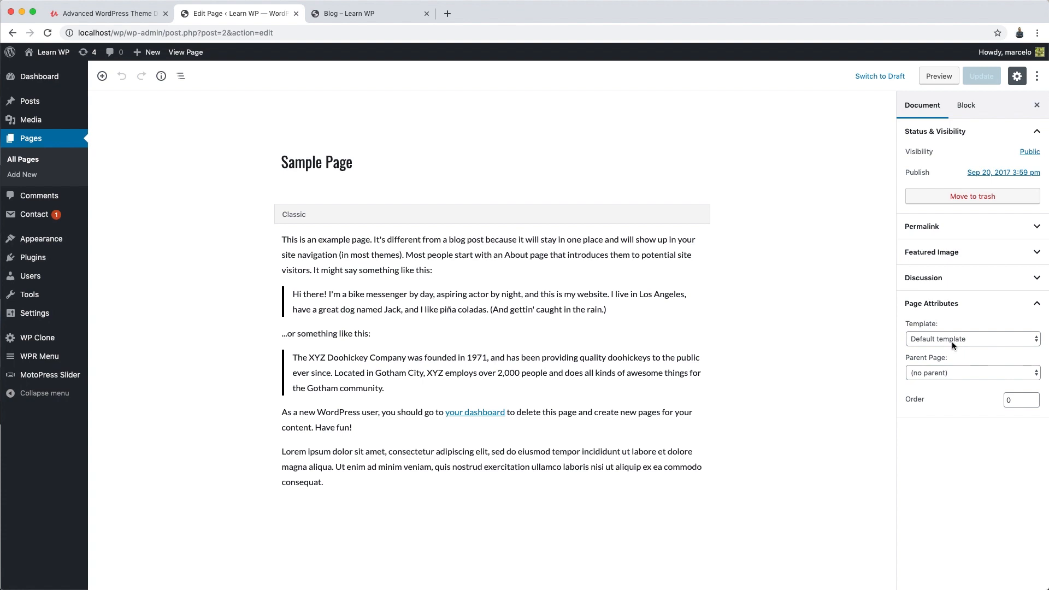
mouse_move(950, 346)
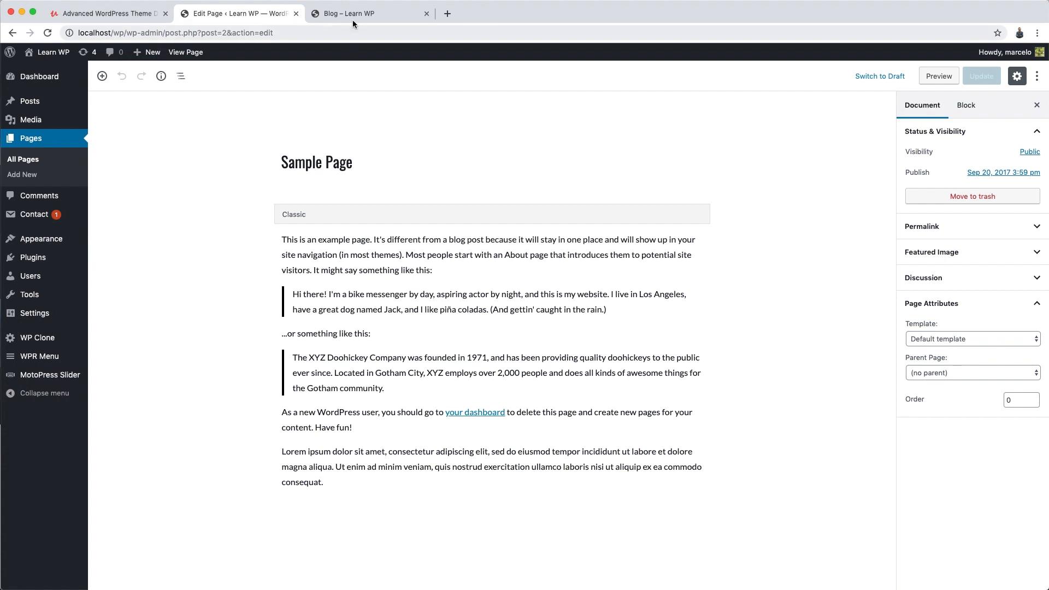
Switch to the 'Blog – Learn WP' tab to view the index.php-rendered blog page.
left_click(369, 13)
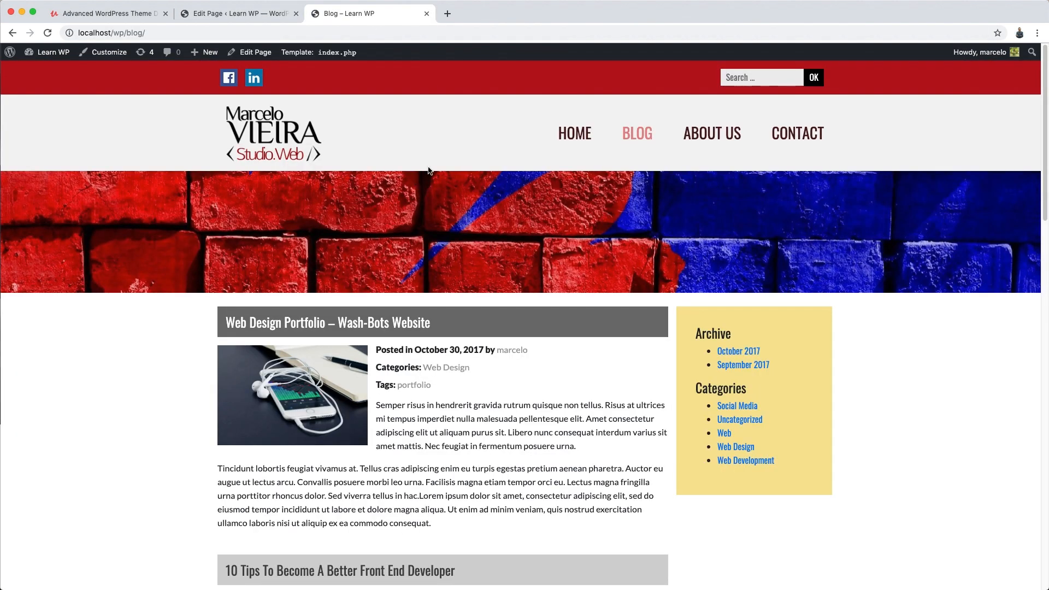
mouse_move(424, 153)
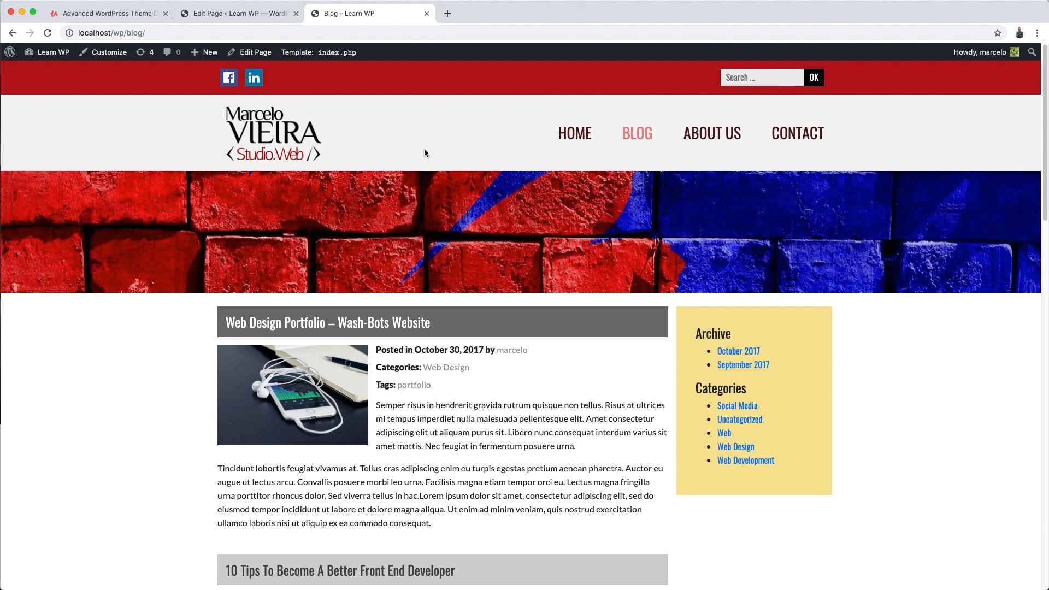
mouse_move(442, 147)
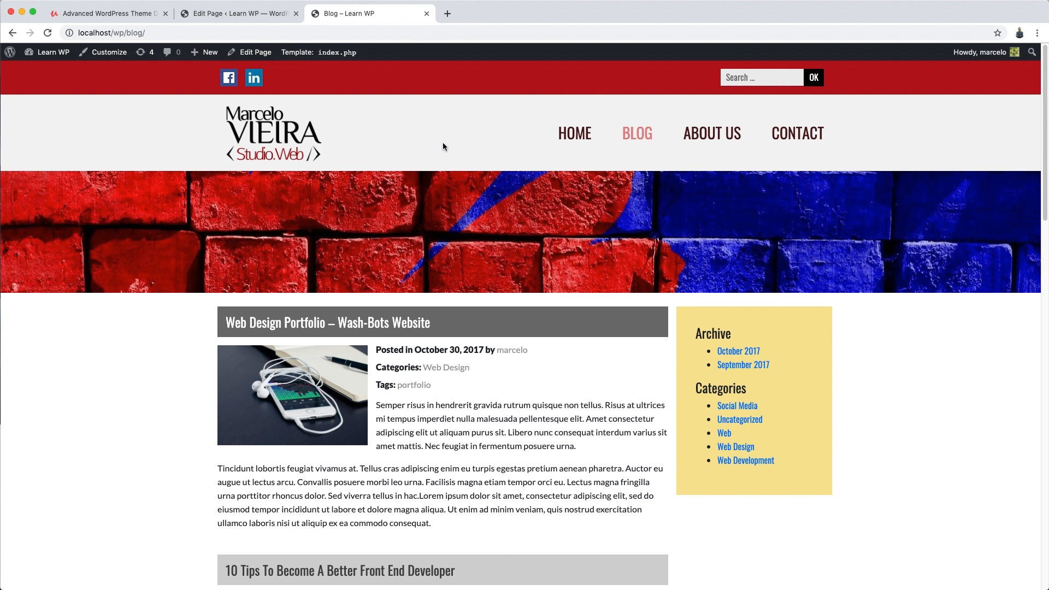
mouse_move(434, 143)
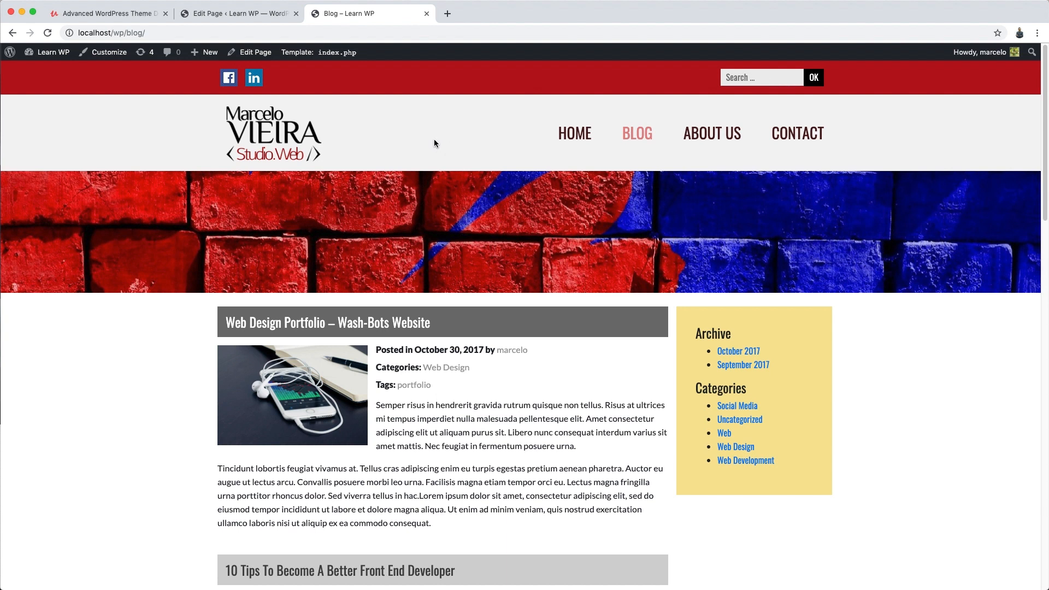
mouse_move(447, 141)
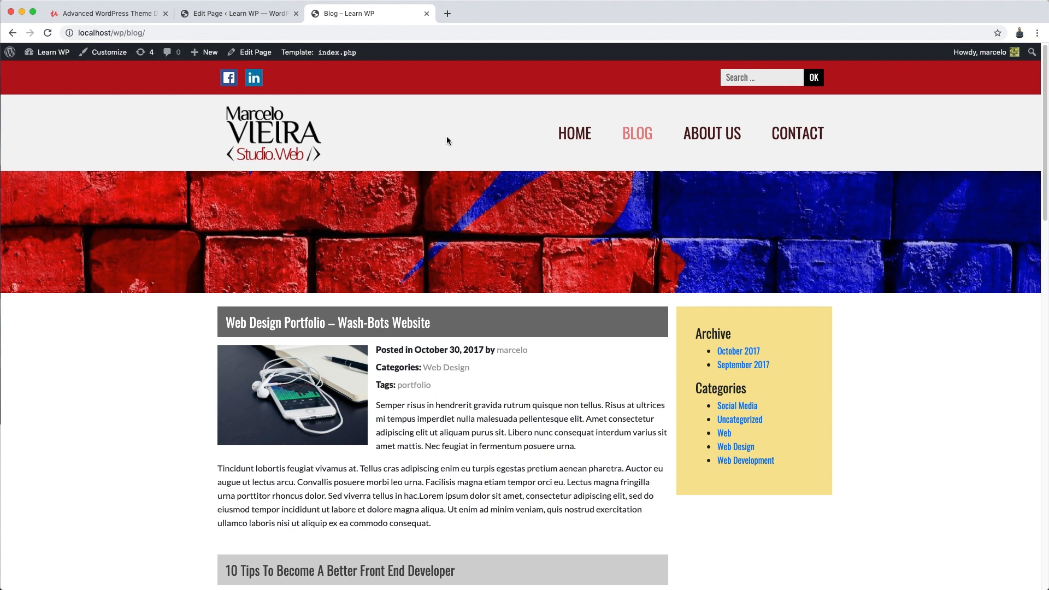
mouse_move(461, 152)
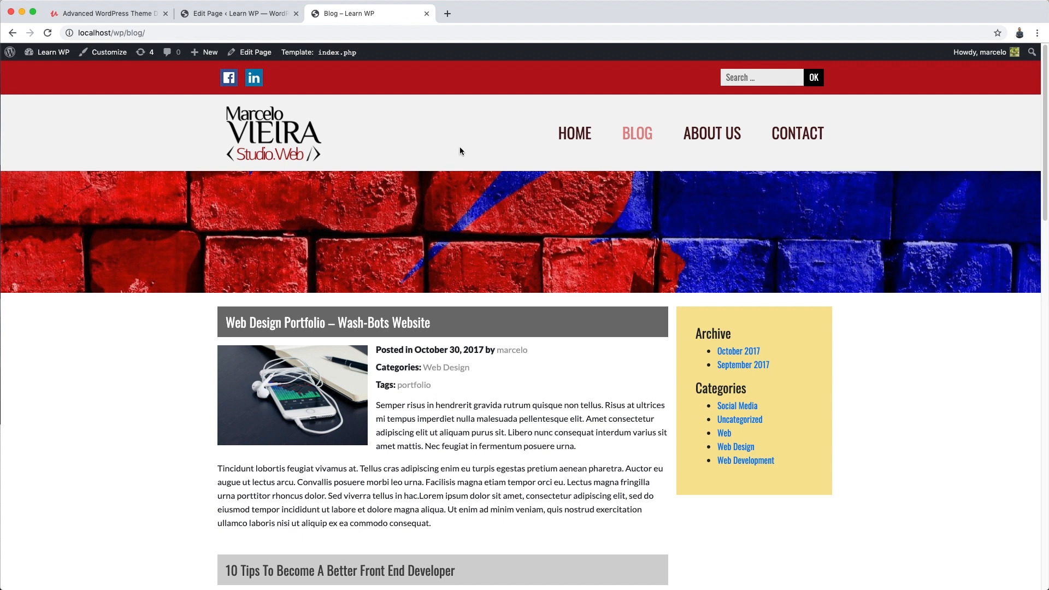
mouse_move(491, 153)
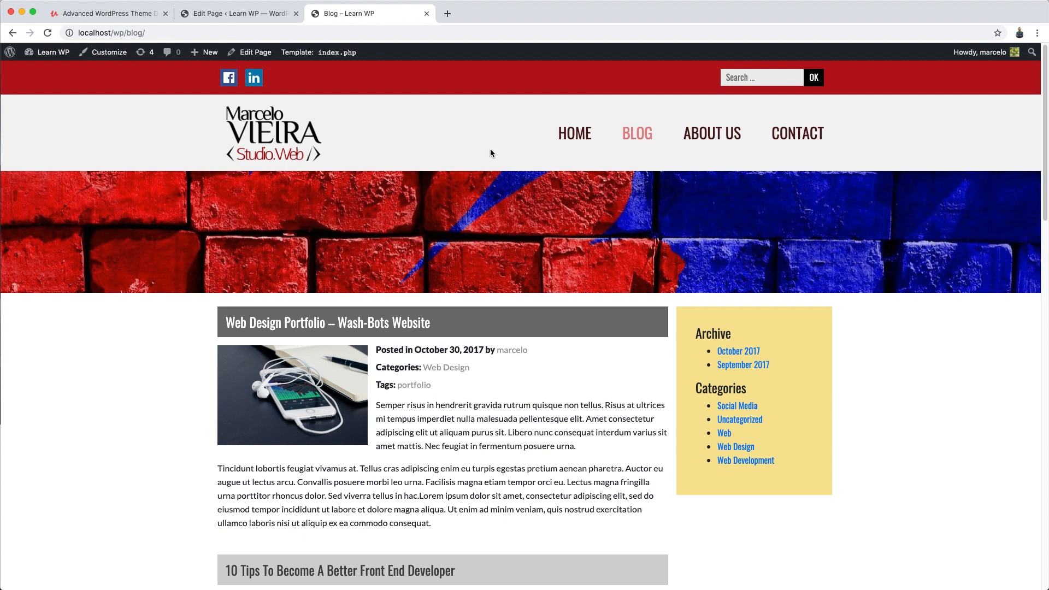
mouse_move(498, 156)
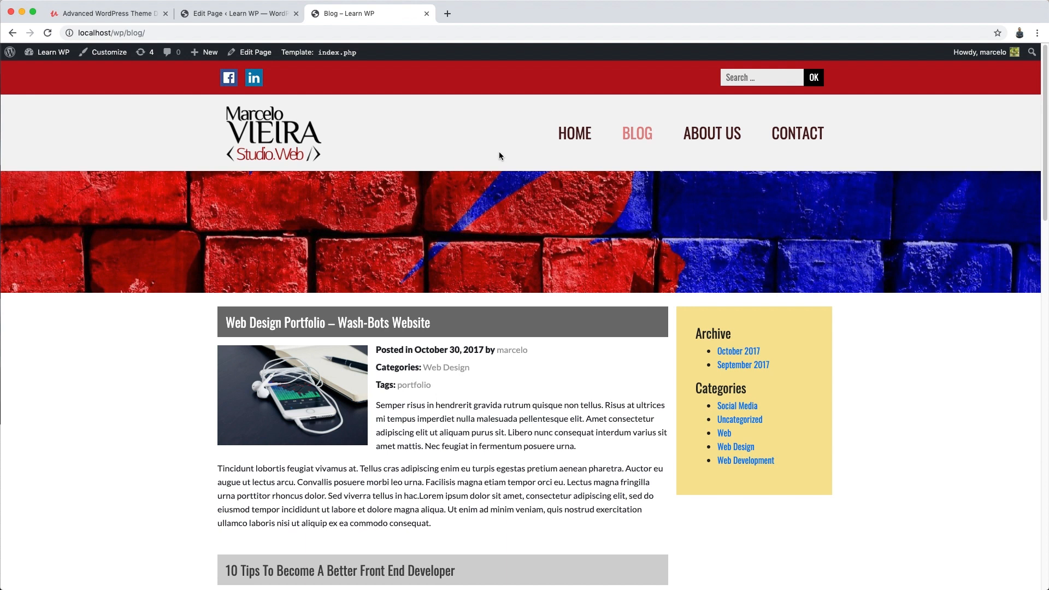
mouse_move(488, 151)
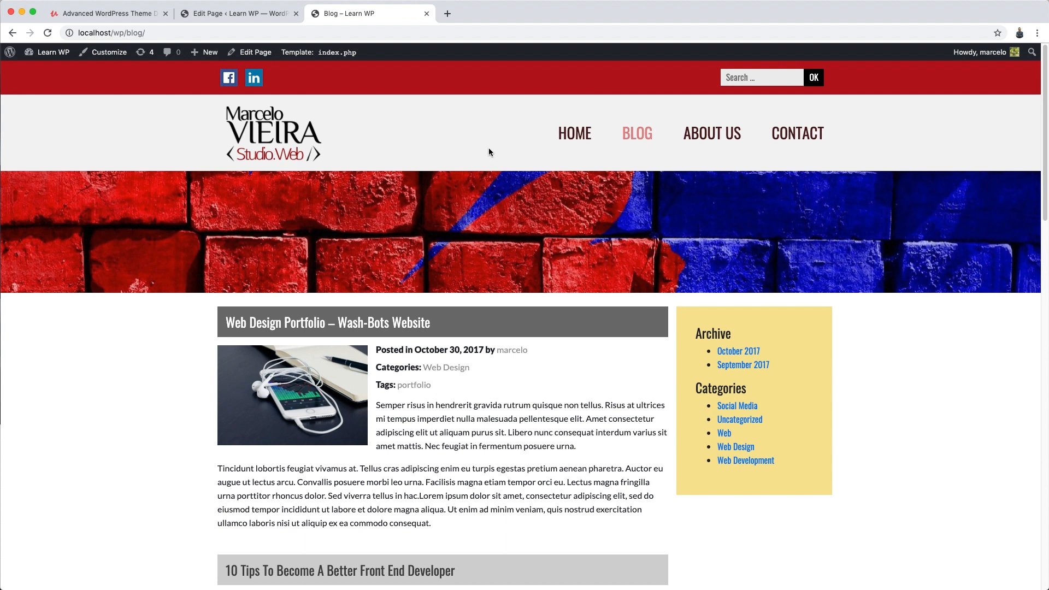
mouse_move(485, 149)
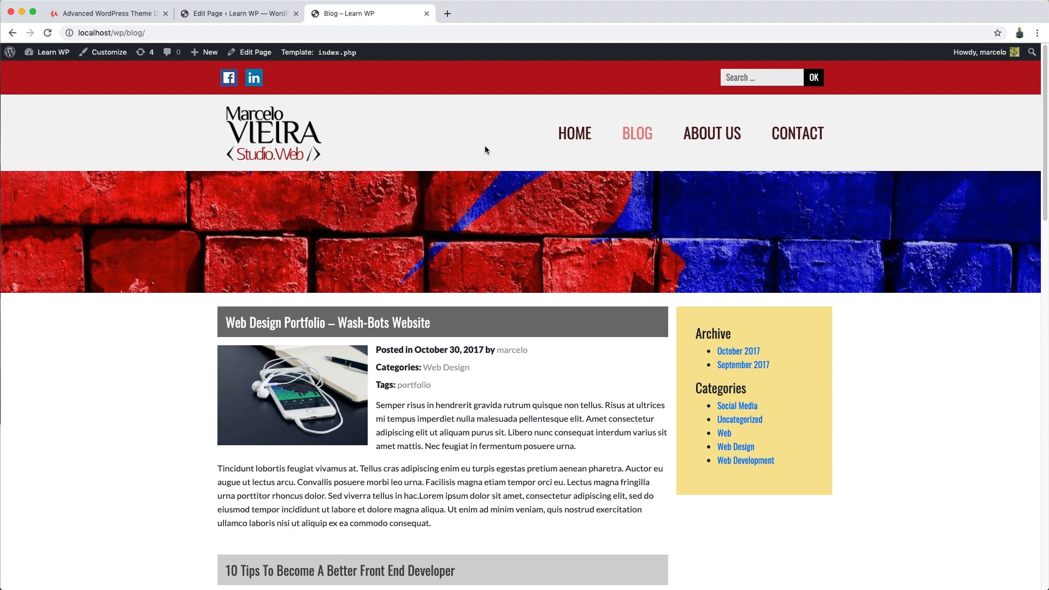
mouse_move(479, 148)
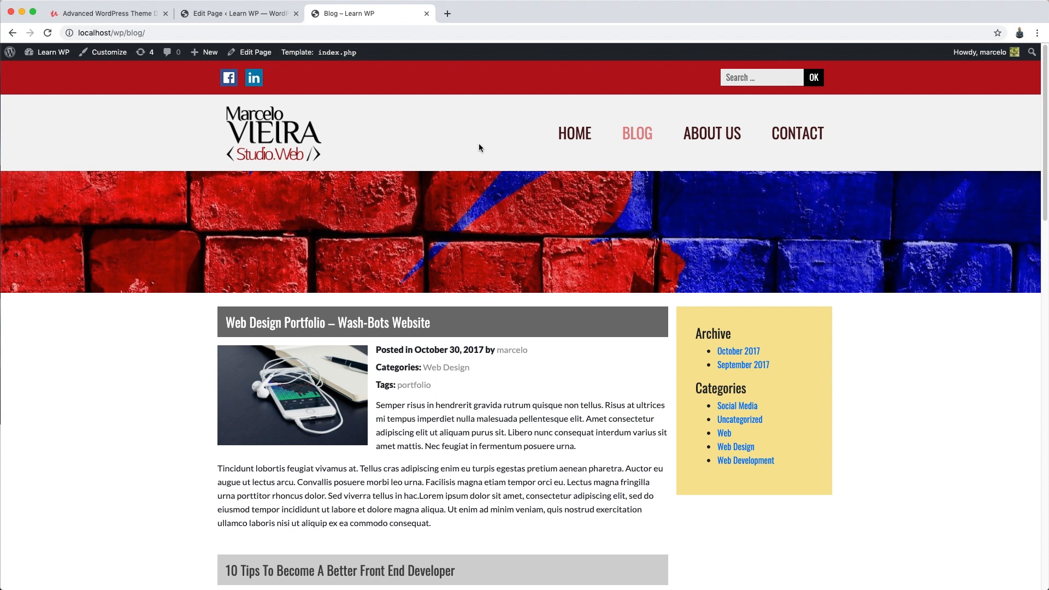
mouse_move(487, 149)
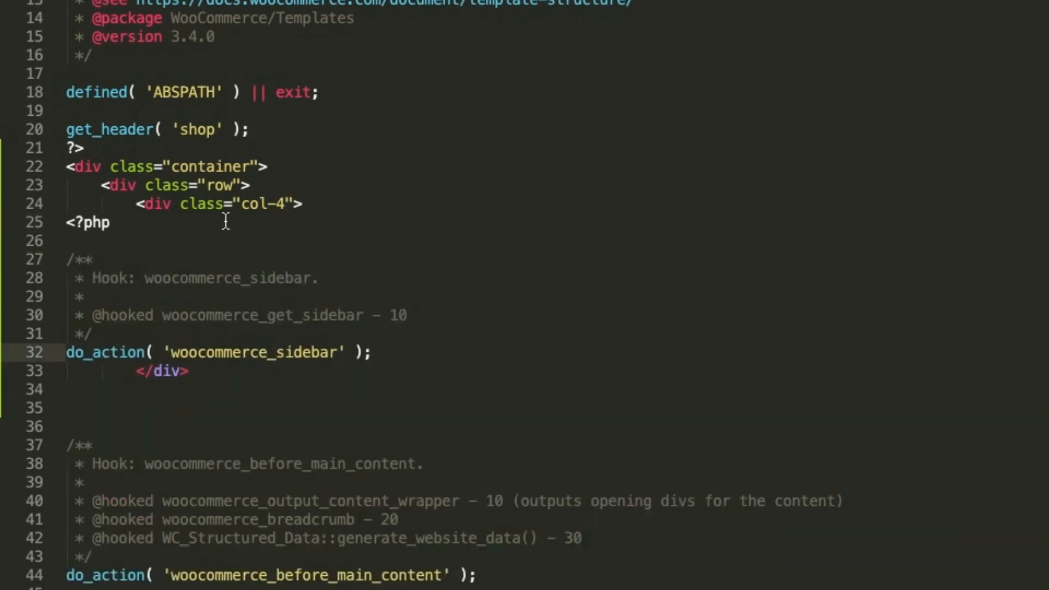
Wrap home_url( '/' ) in esc_url() on the header.php logo link's href.
scroll("down", 3)
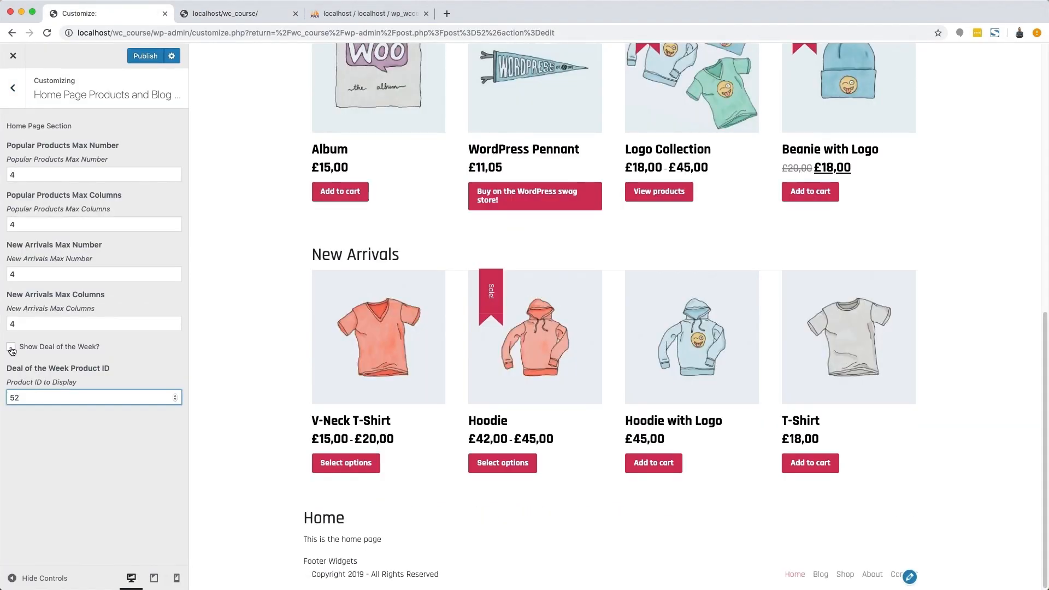
left_click(145, 56)
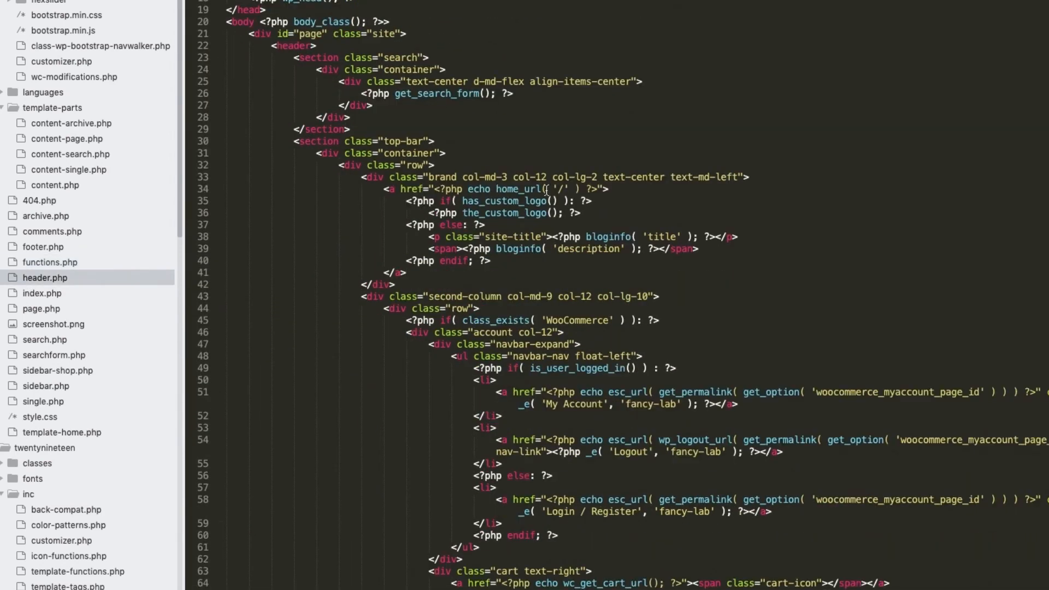
type("esc_url(")
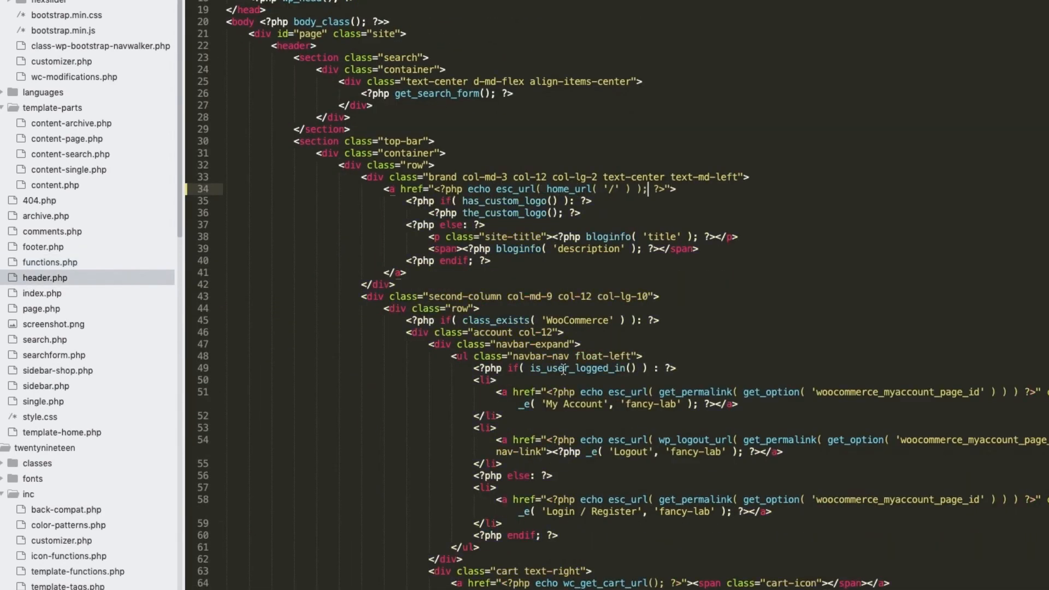
left_click(890, 13)
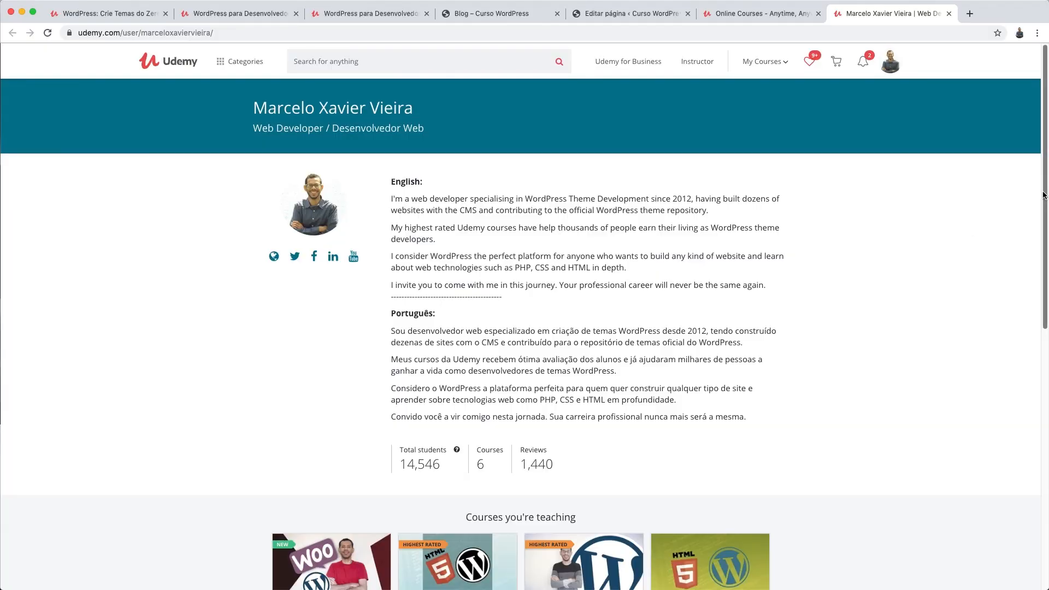
scroll("down", 3)
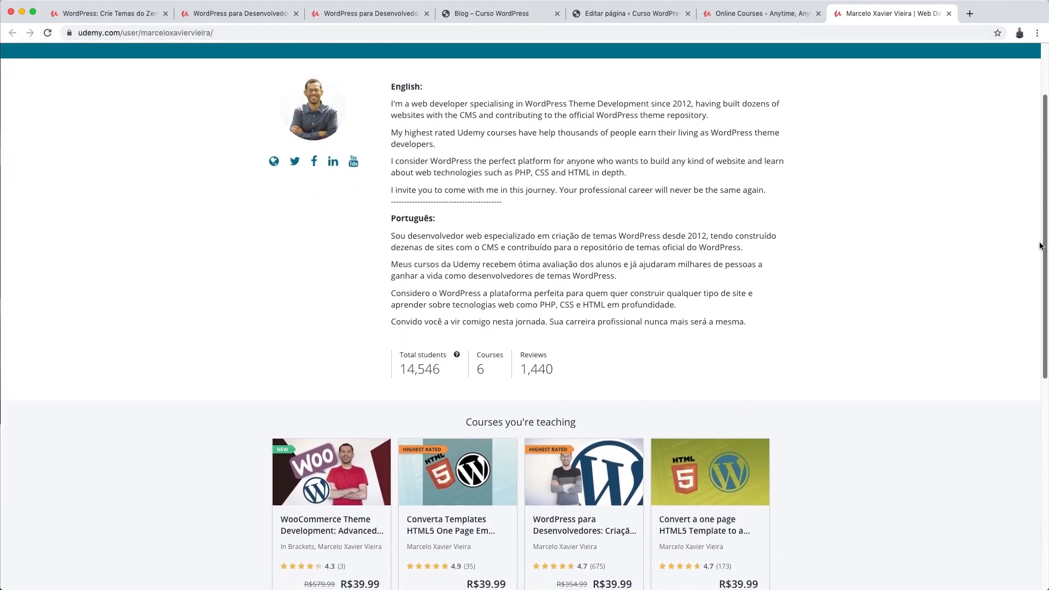
scroll("down", 3)
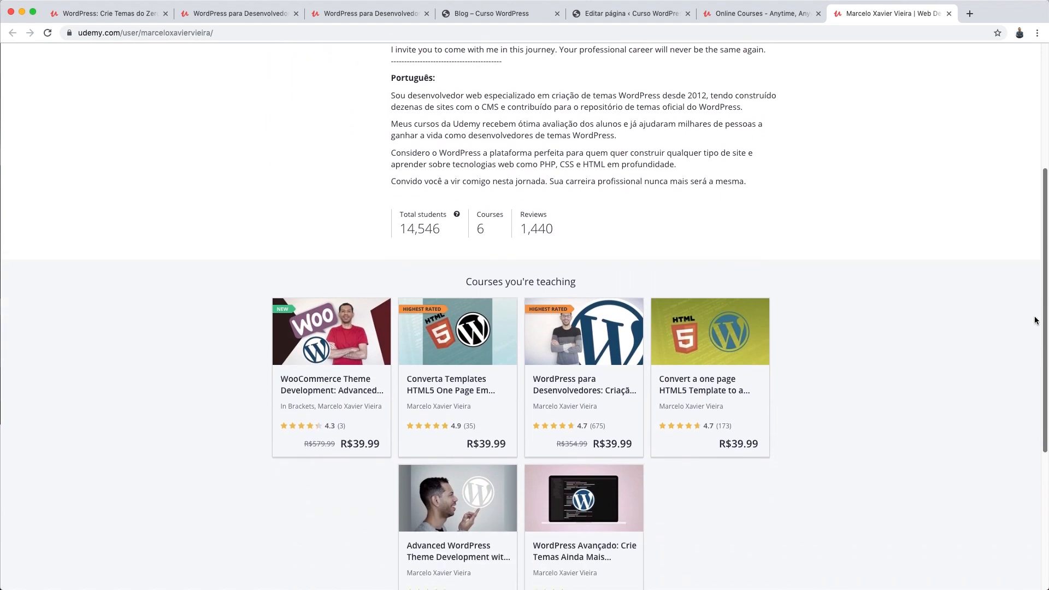
scroll("down", 3)
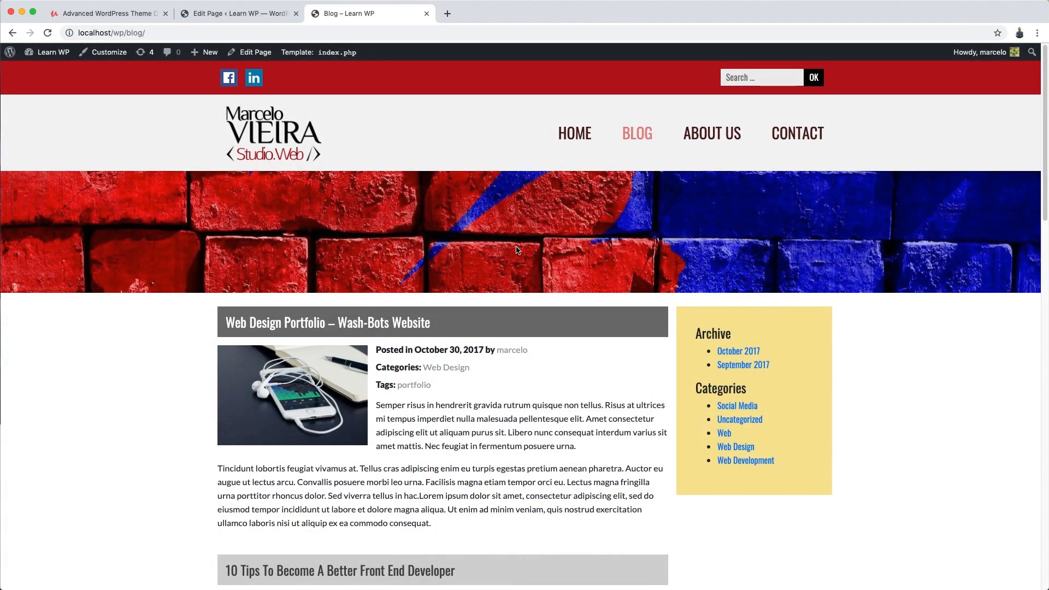
mouse_move(391, 140)
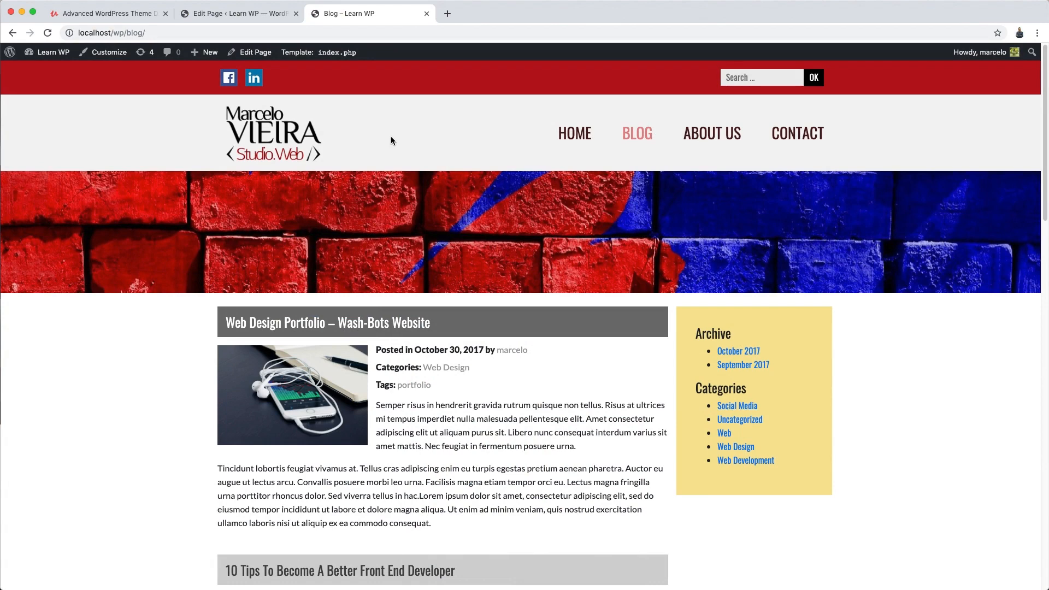
mouse_move(391, 143)
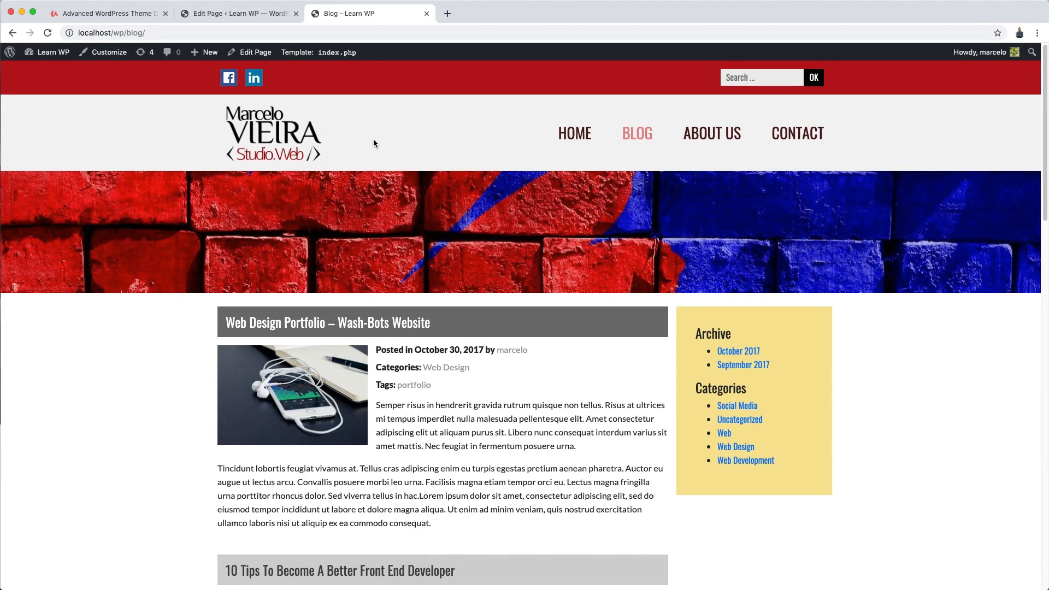
mouse_move(397, 143)
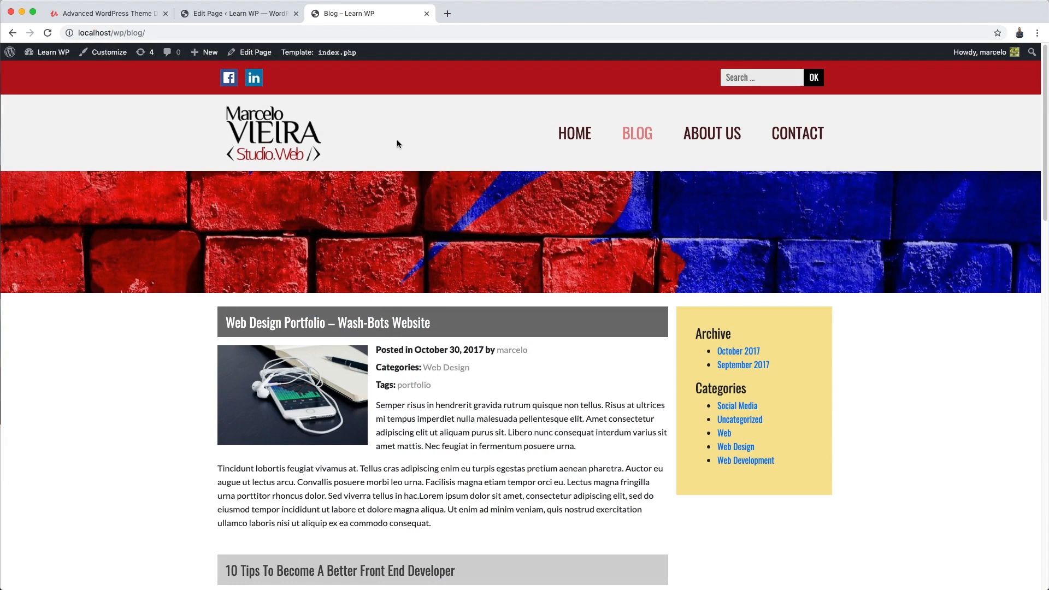
mouse_move(372, 152)
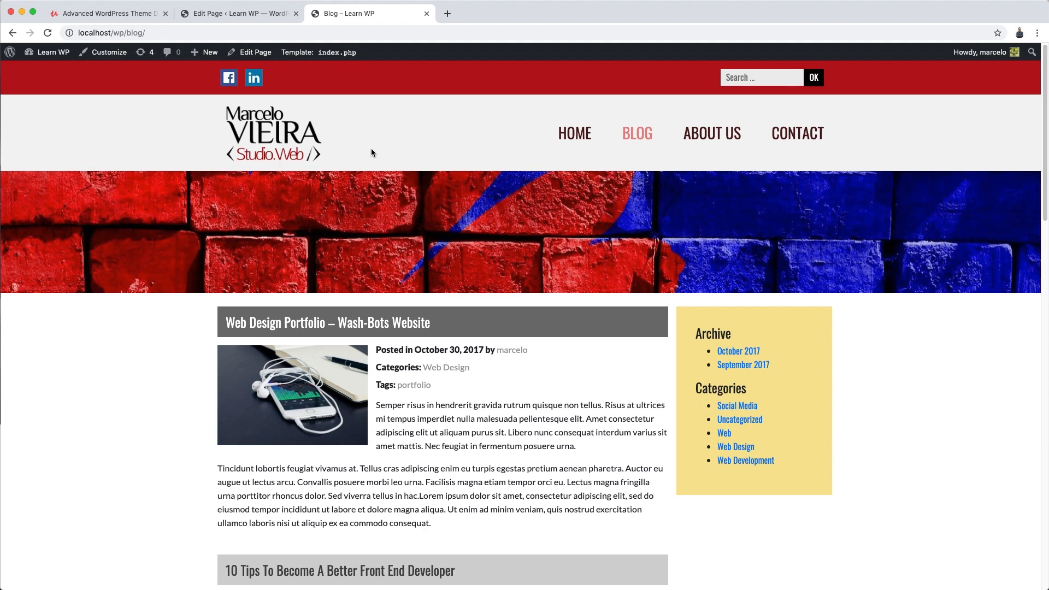